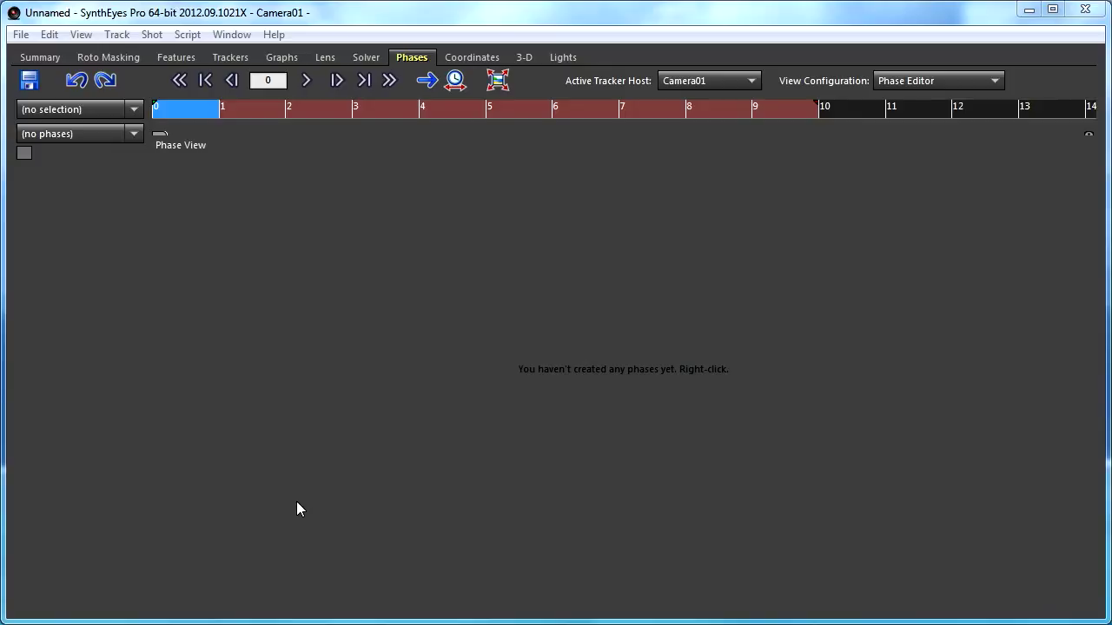
pyautogui.moveTo(489, 272)
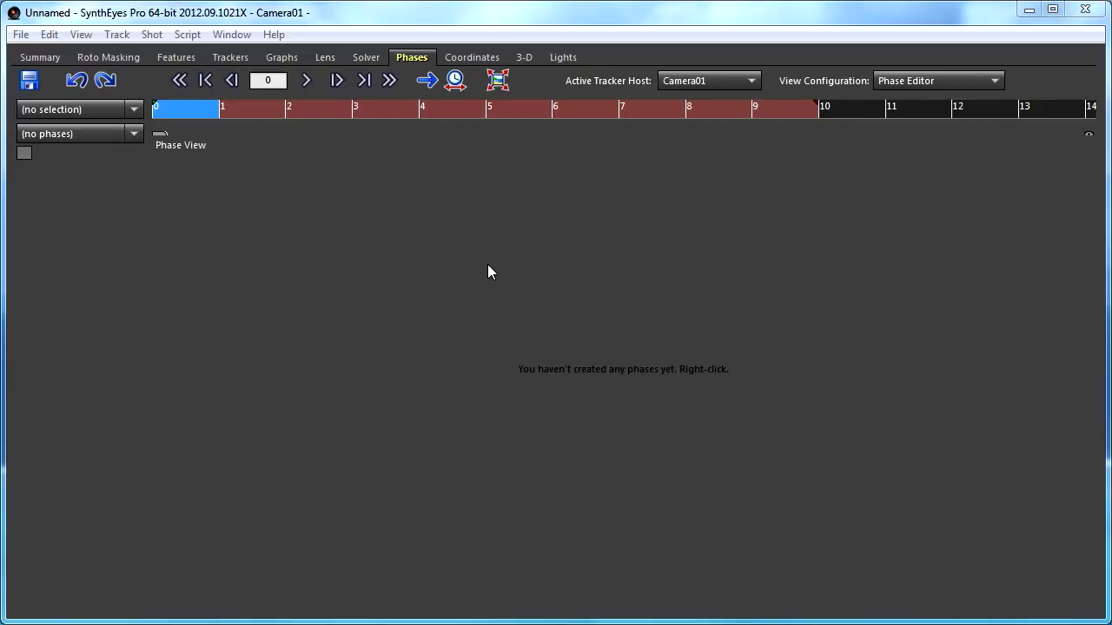
# Step: Add a Clean Start solver phase, Phase1, from the Phase View's right-click menu
pyautogui.click(365, 57)
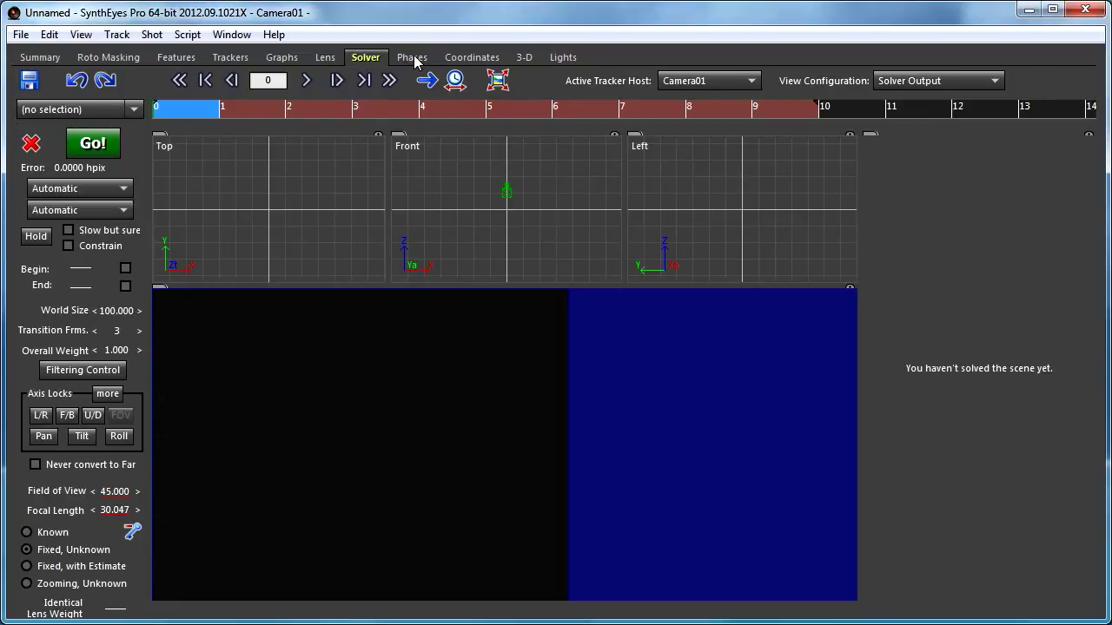
pyautogui.click(412, 56)
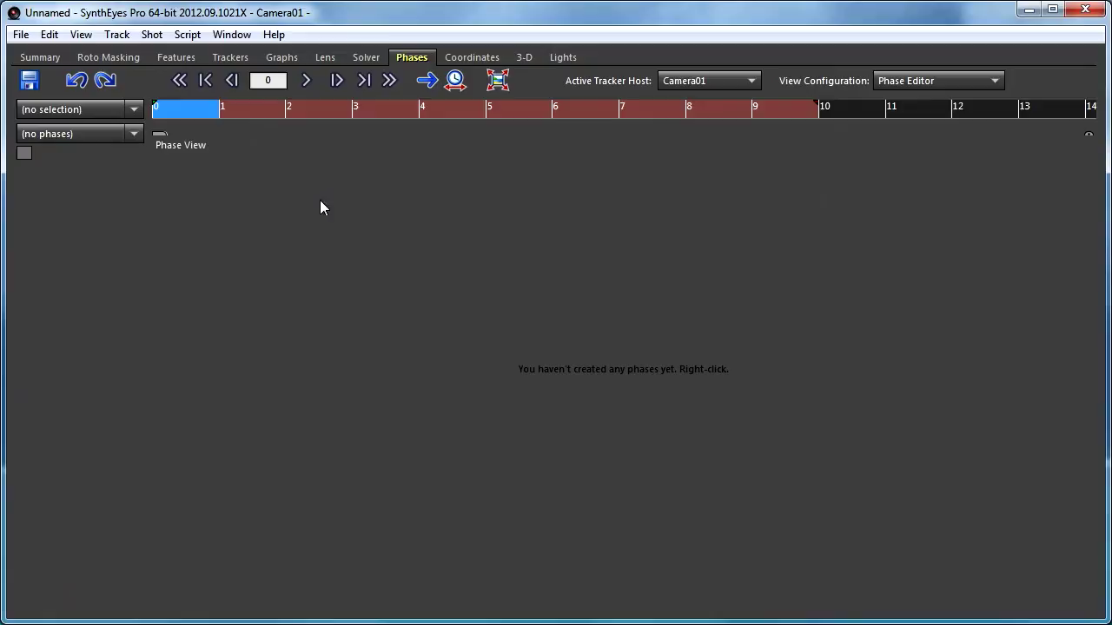
pyautogui.rightClick(322, 206)
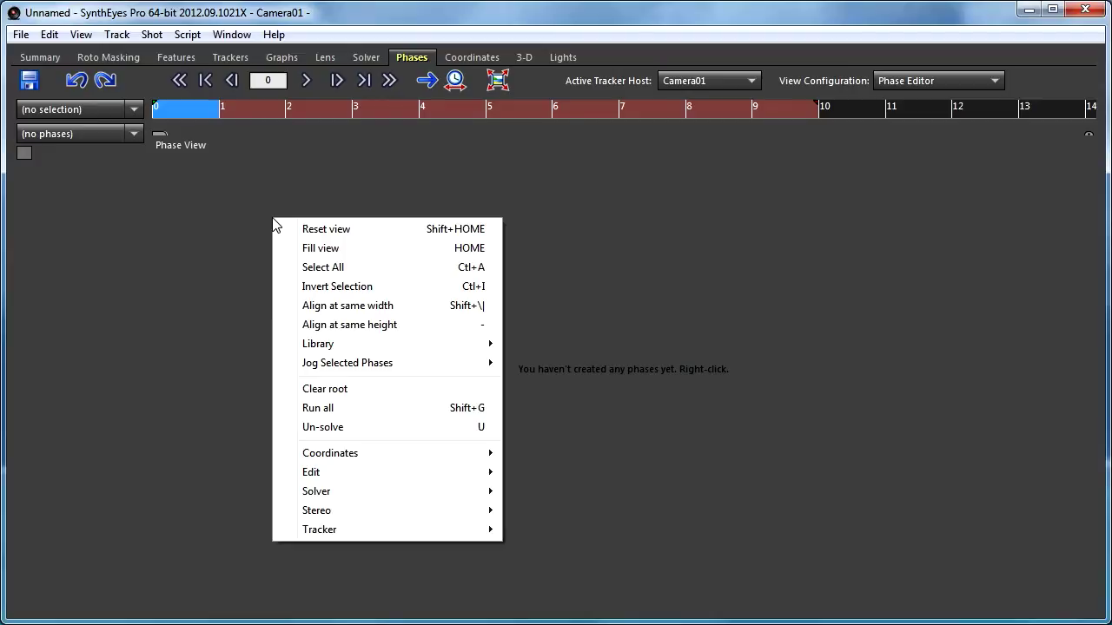
pyautogui.moveTo(407, 452)
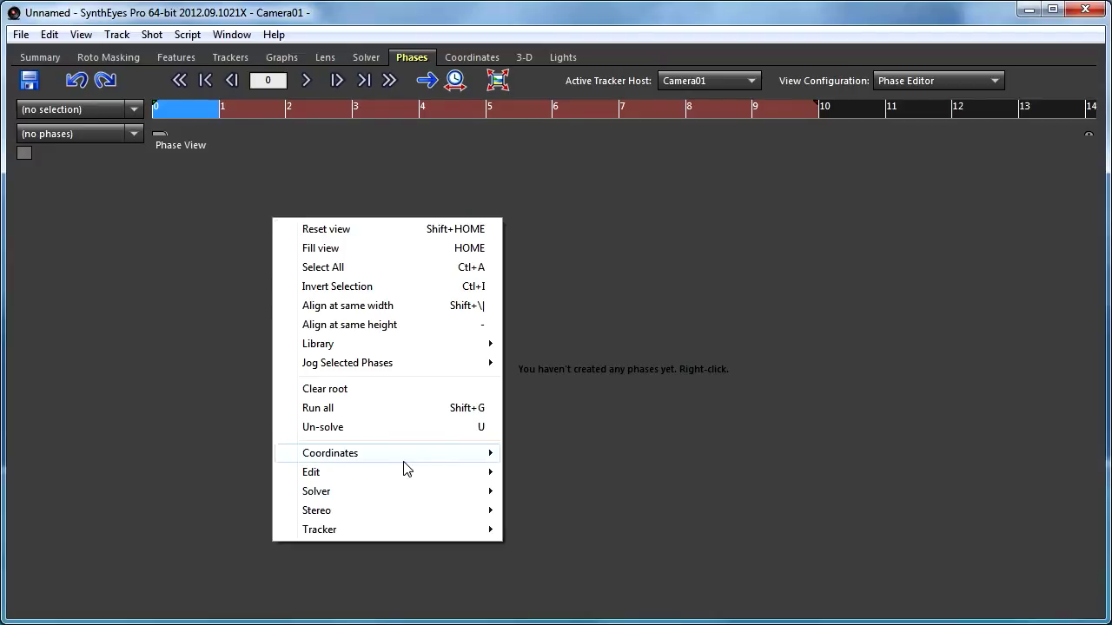
pyautogui.moveTo(311, 472)
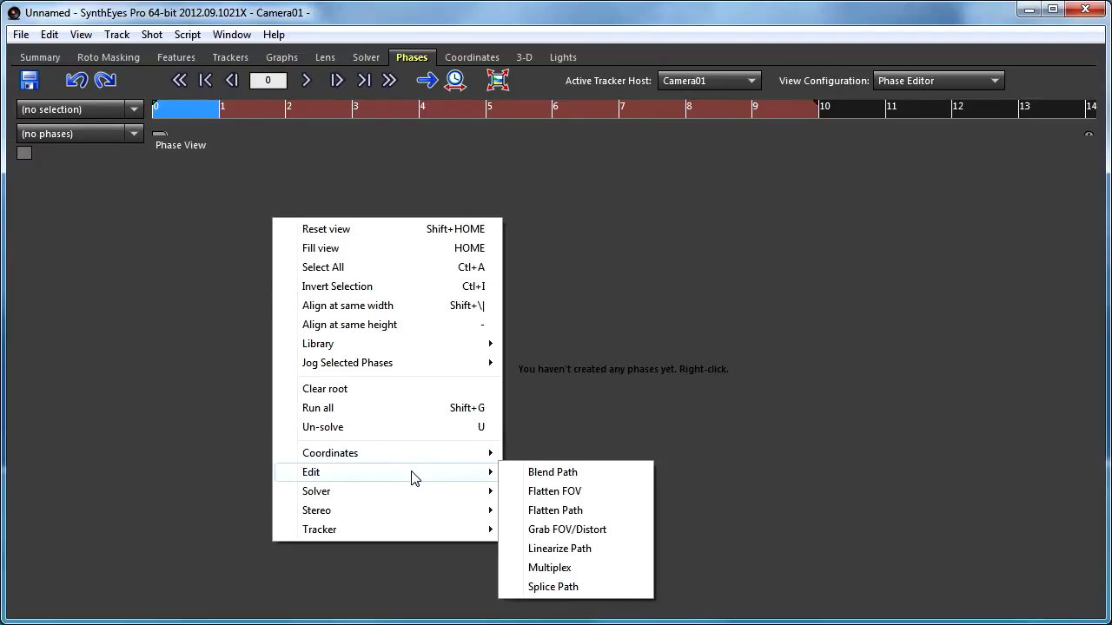
pyautogui.moveTo(315, 490)
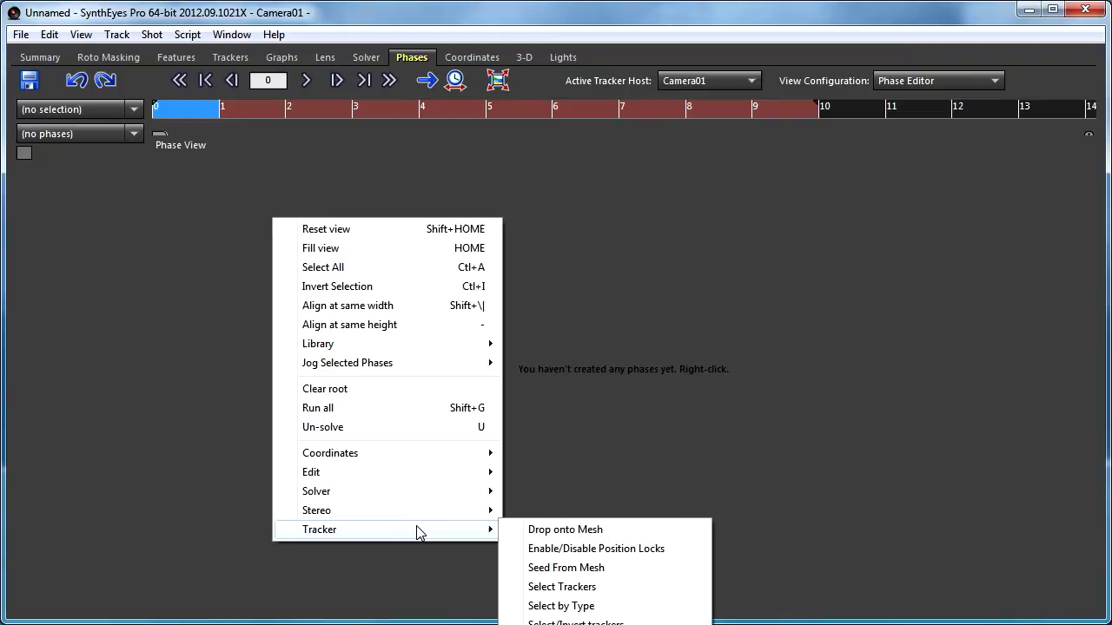
pyautogui.moveTo(311, 472)
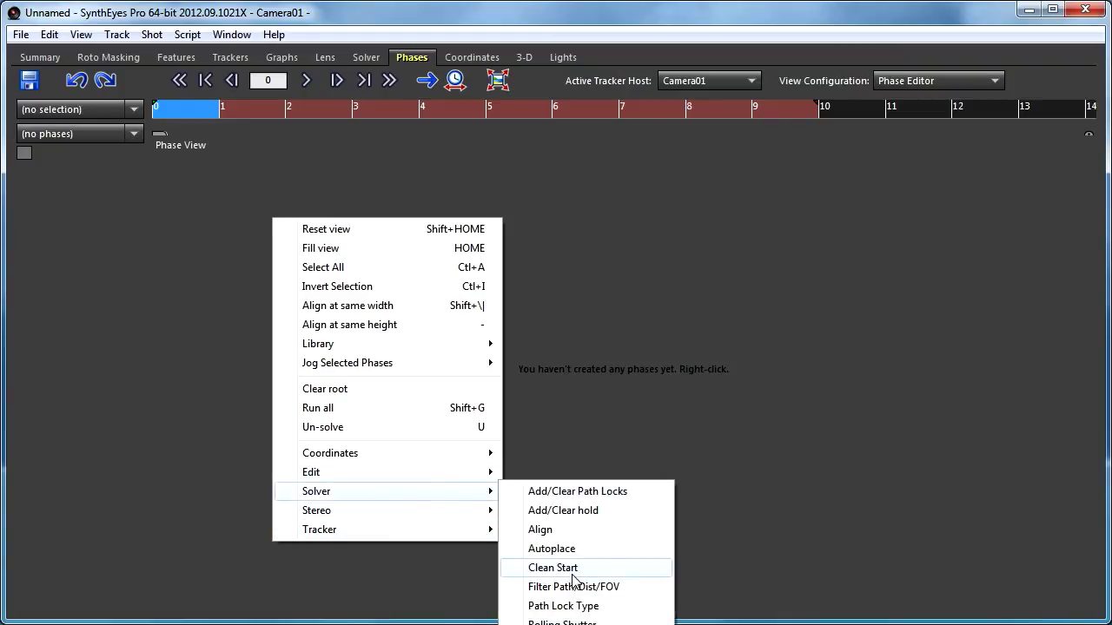
pyautogui.click(554, 567)
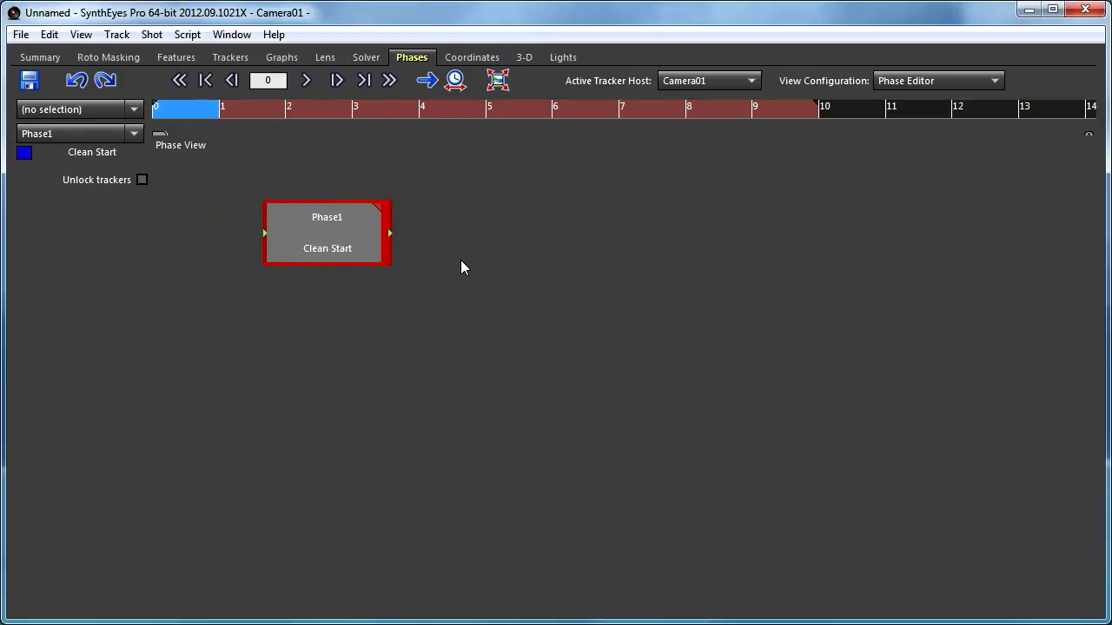
pyautogui.moveTo(469, 279)
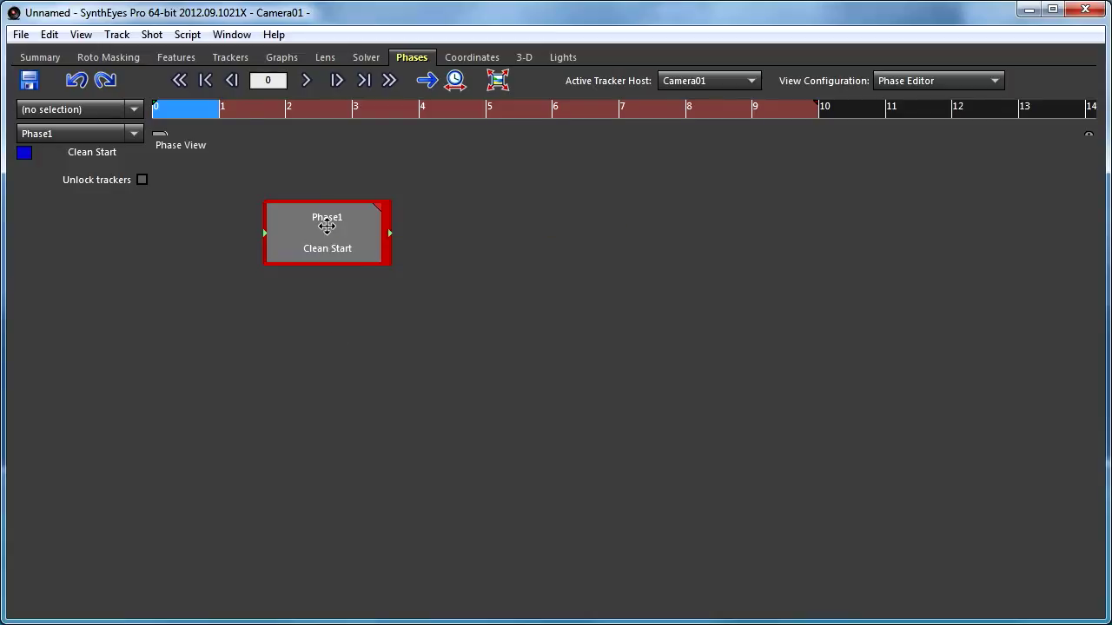
pyautogui.moveTo(328, 218)
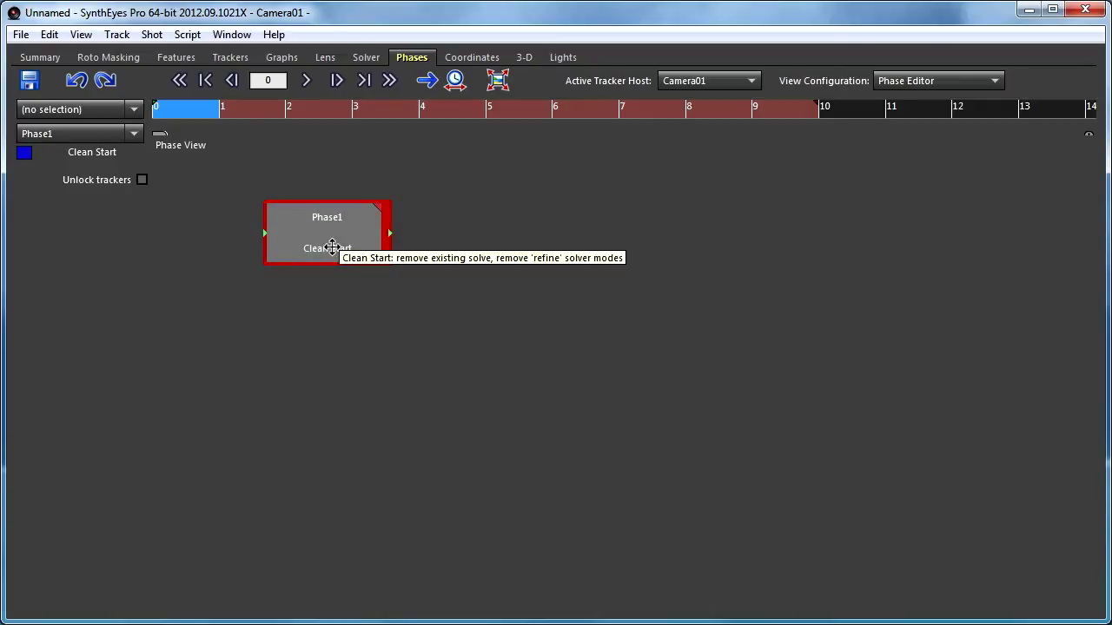
pyautogui.moveTo(452, 235)
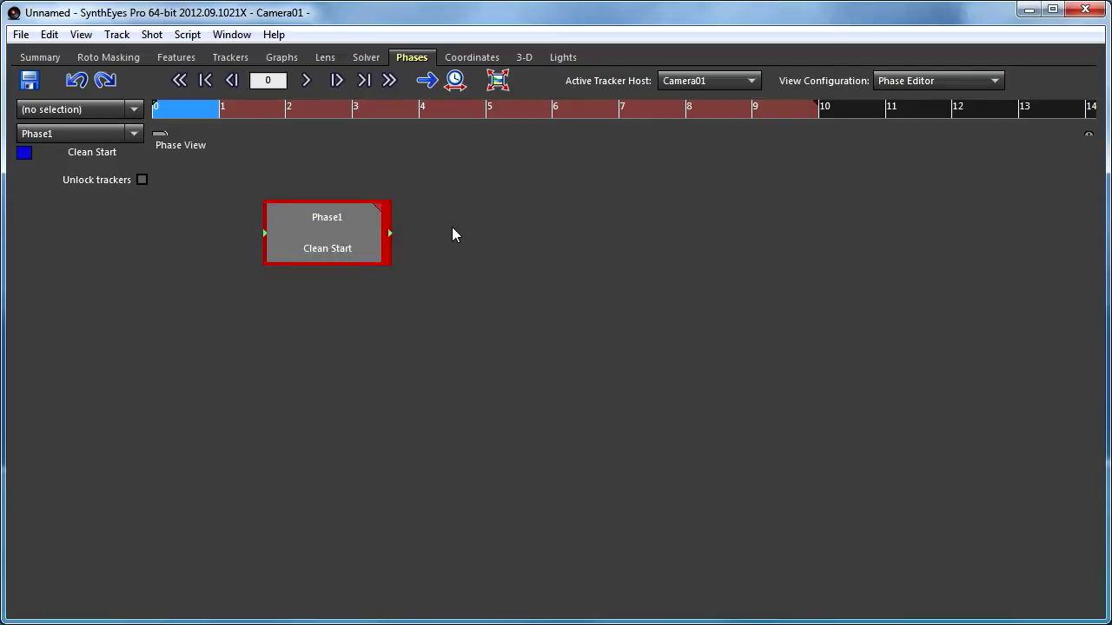
# Step: Add a Solve phase and line it up beside Clean Start
pyautogui.rightClick(452, 235)
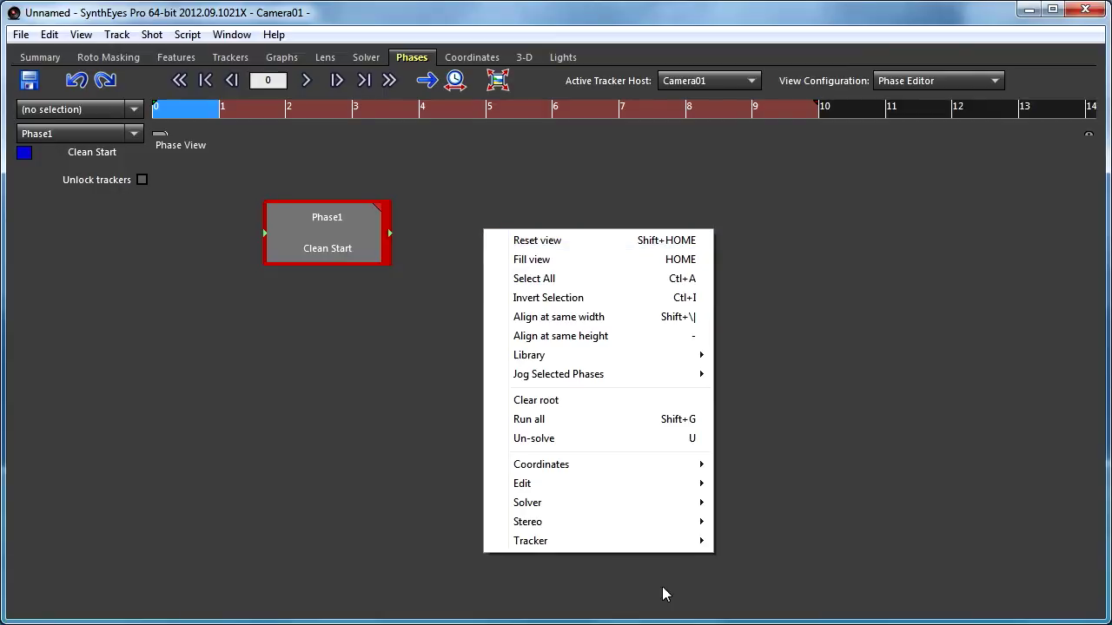
pyautogui.moveTo(527, 502)
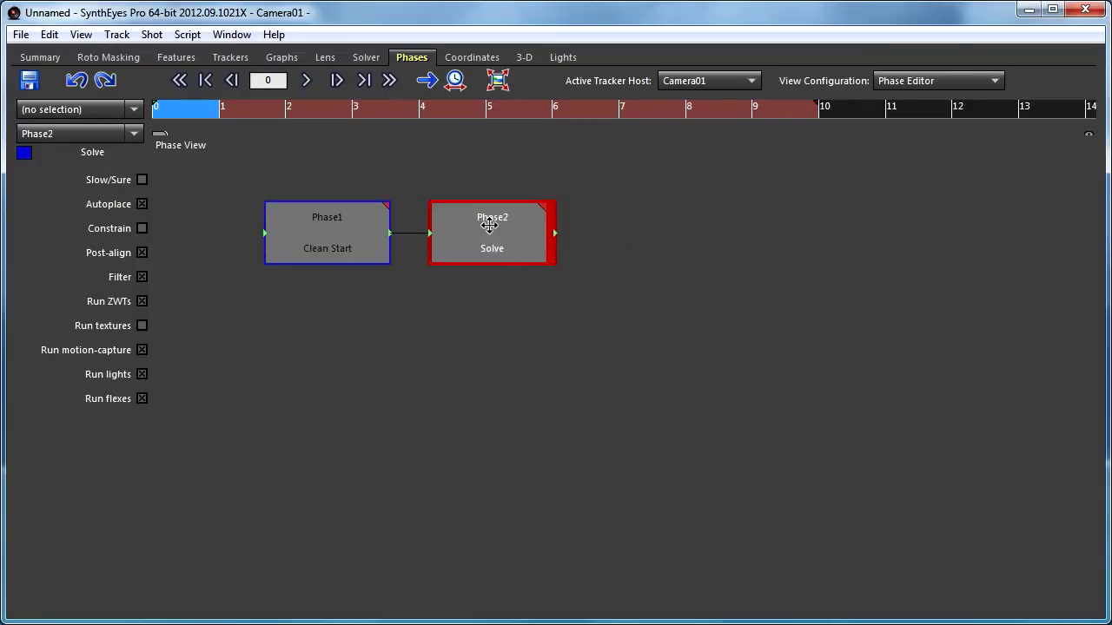
pyautogui.moveTo(492, 232); pyautogui.dragTo(542, 213)
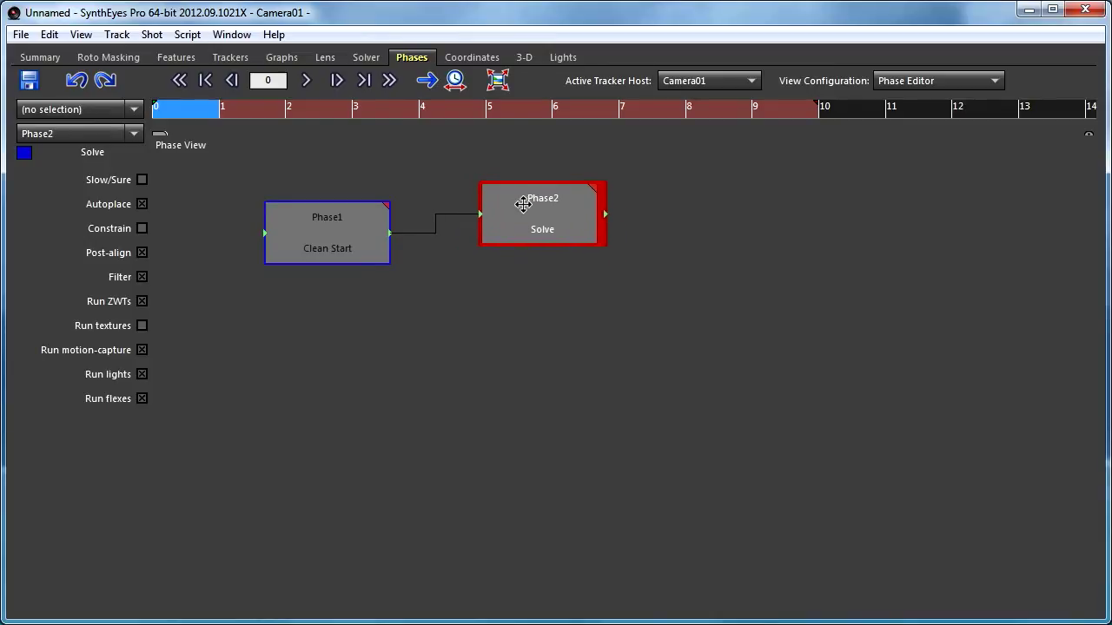
pyautogui.moveTo(542, 214); pyautogui.dragTo(535, 218)
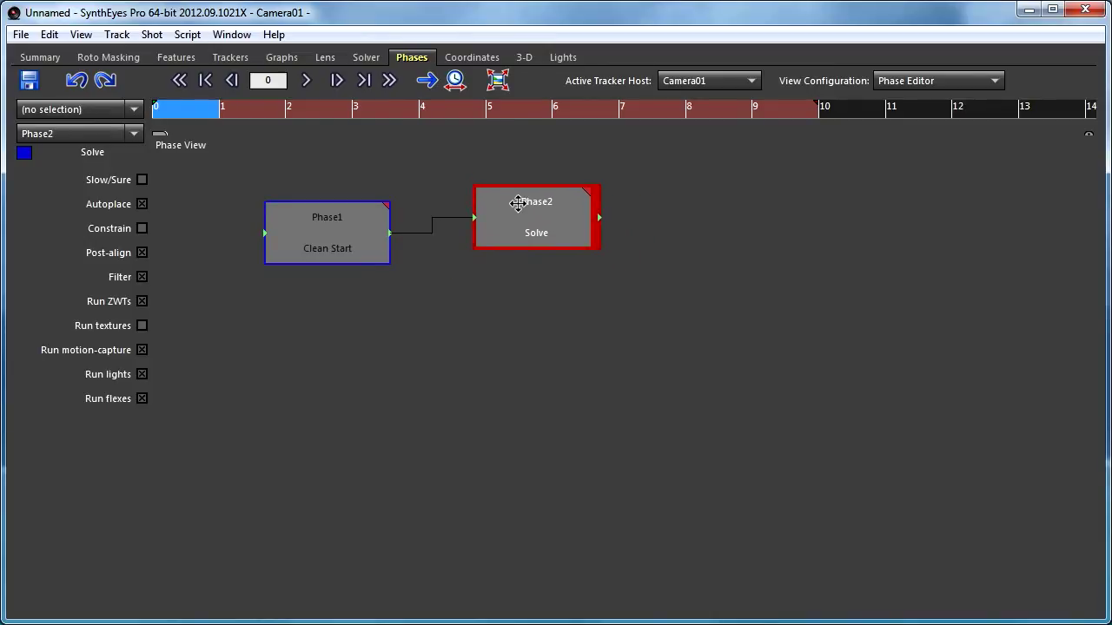
pyautogui.moveTo(518, 214)
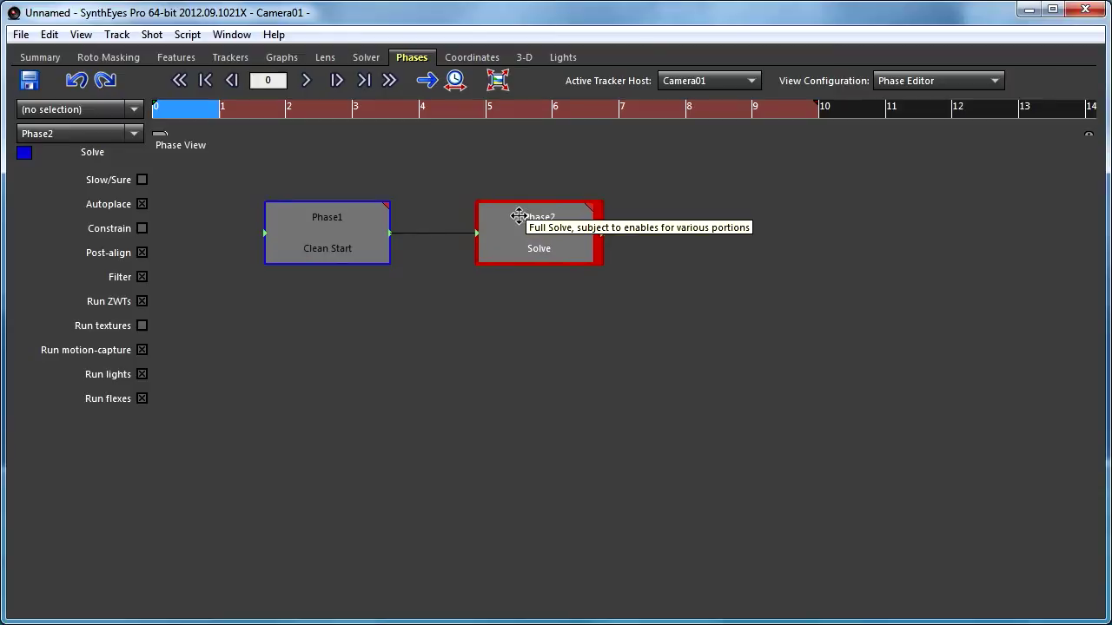
pyautogui.moveTo(617, 212)
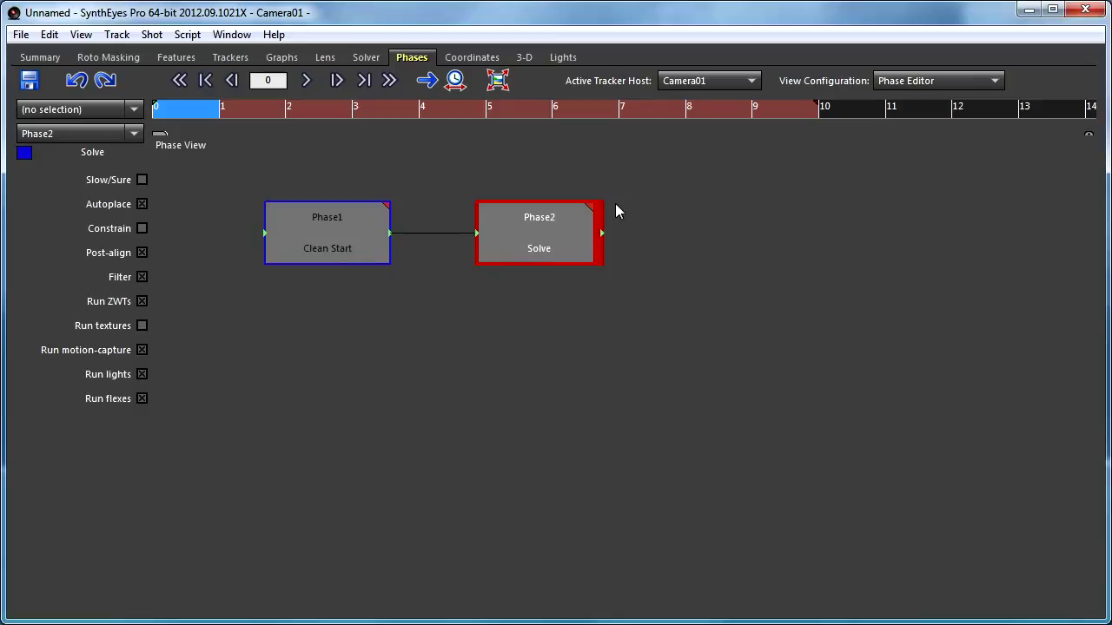
pyautogui.moveTo(653, 251)
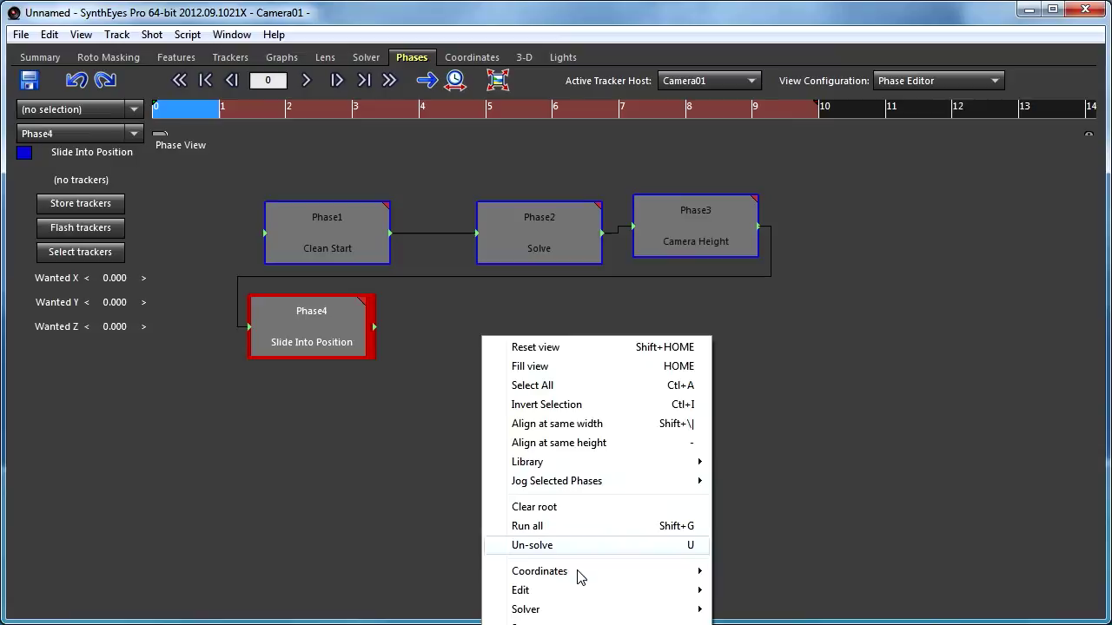
pyautogui.moveTo(519, 590)
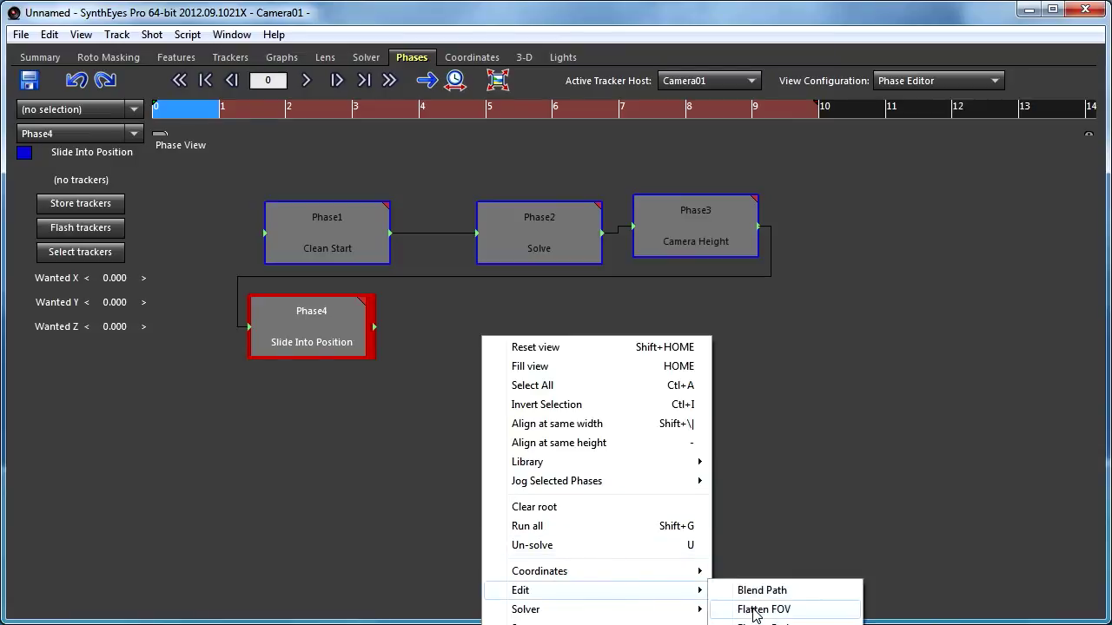
# Step: Add a Flatten FOV phase, align three phases at the same height, and select Slide Into Position
pyautogui.click(762, 609)
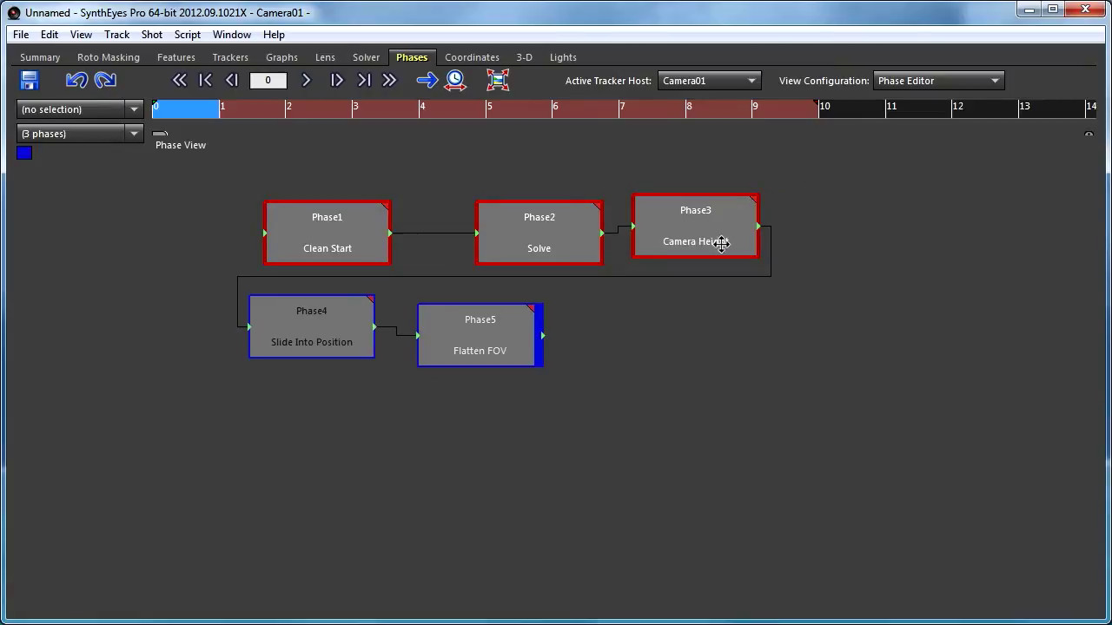
pyautogui.rightClick(721, 243)
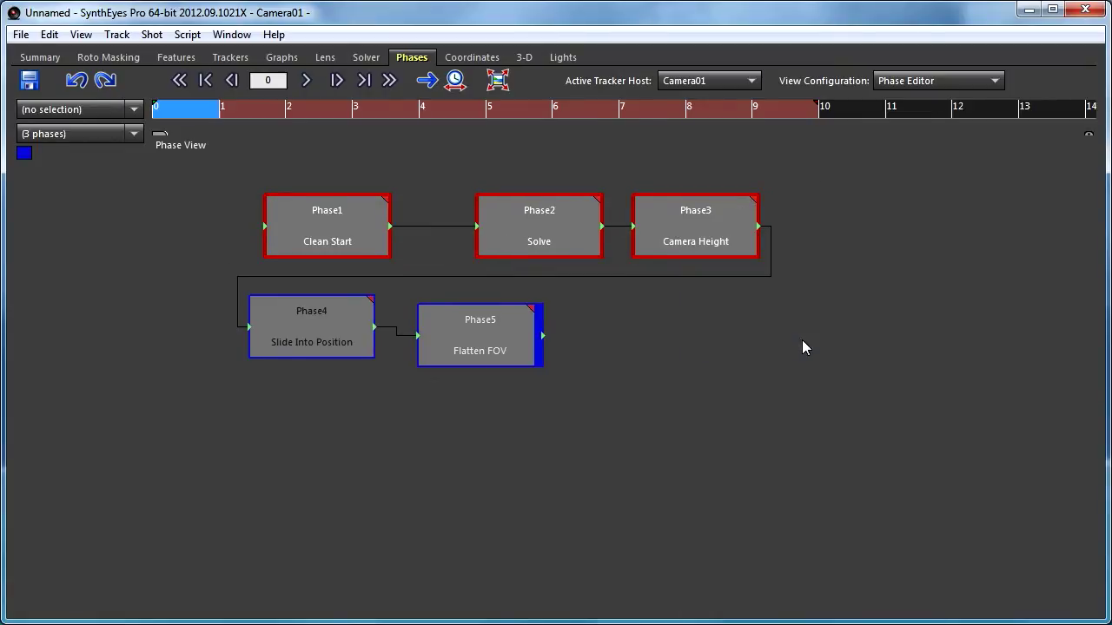
pyautogui.click(311, 326)
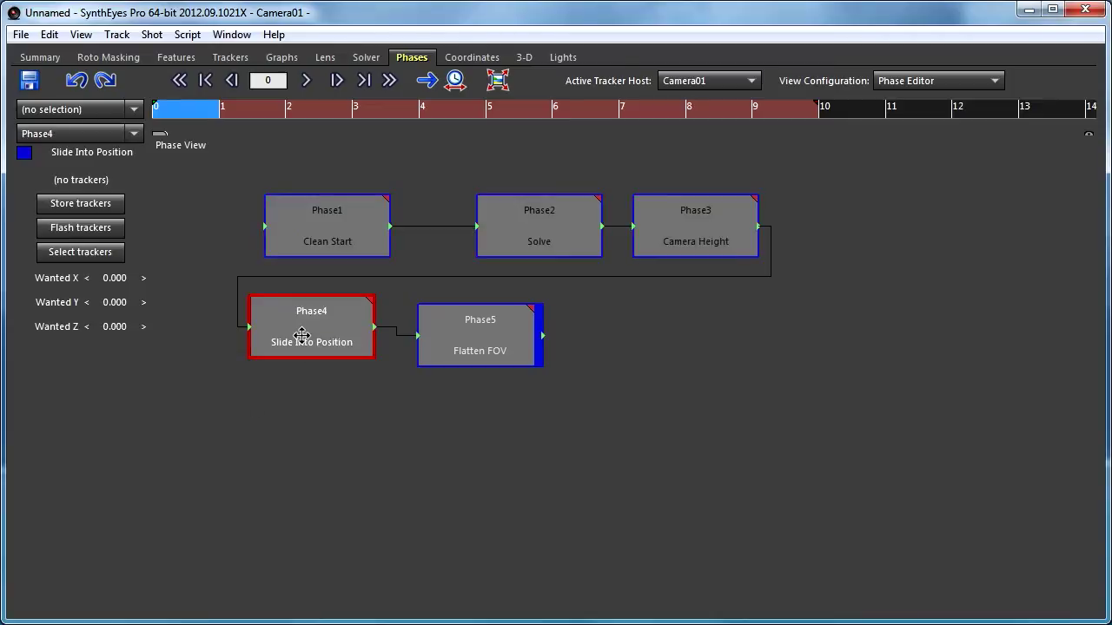
pyautogui.moveTo(301, 335)
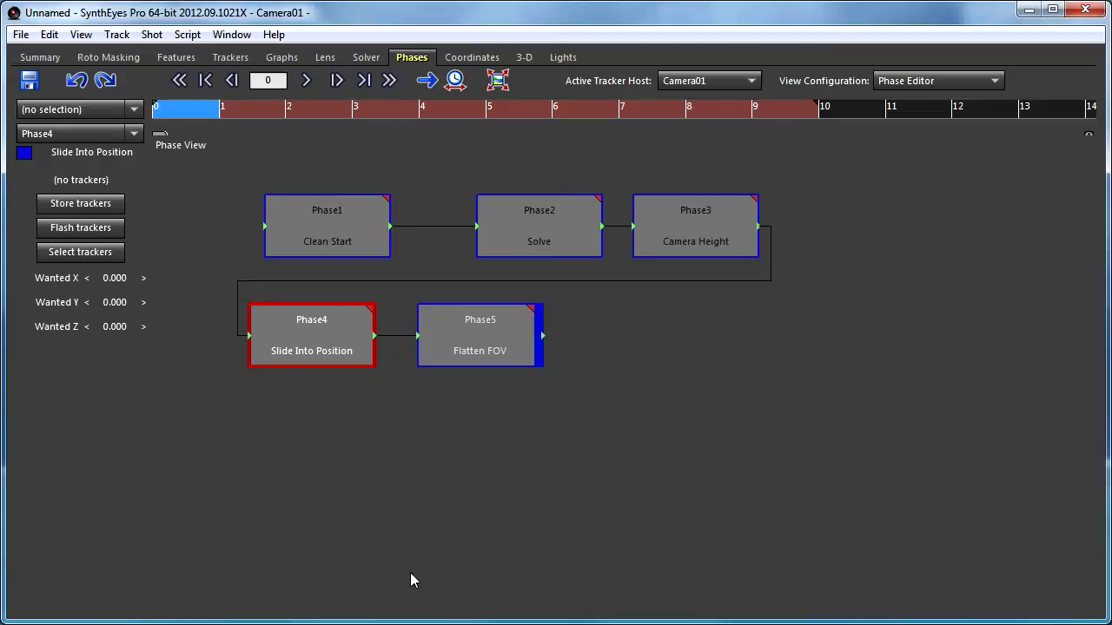
pyautogui.moveTo(463, 429)
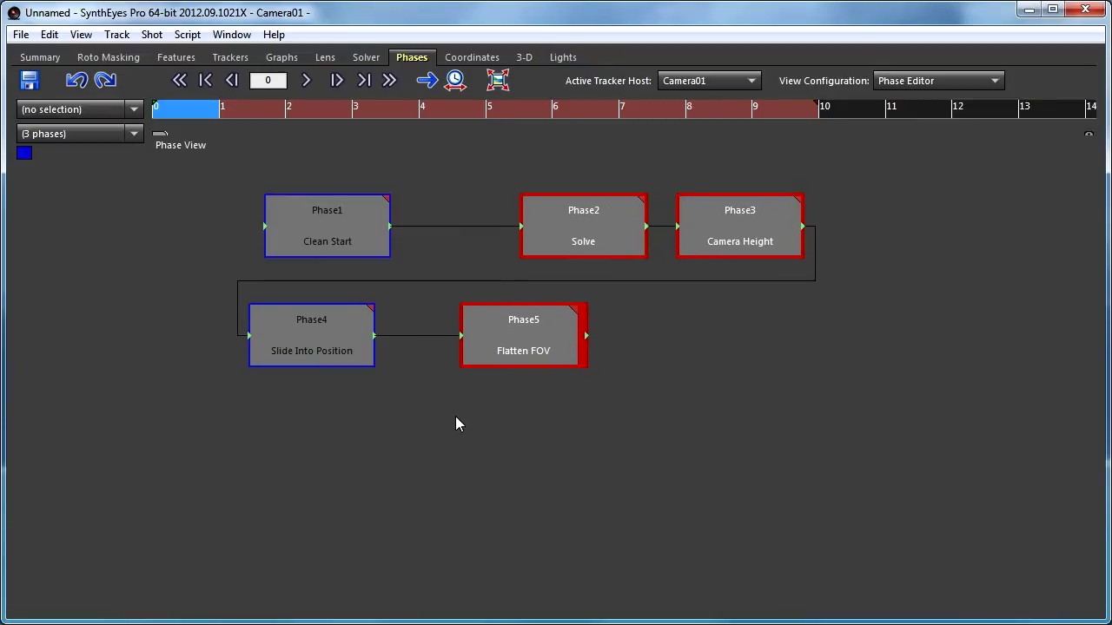
pyautogui.moveTo(462, 431)
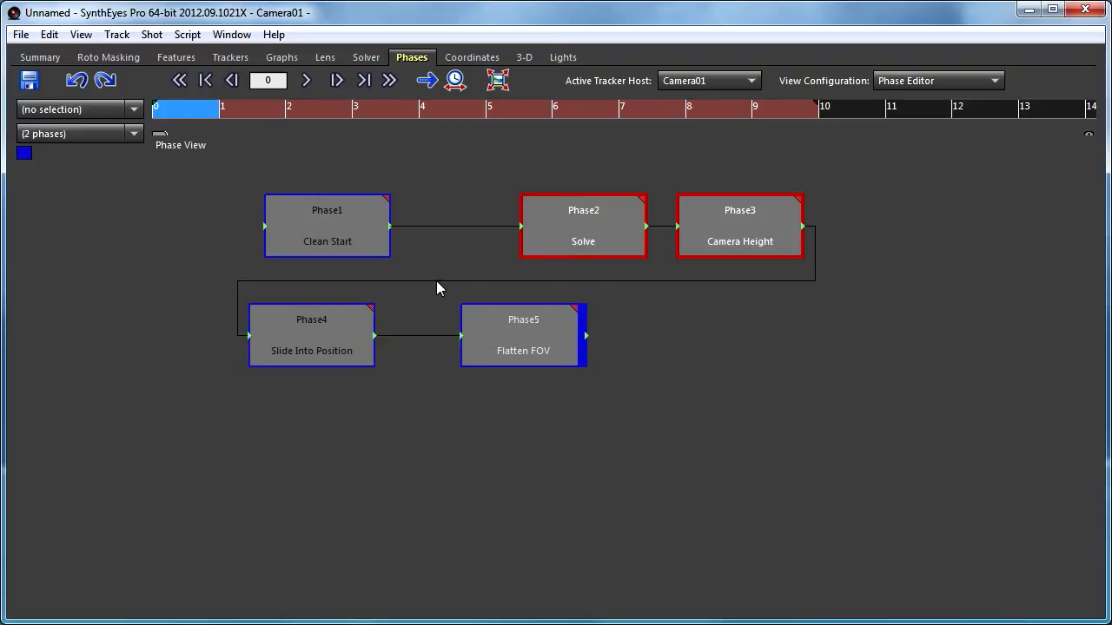
pyautogui.moveTo(660, 313)
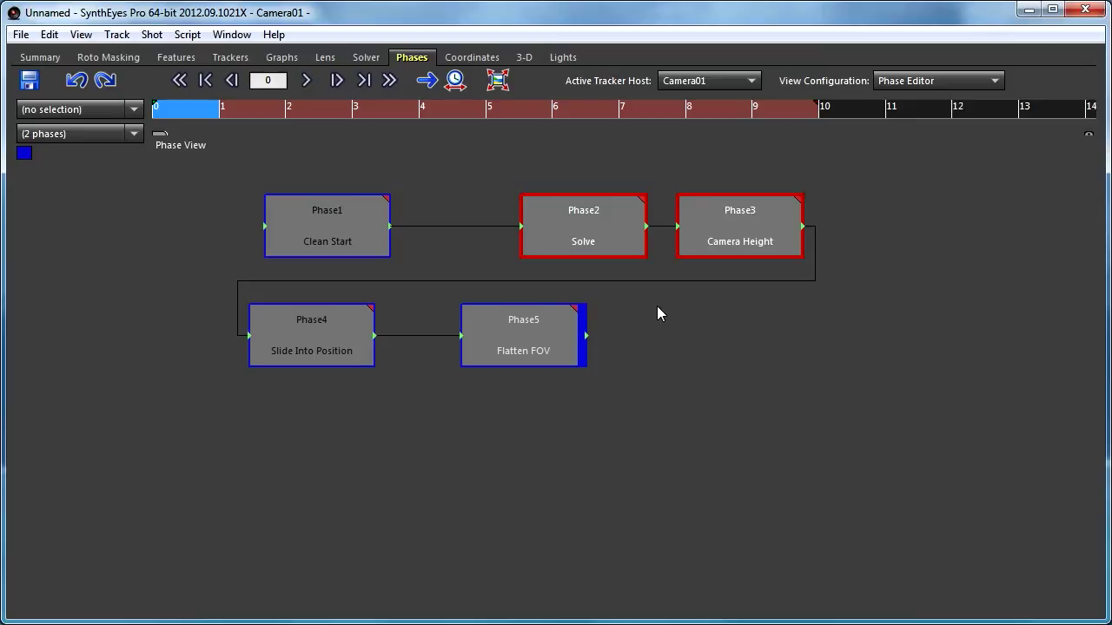
pyautogui.moveTo(469, 218)
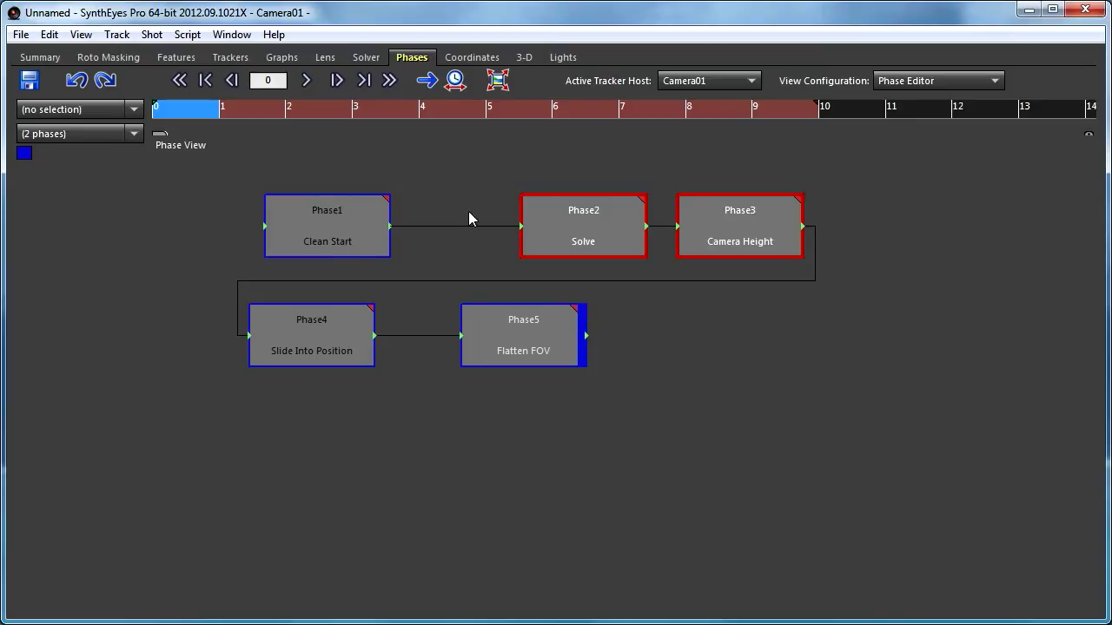
pyautogui.moveTo(576, 345)
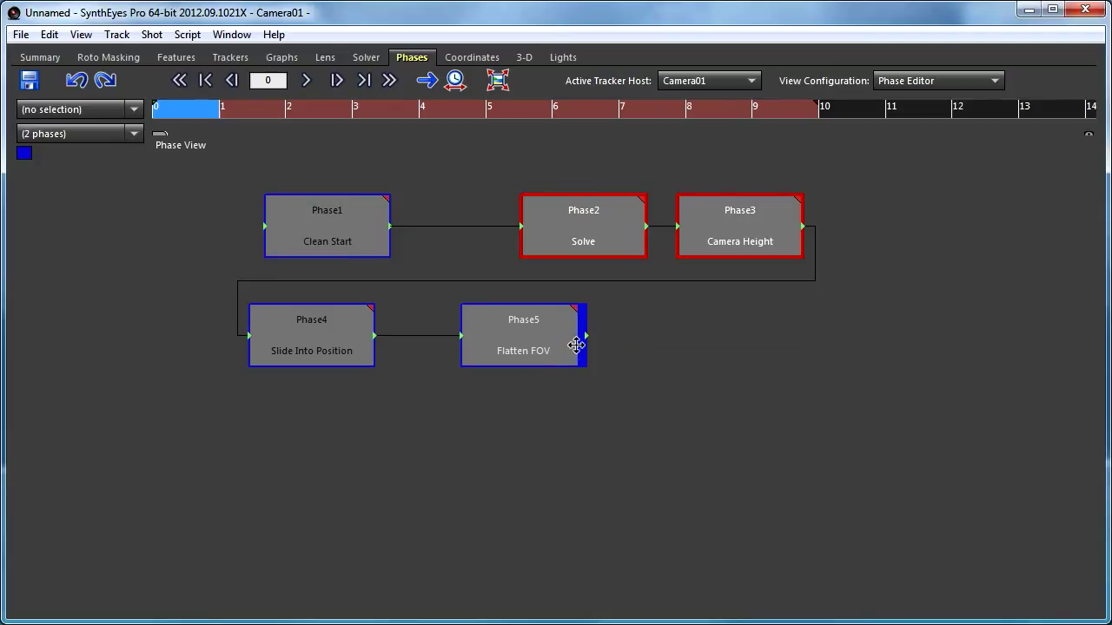
pyautogui.click(522, 334)
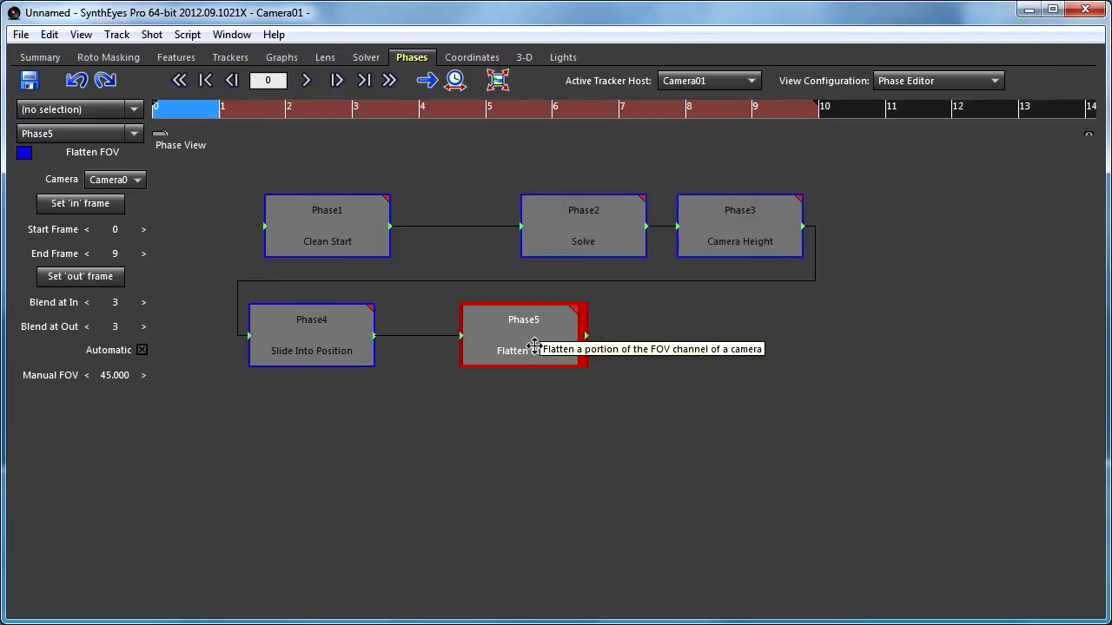
pyautogui.moveTo(653, 373)
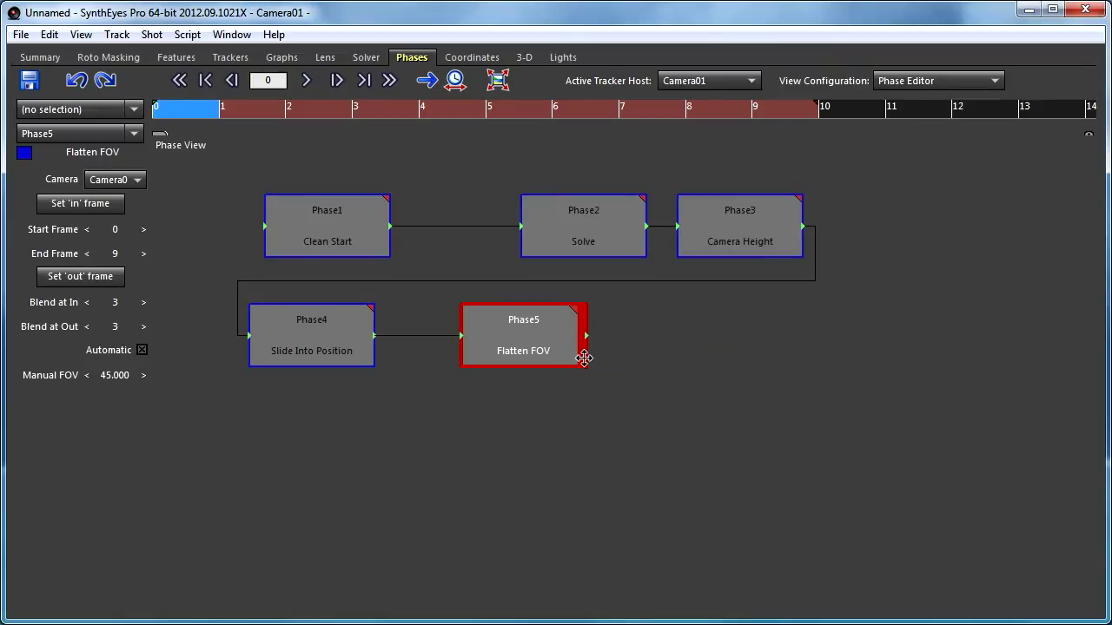
pyautogui.moveTo(580, 356)
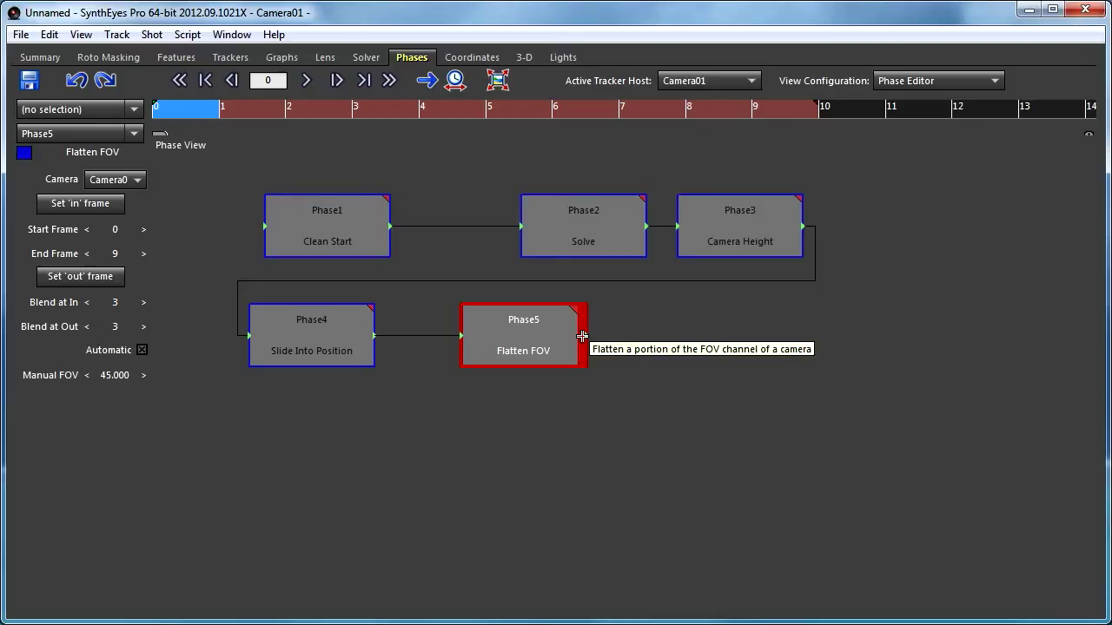
pyautogui.moveTo(567, 410)
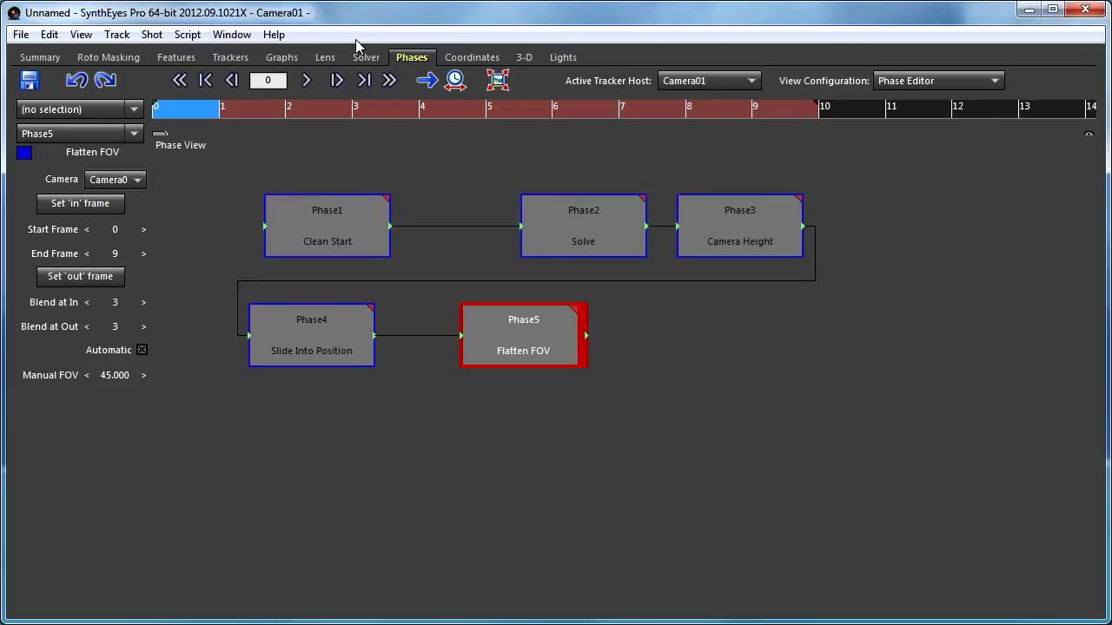
pyautogui.click(365, 57)
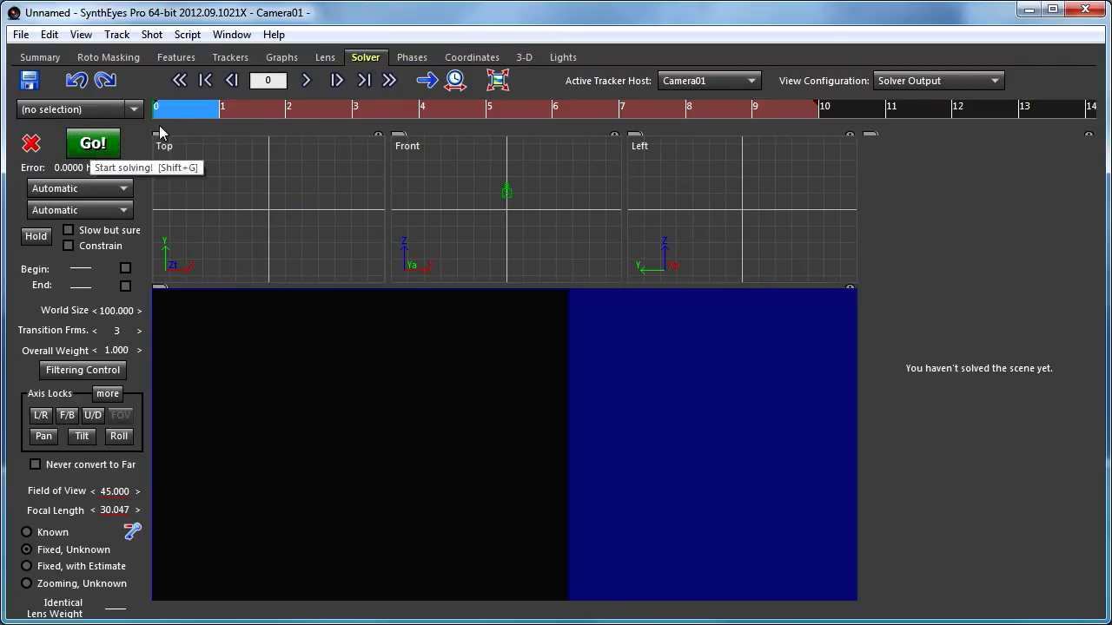
pyautogui.click(411, 57)
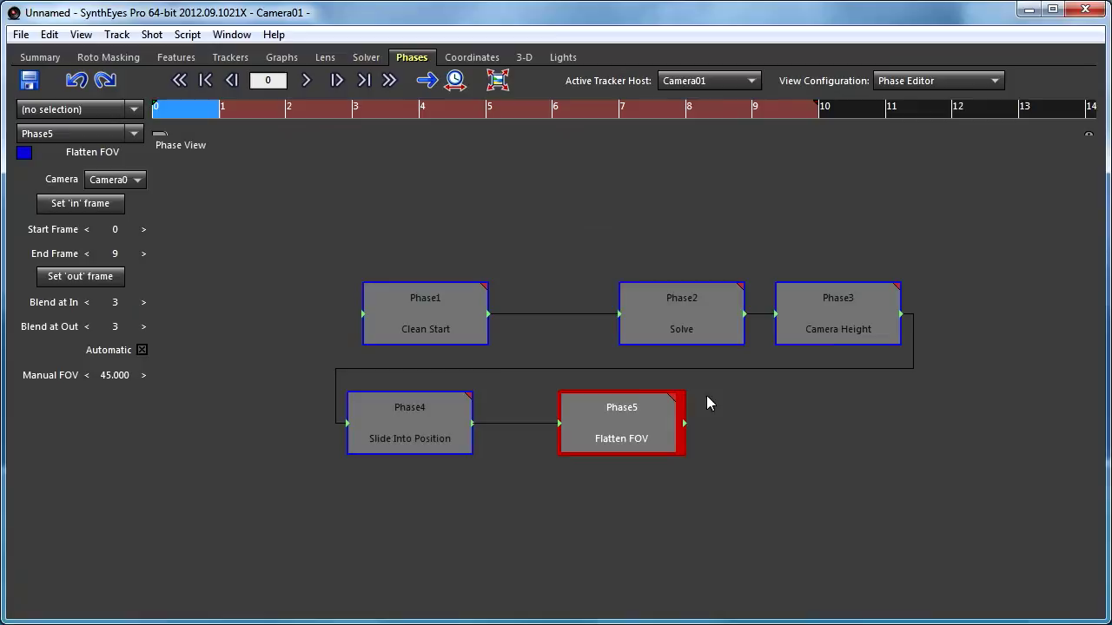
pyautogui.click(764, 443)
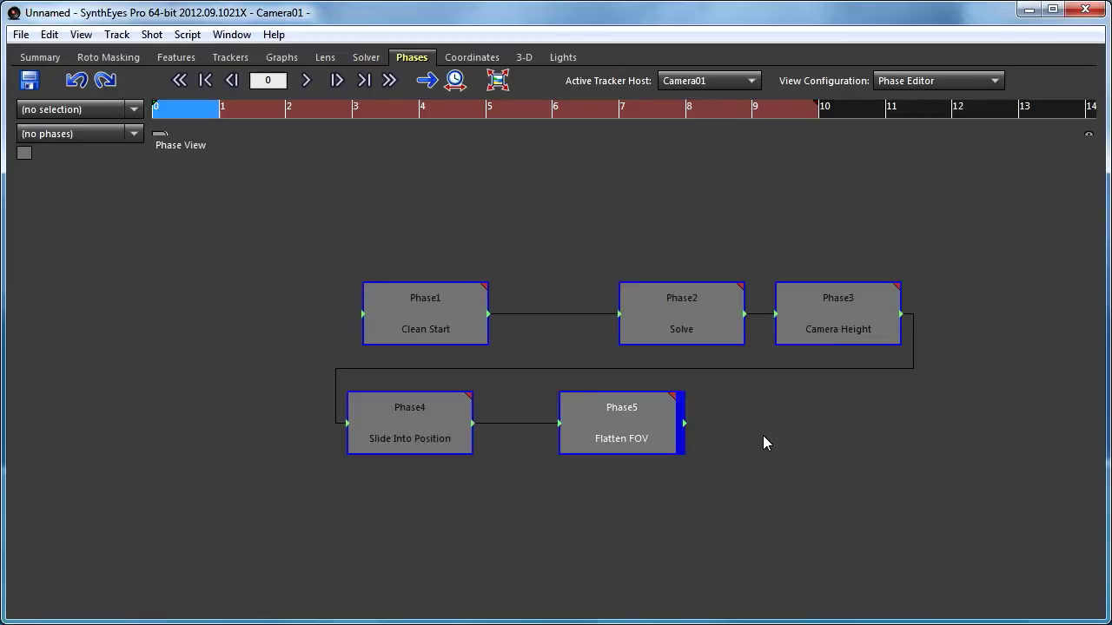
# Step: Add Moving-Obj Path and Distance to Tracker phases, then insert Moving-Obj Position after Camera Height
pyautogui.rightClick(764, 439)
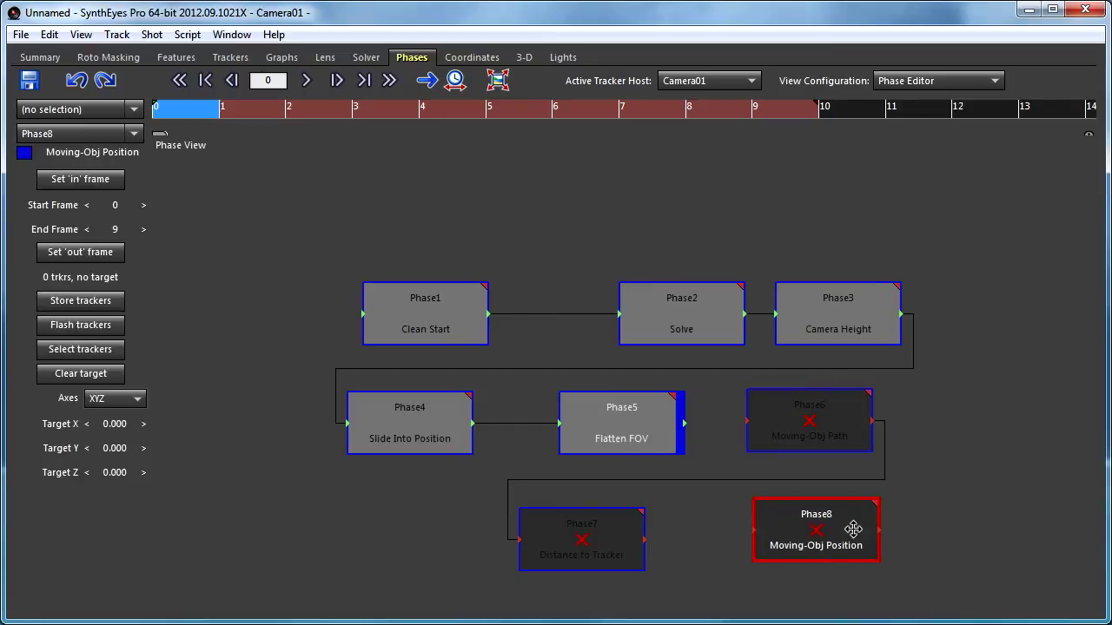
pyautogui.moveTo(834, 527)
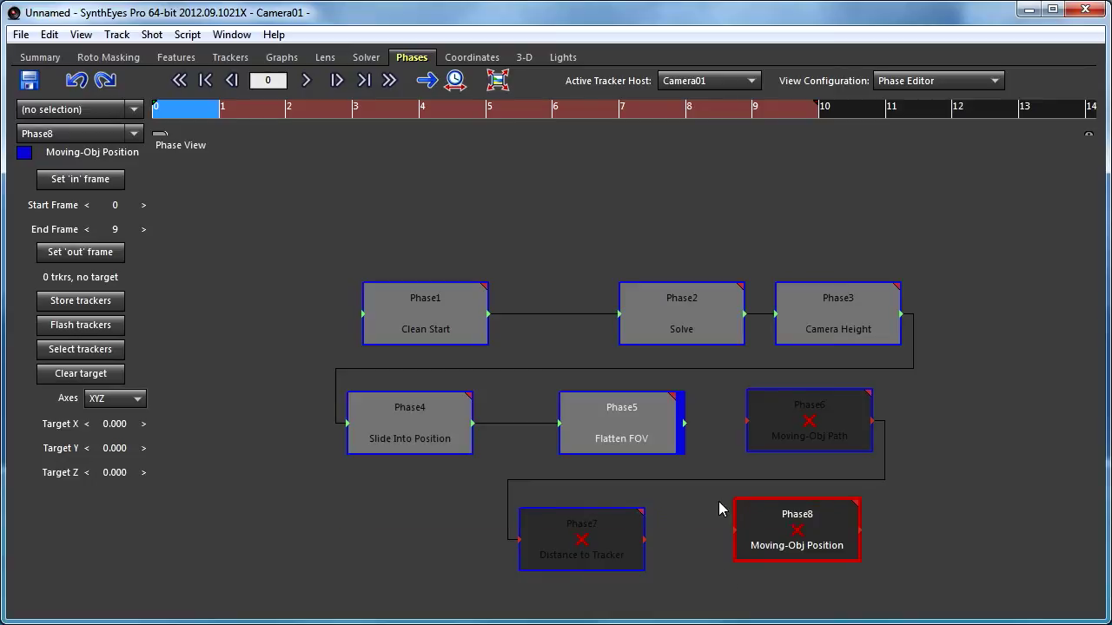
pyautogui.moveTo(582, 538)
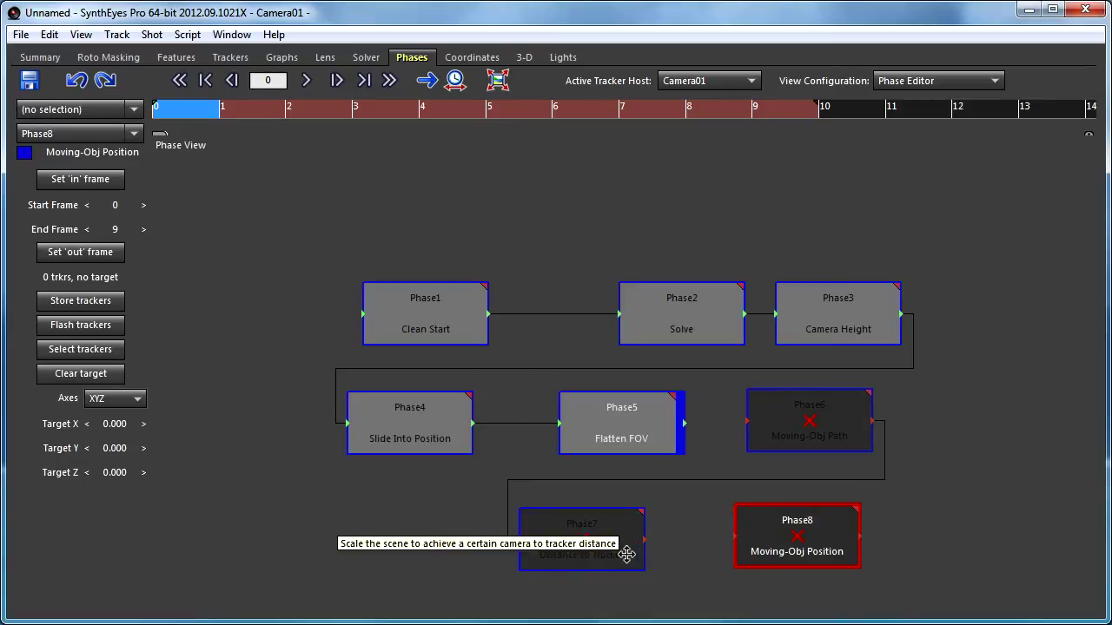
pyautogui.moveTo(764, 366)
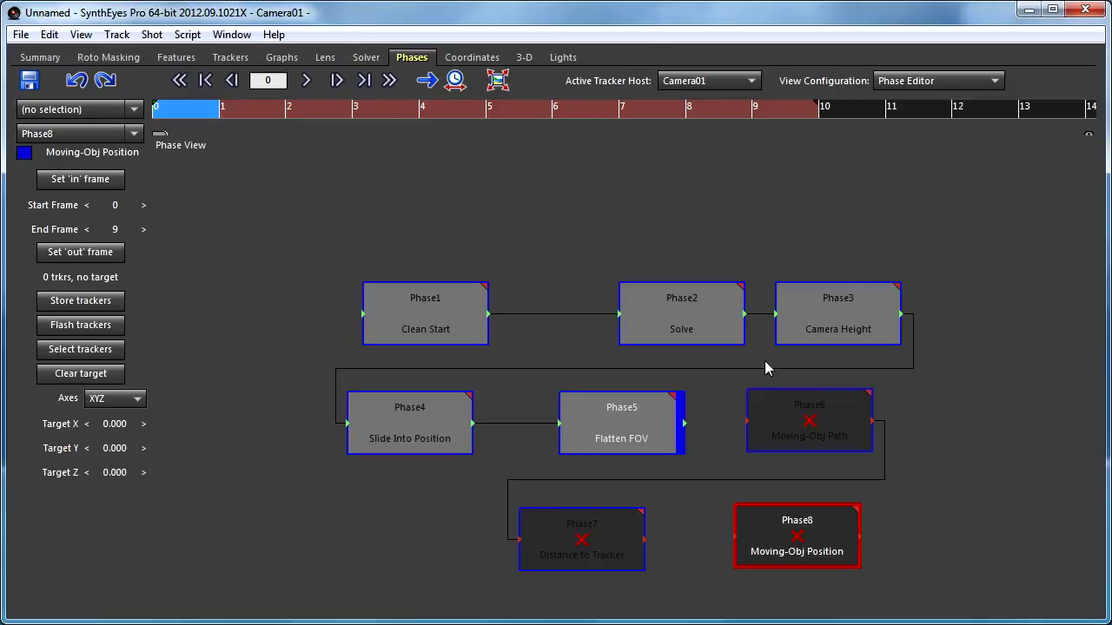
pyautogui.click(837, 298)
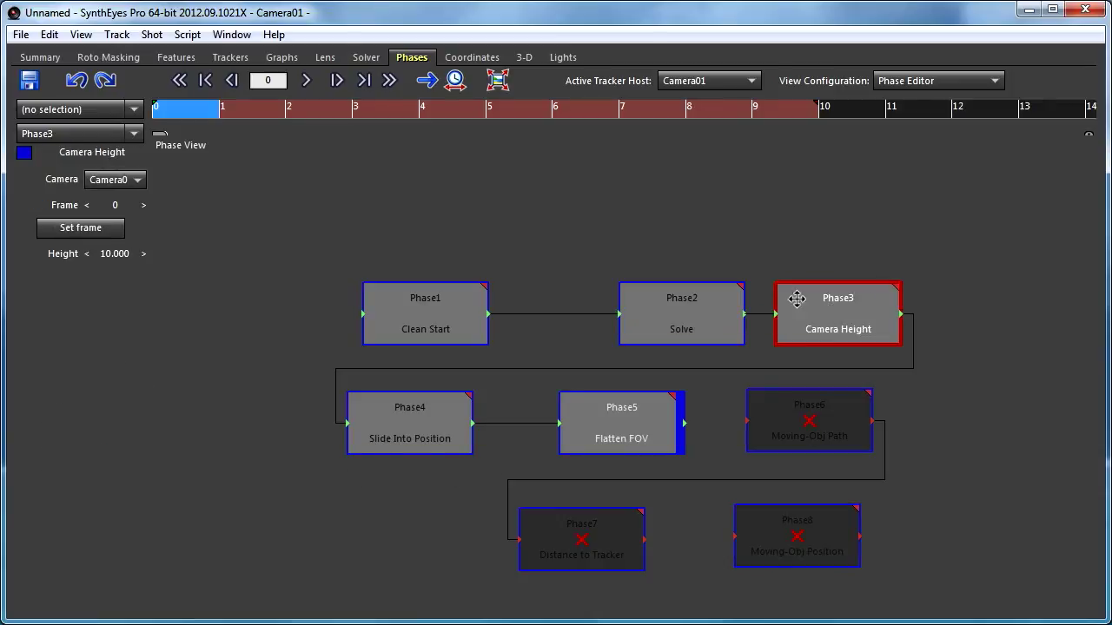
pyautogui.rightClick(682, 435)
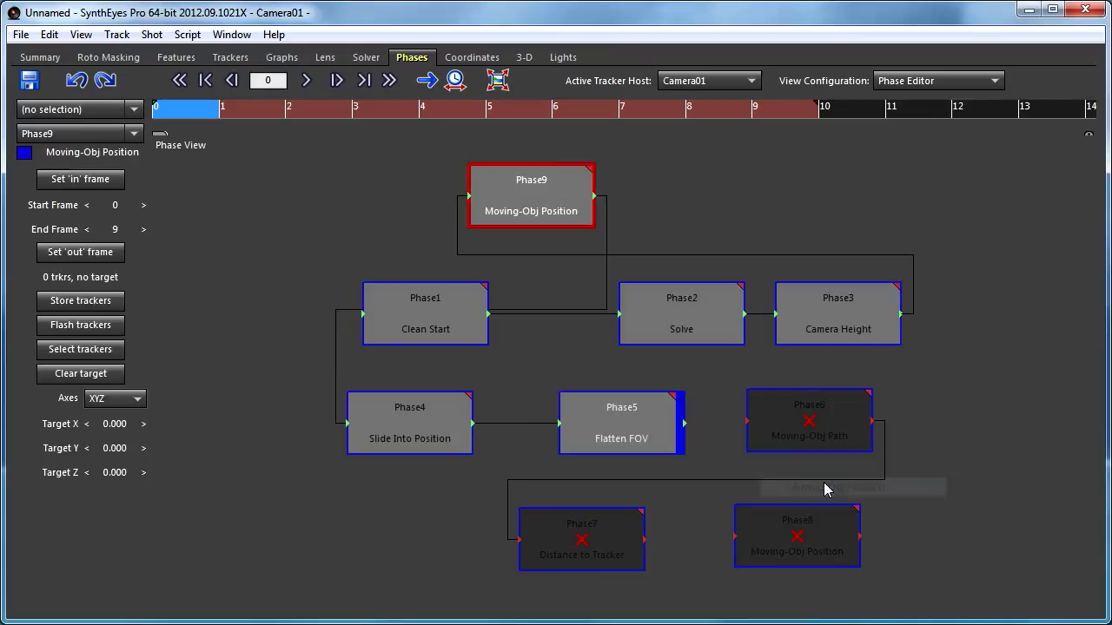
pyautogui.moveTo(547, 183)
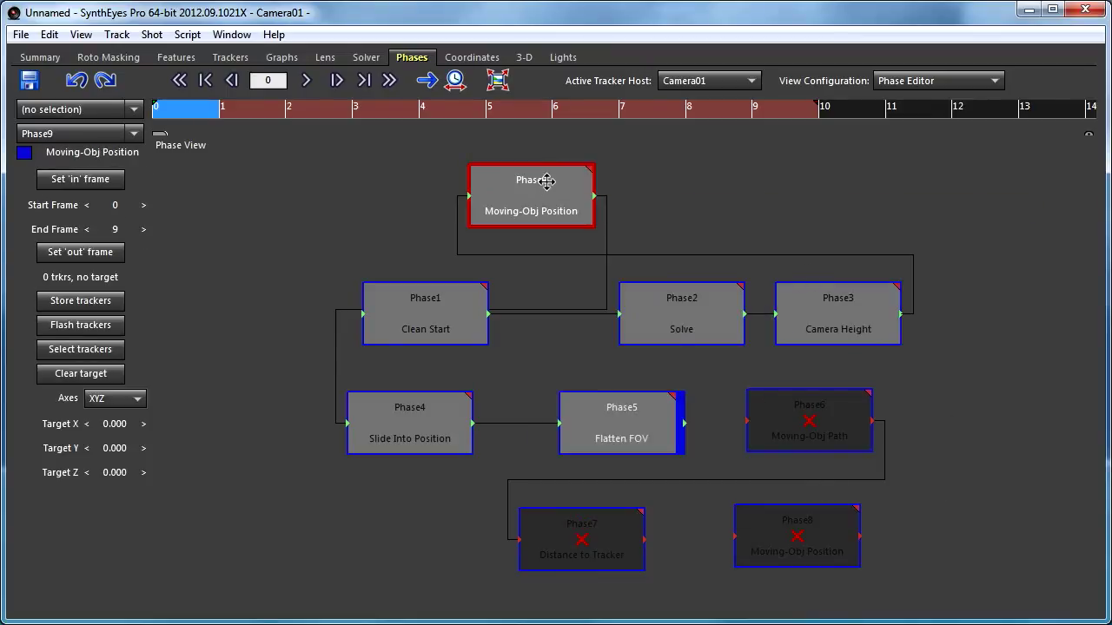
# Step: Rearrange the boxes so Phase9 sits between Camera Height and Slide Into Position
pyautogui.moveTo(530, 191); pyautogui.dragTo(322, 489)
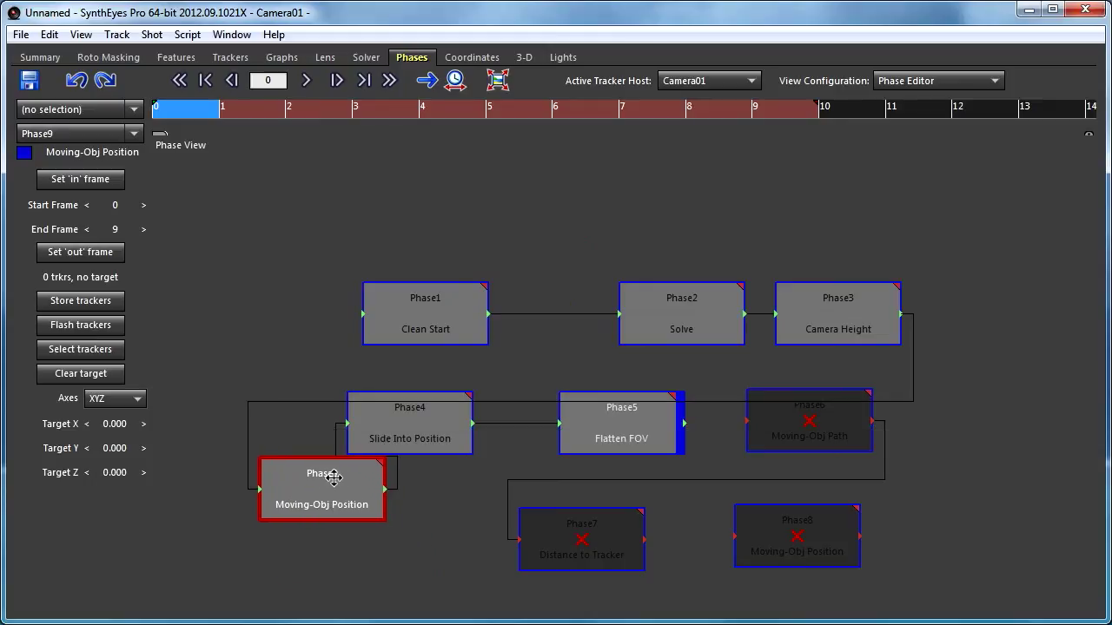
pyautogui.moveTo(322, 482); pyautogui.dragTo(371, 369)
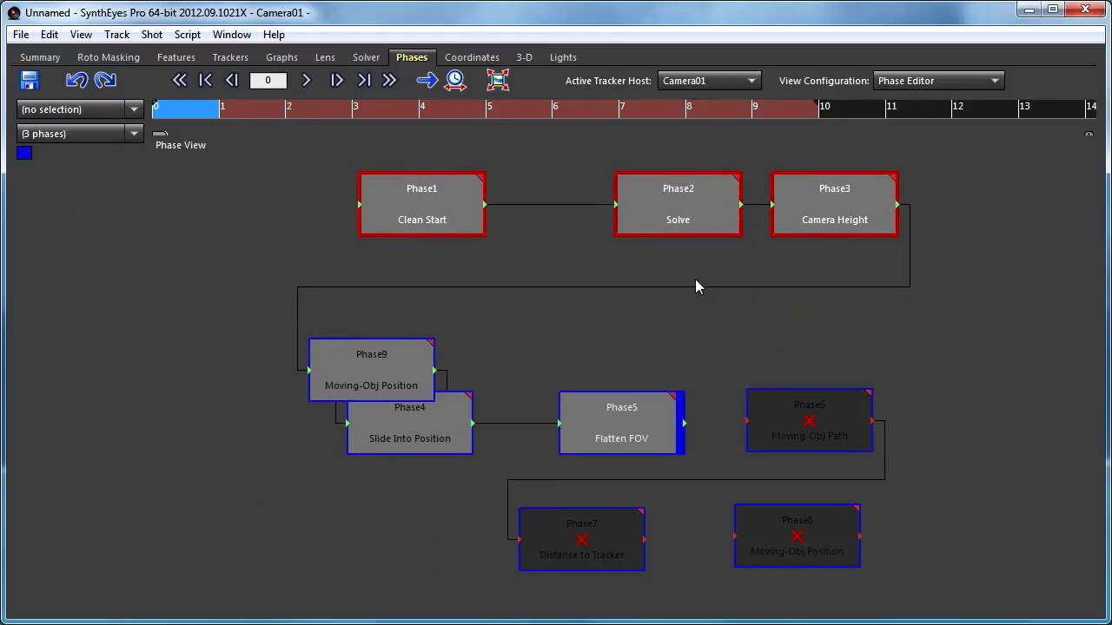
pyautogui.click(371, 354)
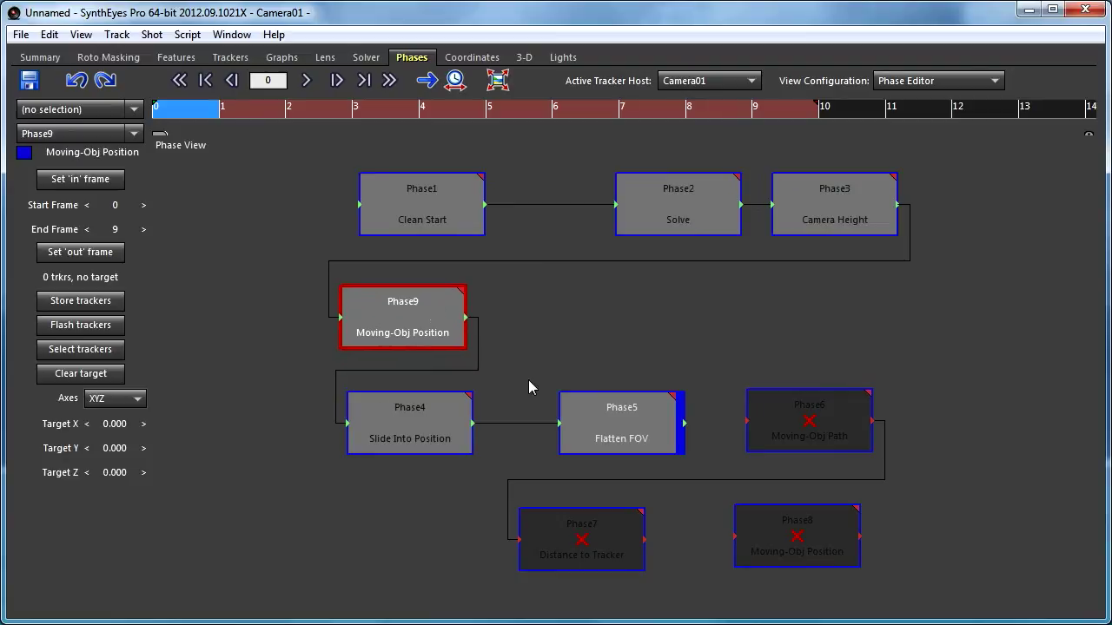
pyautogui.moveTo(772, 408)
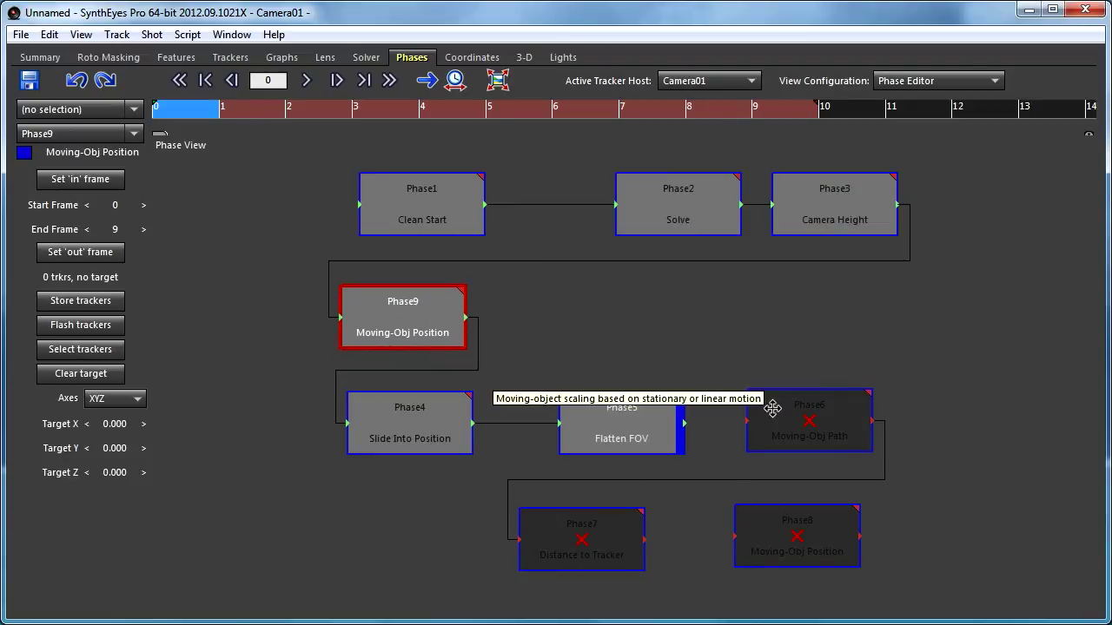
pyautogui.moveTo(802, 414)
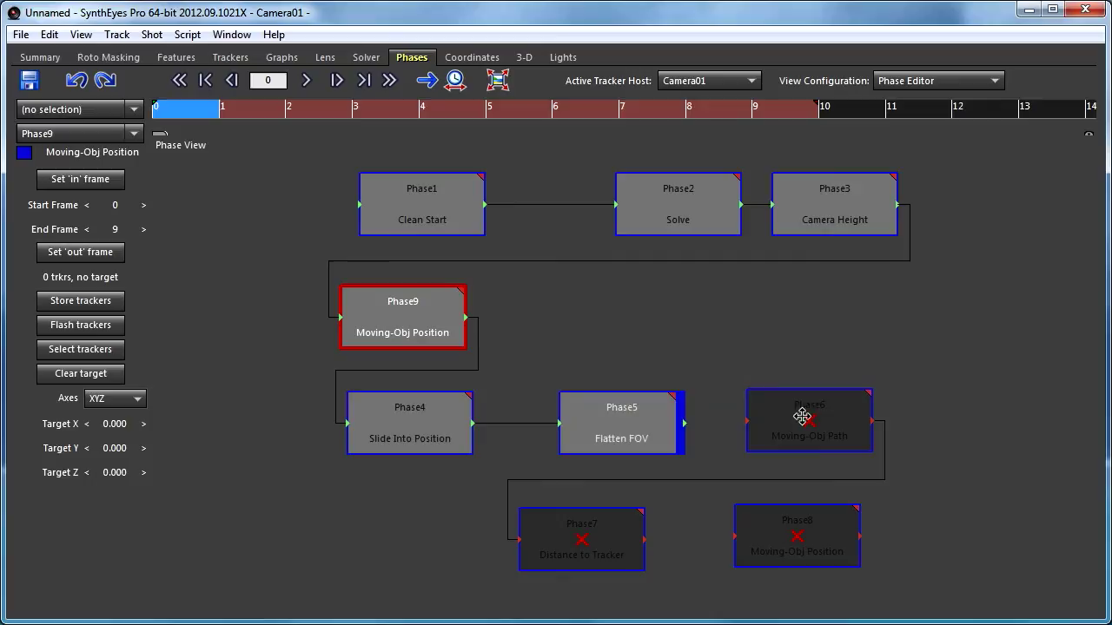
pyautogui.moveTo(349, 342)
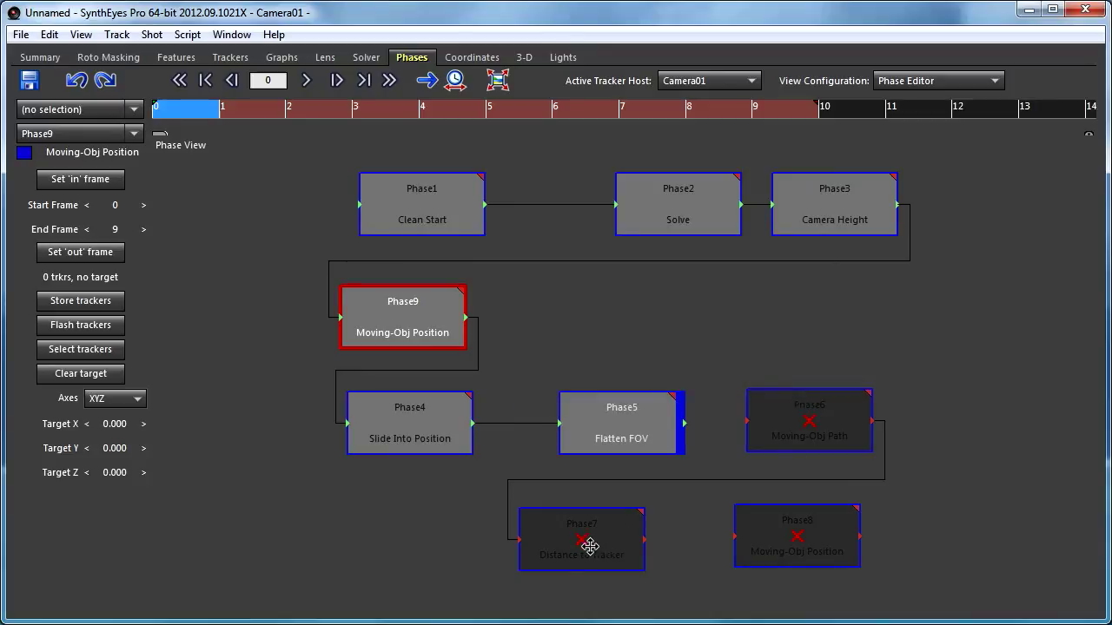
pyautogui.moveTo(981, 377)
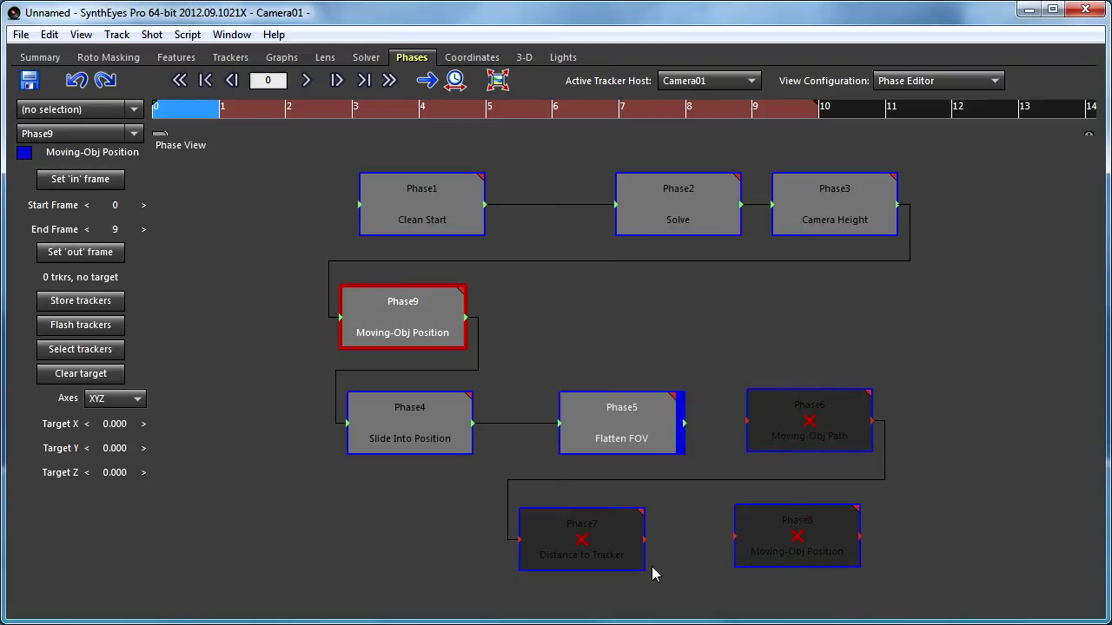
pyautogui.moveTo(663, 549)
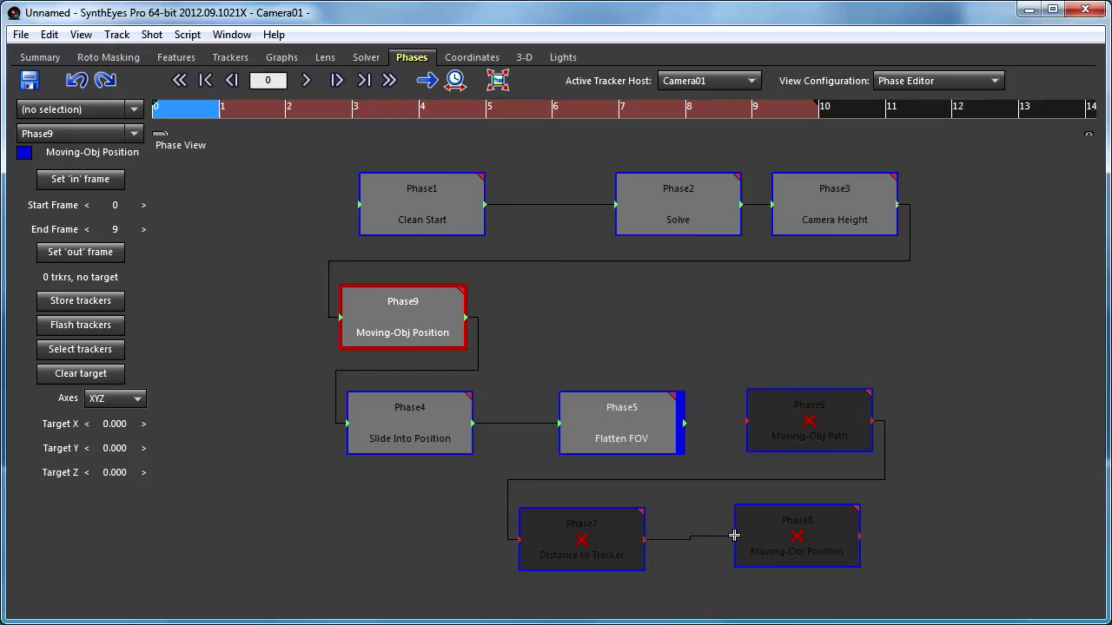
pyautogui.moveTo(773, 599)
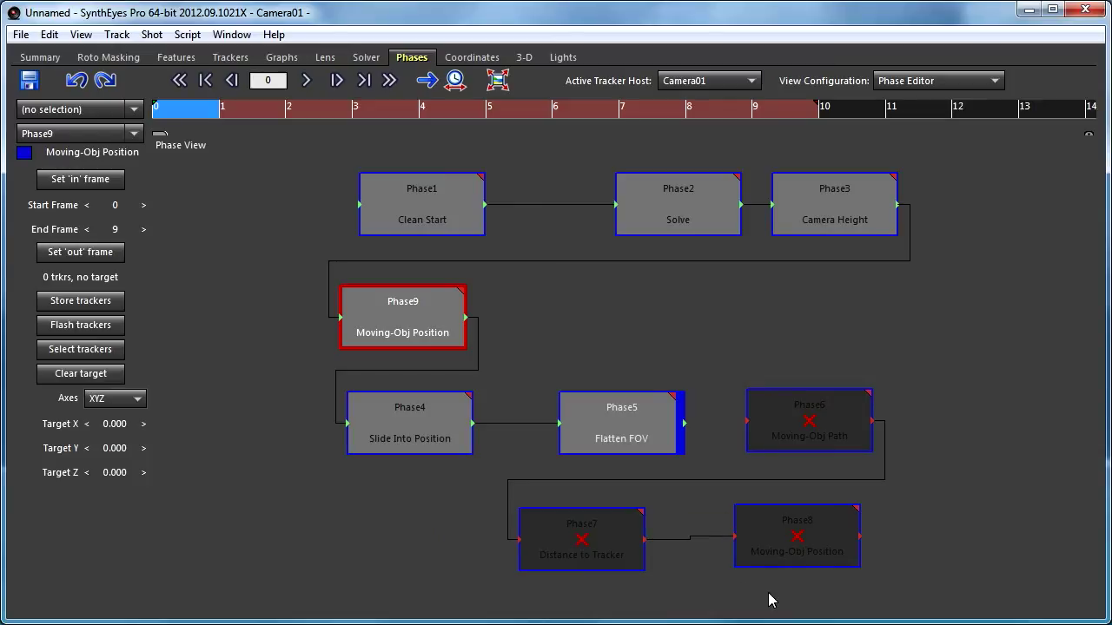
pyautogui.moveTo(685, 424)
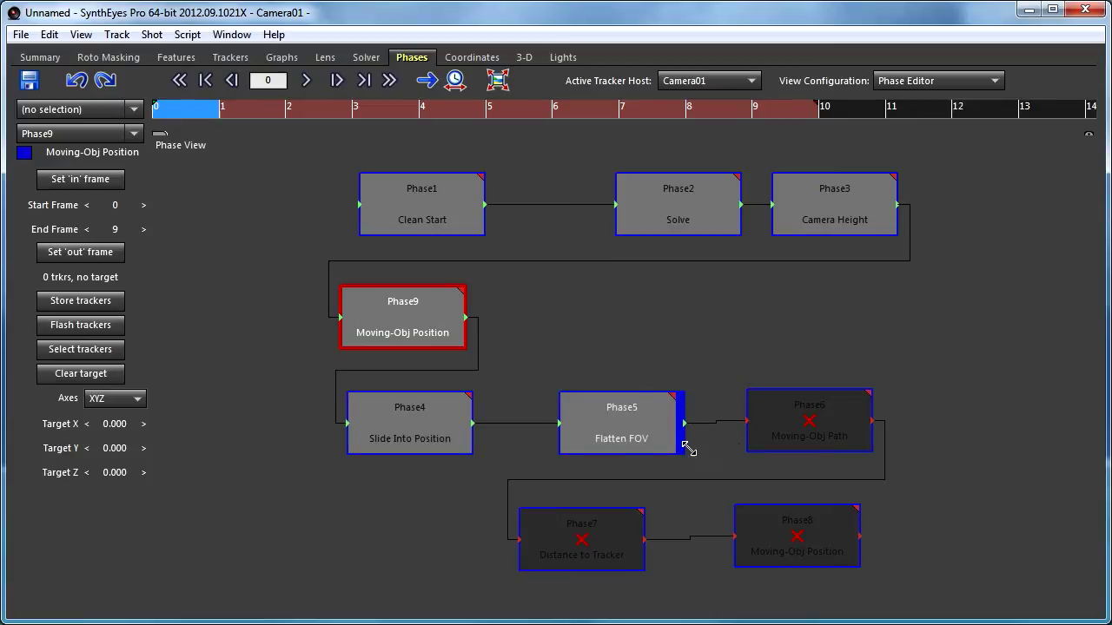
pyautogui.moveTo(821, 539)
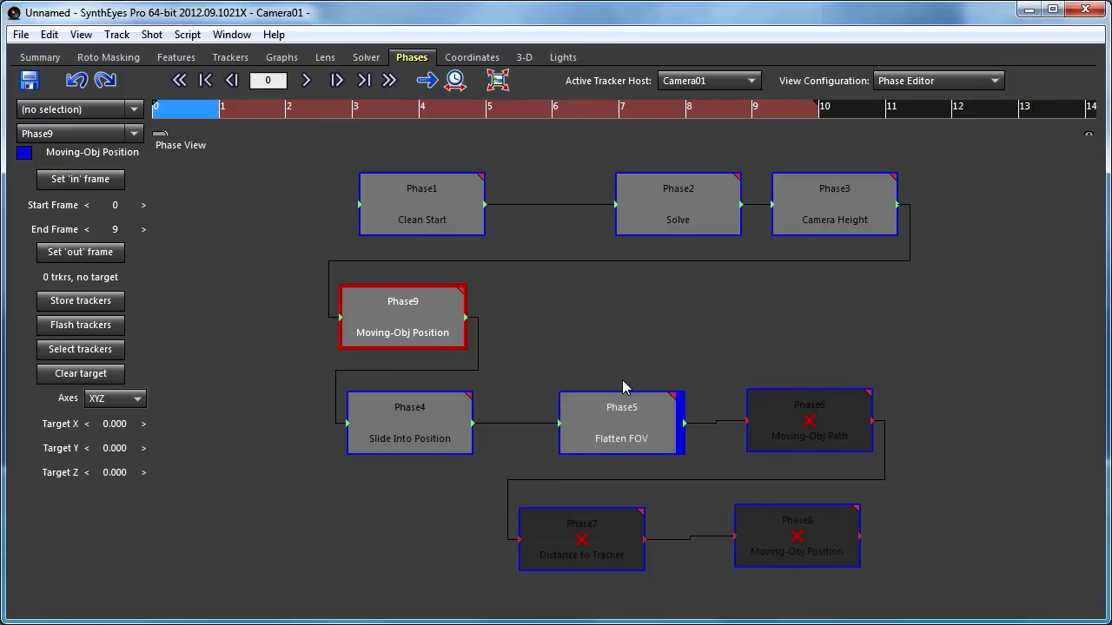
# Step: Add a final Moving-Obj Position phase fed by Distance to Tracker
pyautogui.rightClick(823, 520)
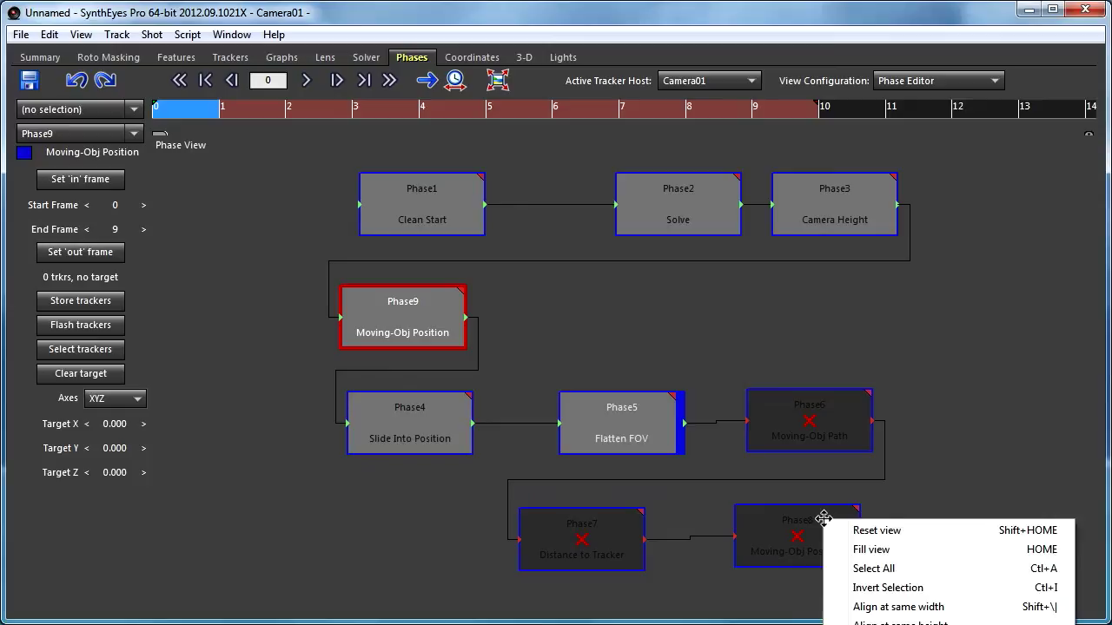
pyautogui.moveTo(727, 521)
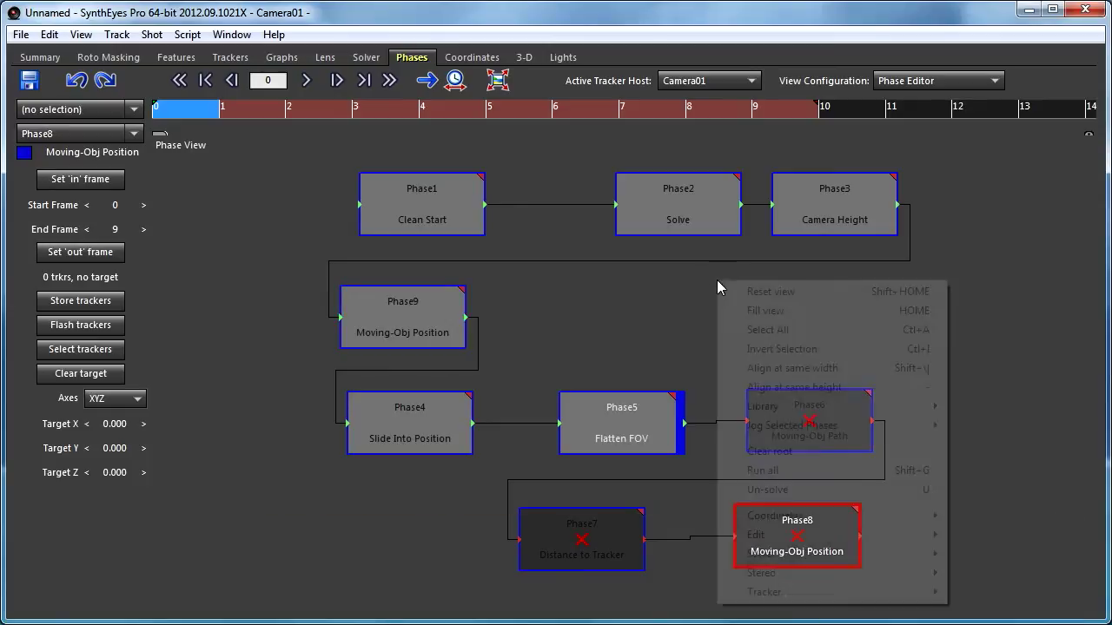
pyautogui.moveTo(556, 538)
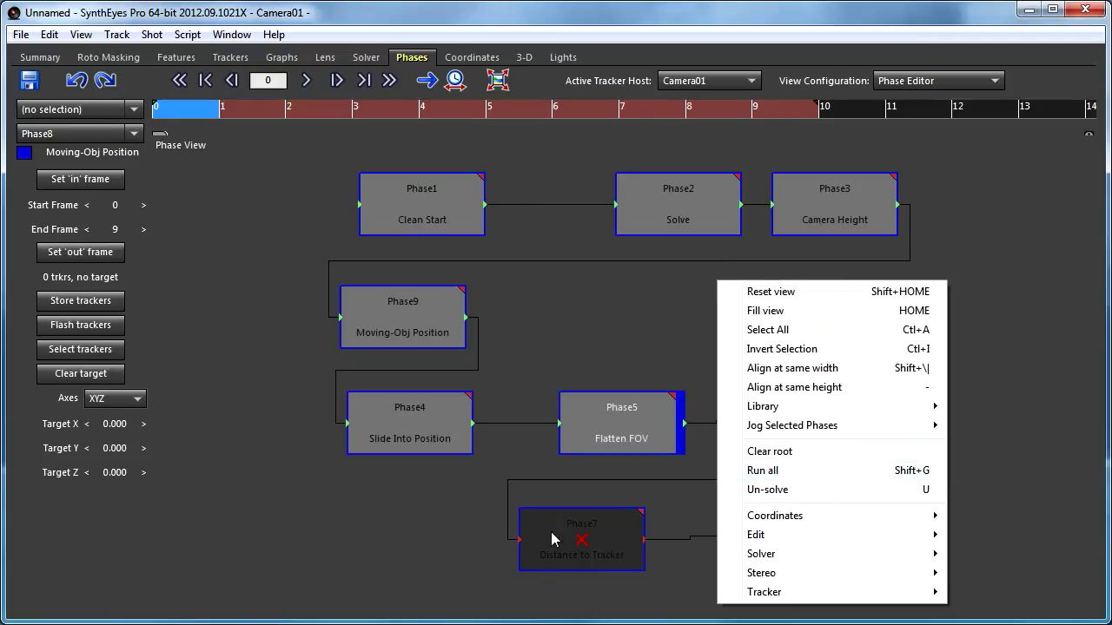
pyautogui.moveTo(813, 451)
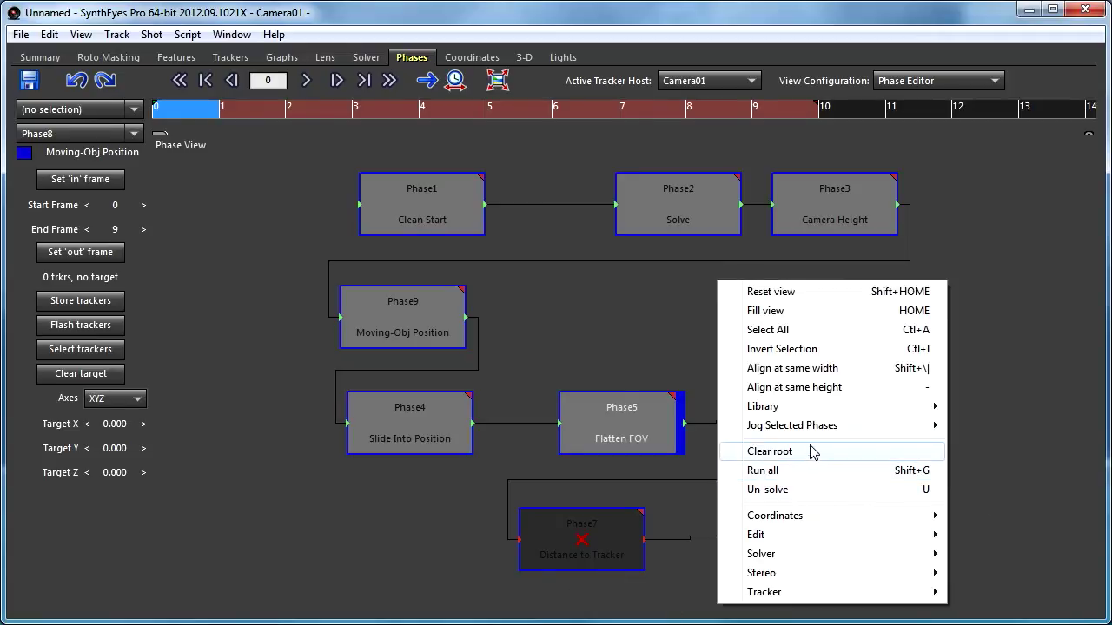
pyautogui.moveTo(963, 461)
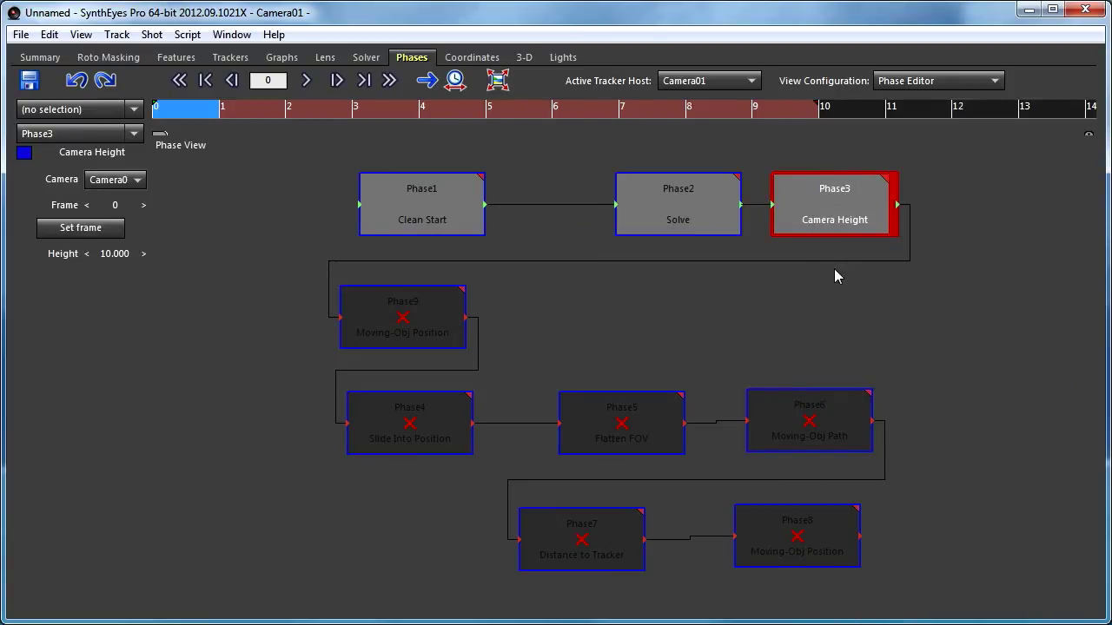
pyautogui.moveTo(887, 219)
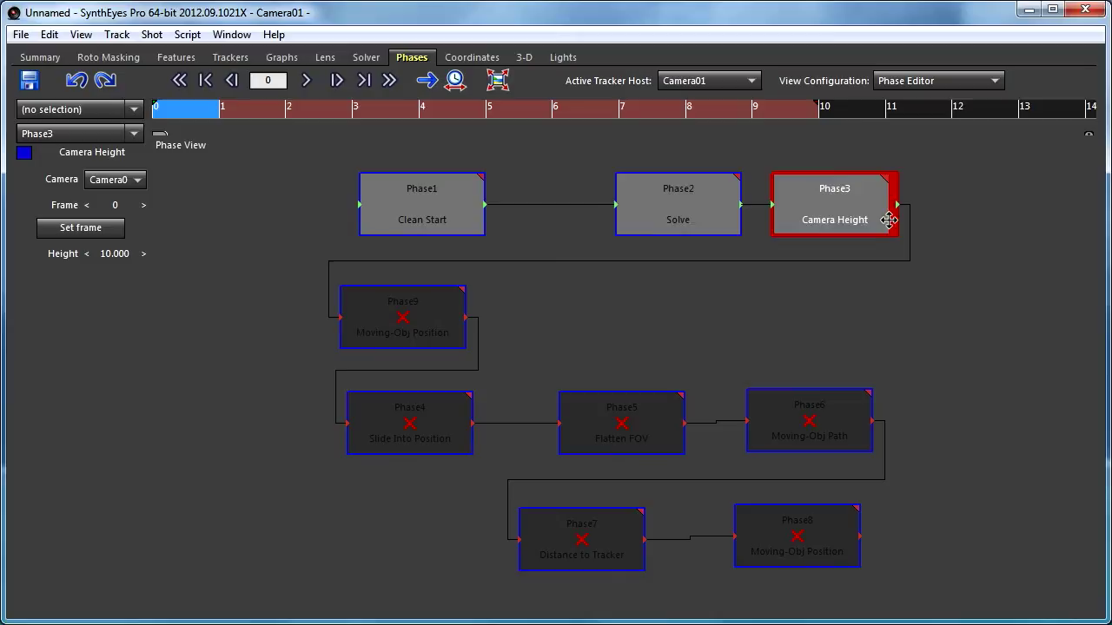
pyautogui.click(797, 535)
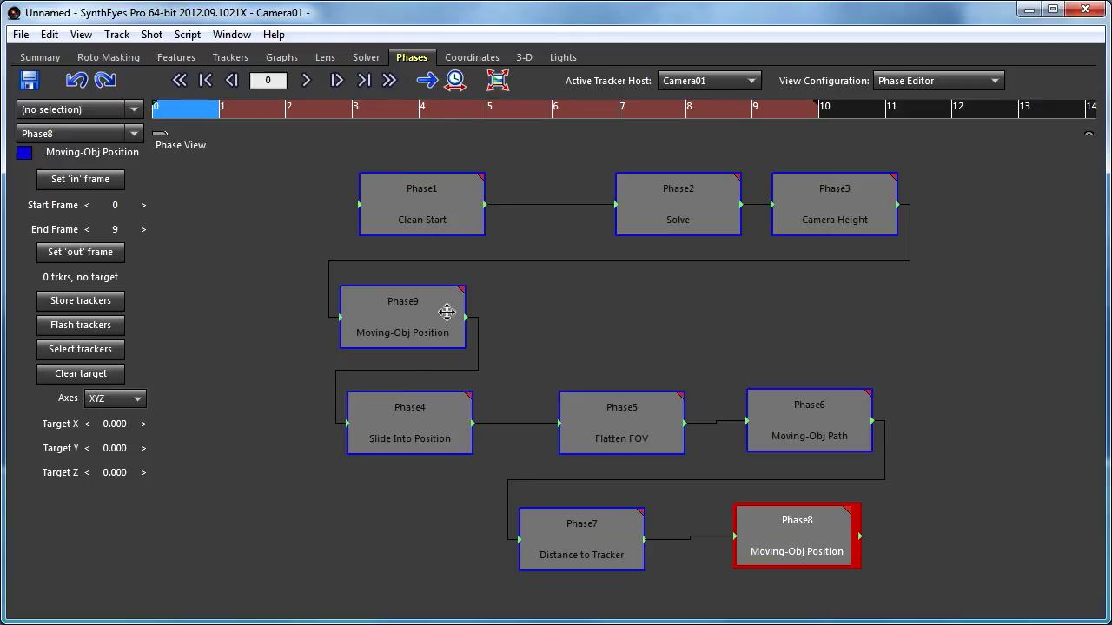
pyautogui.moveTo(665, 547)
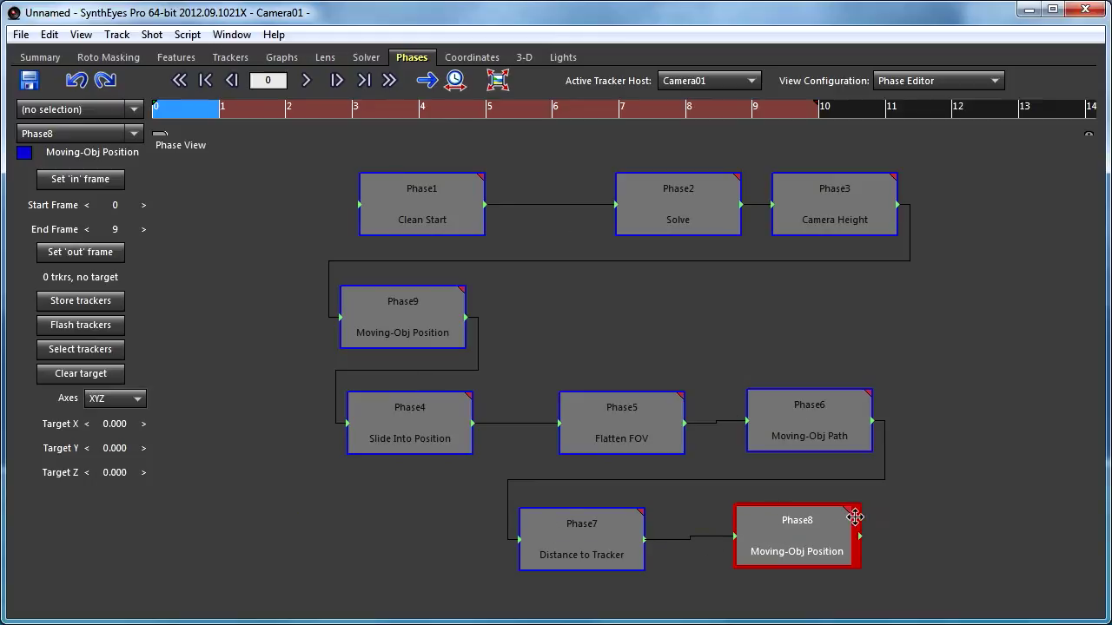
pyautogui.moveTo(856, 534)
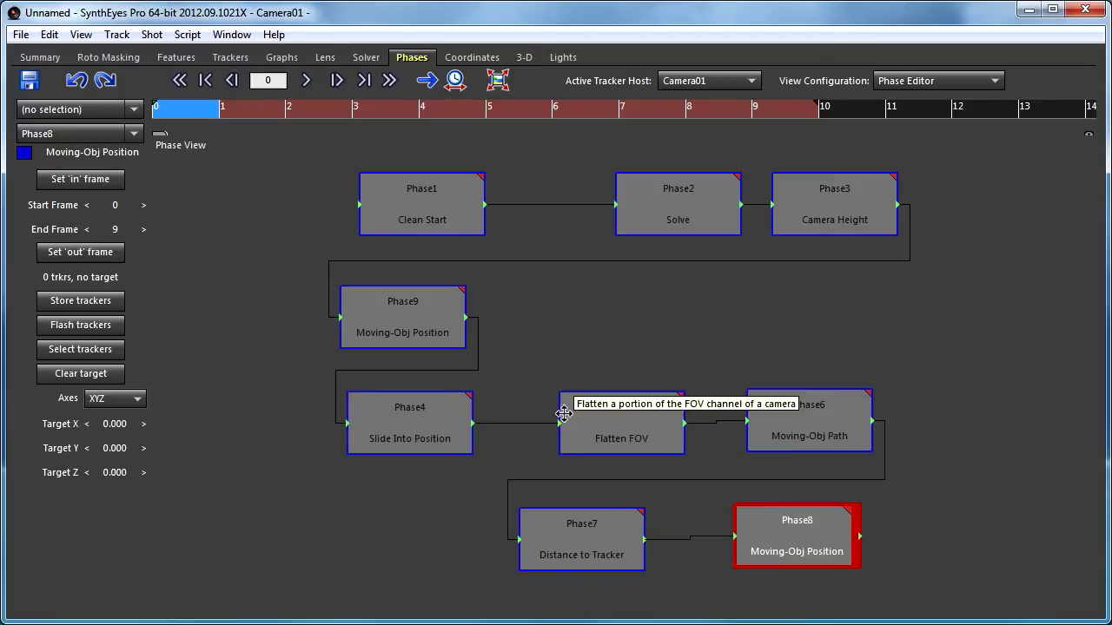
pyautogui.moveTo(486, 376)
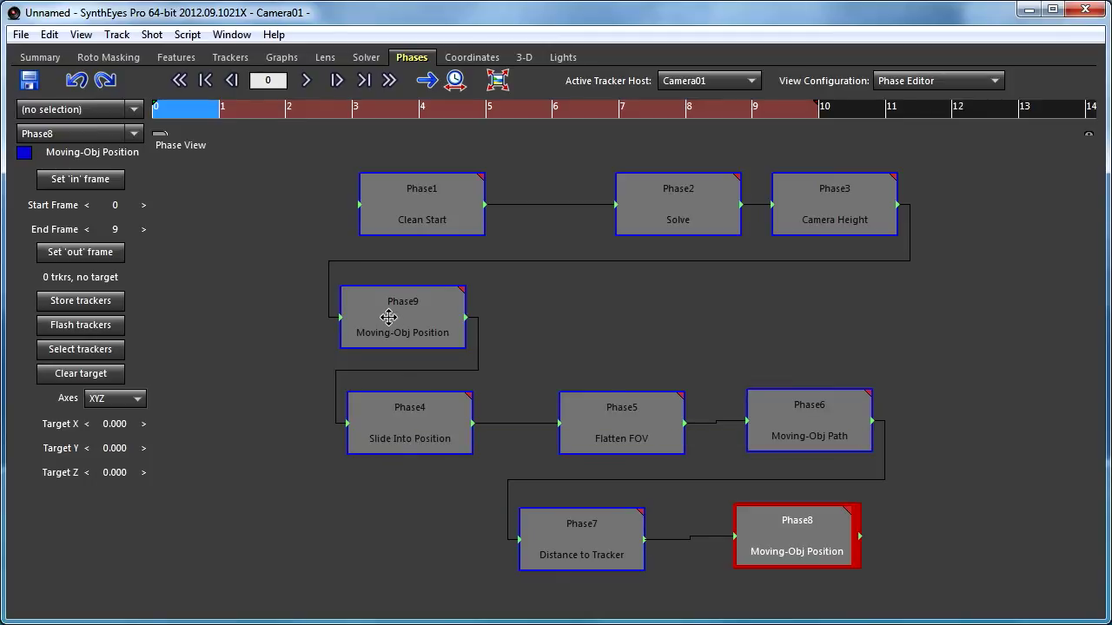
# Step: Select Phase9 and Camera Height, then choose Disconnect from selected on Phase9
pyautogui.click(402, 317)
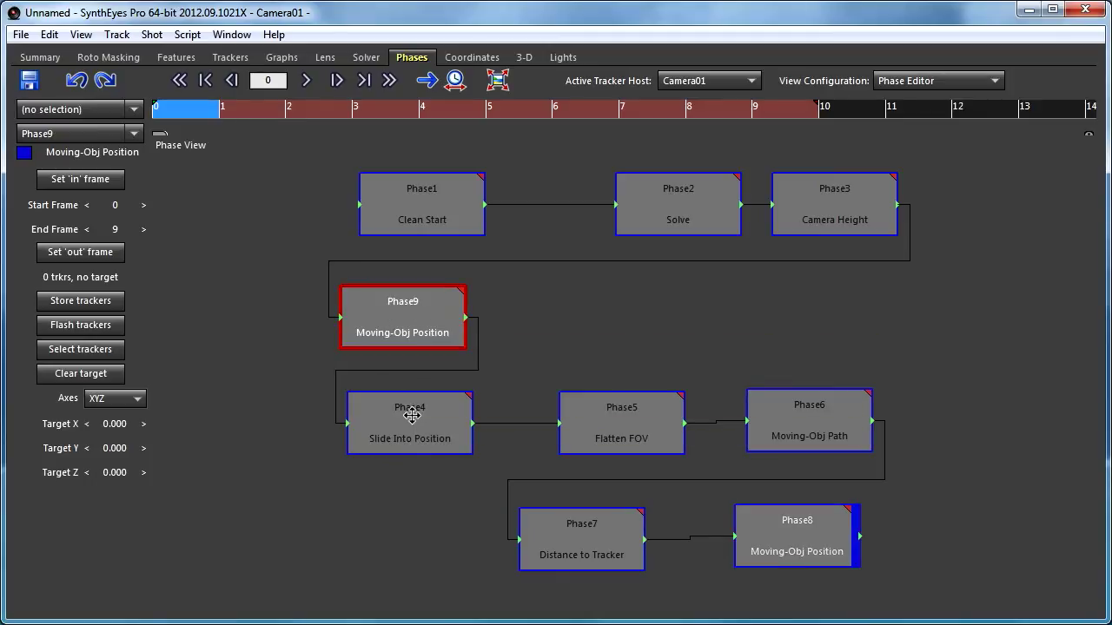
pyautogui.rightClick(410, 422)
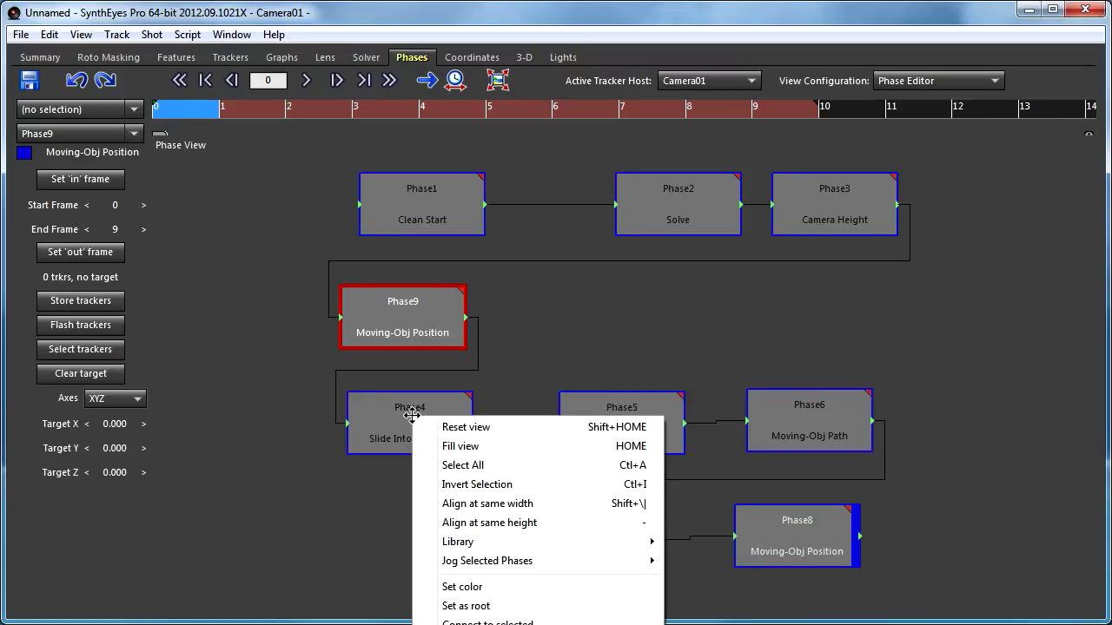
pyautogui.moveTo(375, 462)
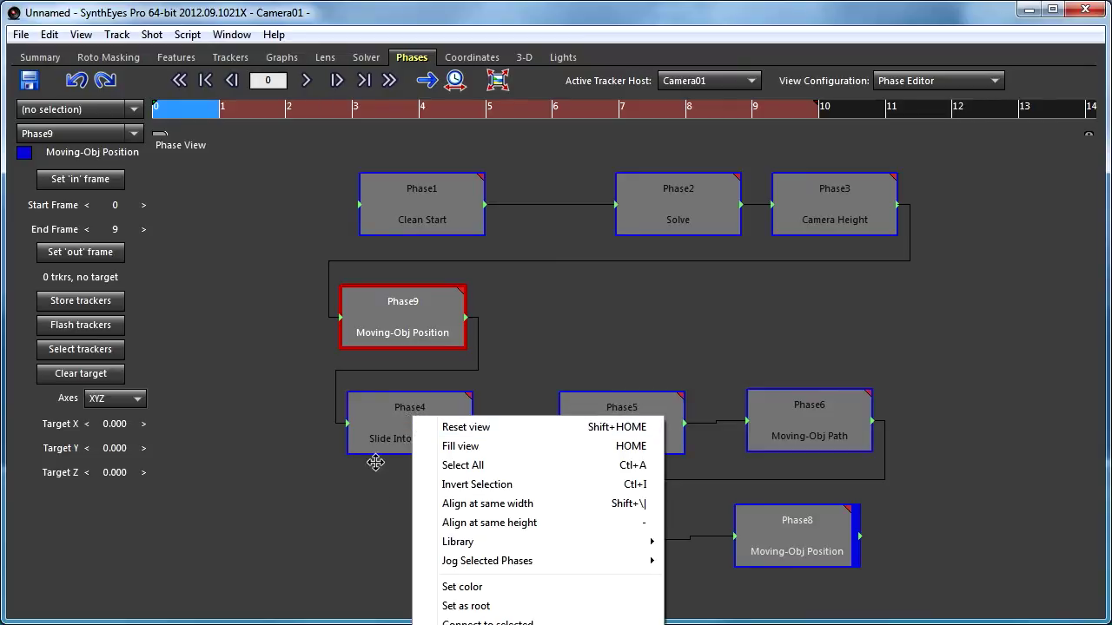
pyautogui.click(833, 204)
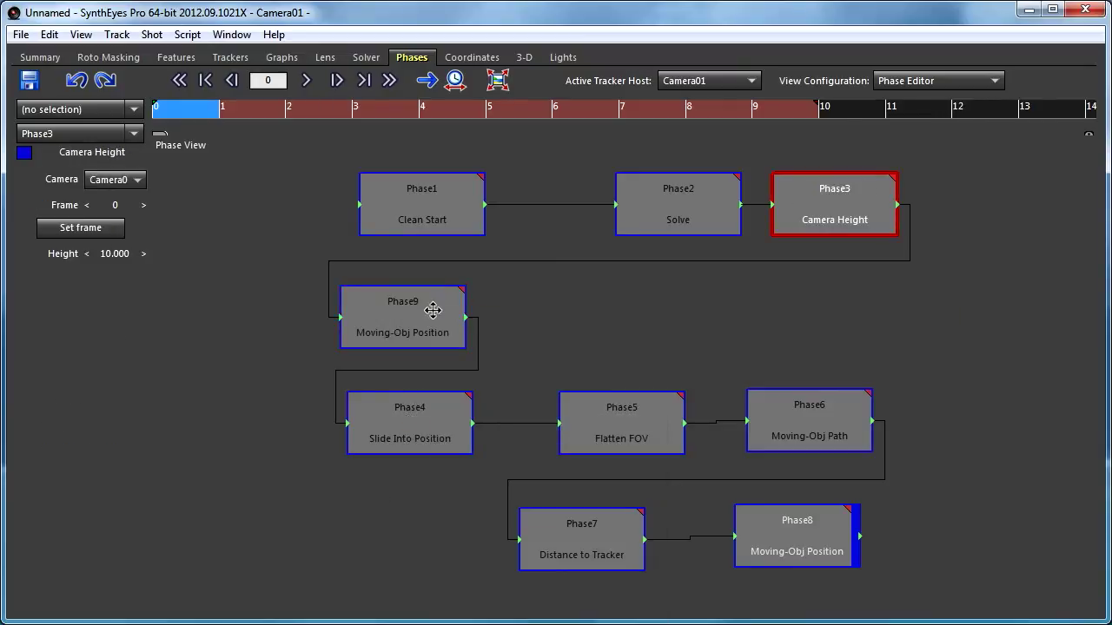
pyautogui.rightClick(433, 310)
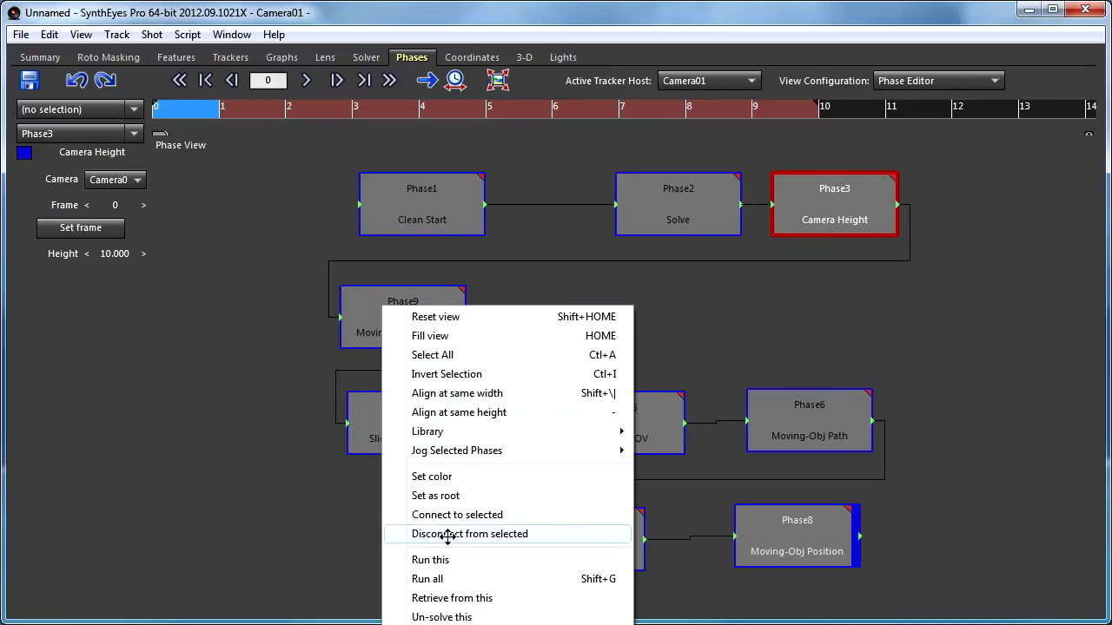
pyautogui.click(469, 533)
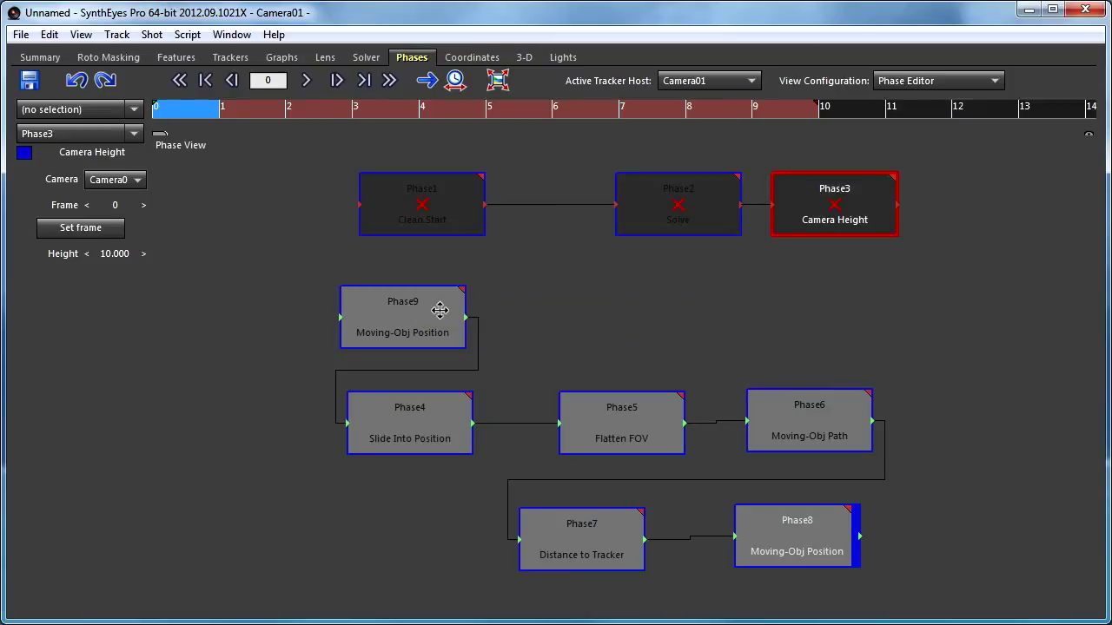
pyautogui.moveTo(857, 202)
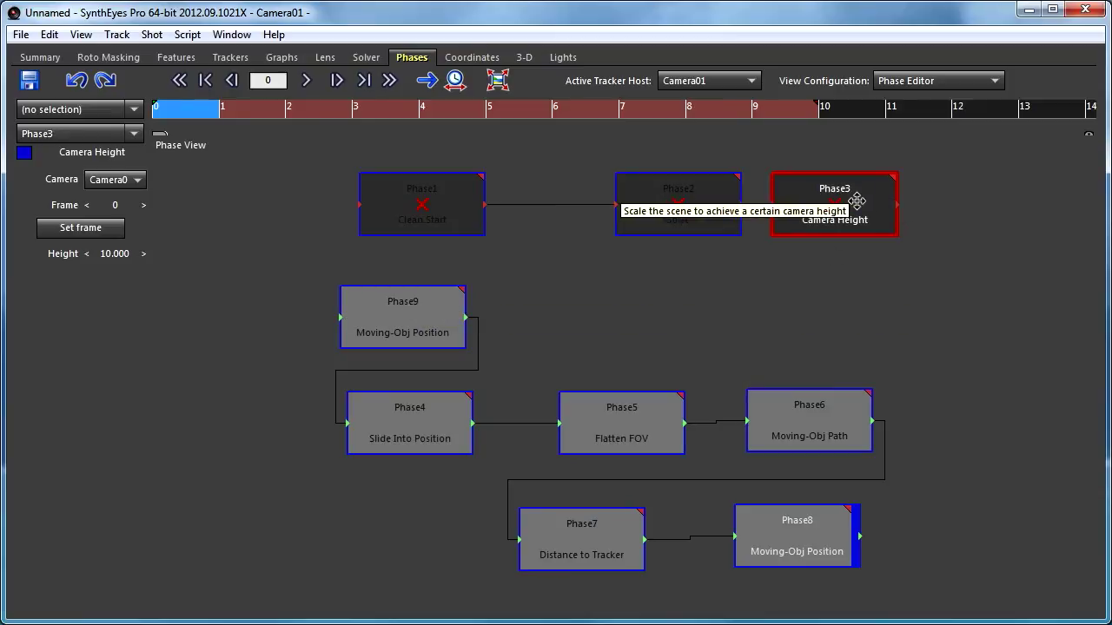
pyautogui.moveTo(641, 267)
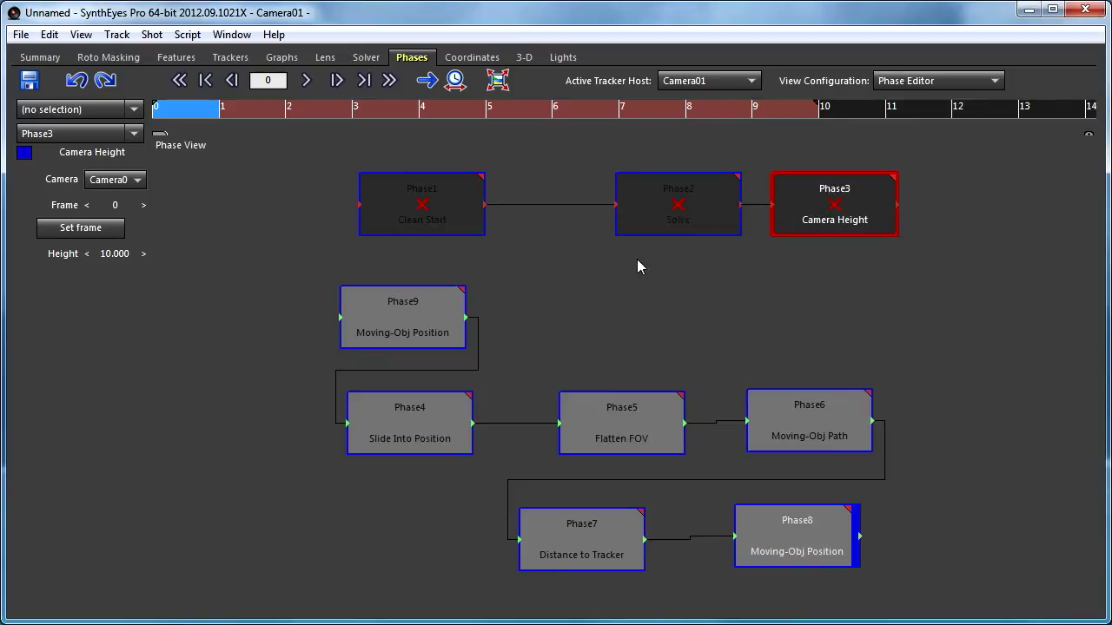
pyautogui.moveTo(380, 319)
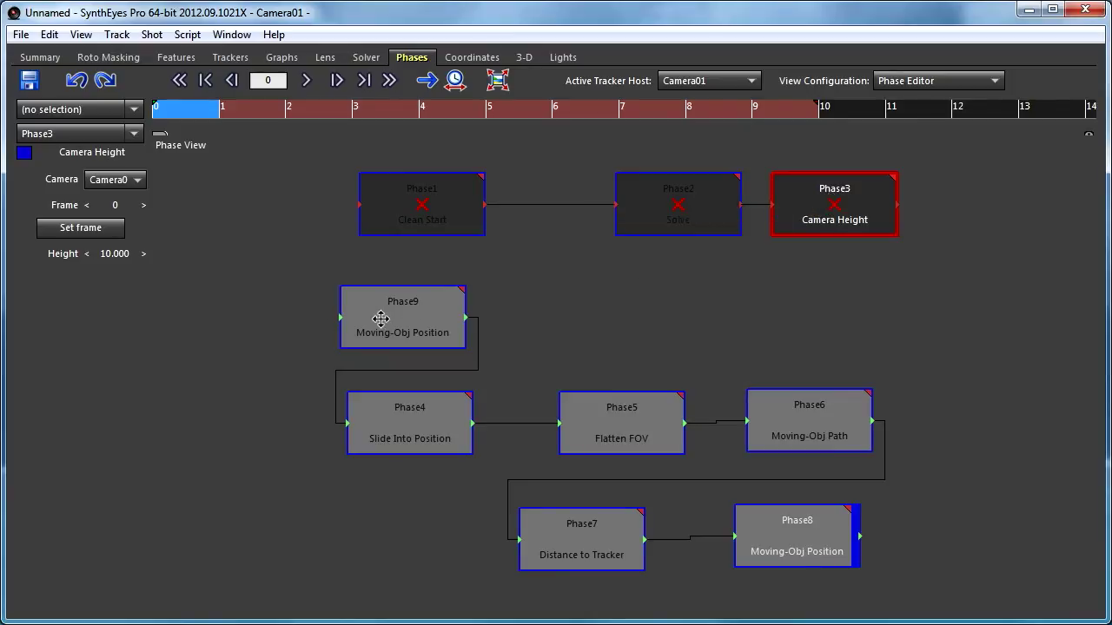
pyautogui.moveTo(338, 332)
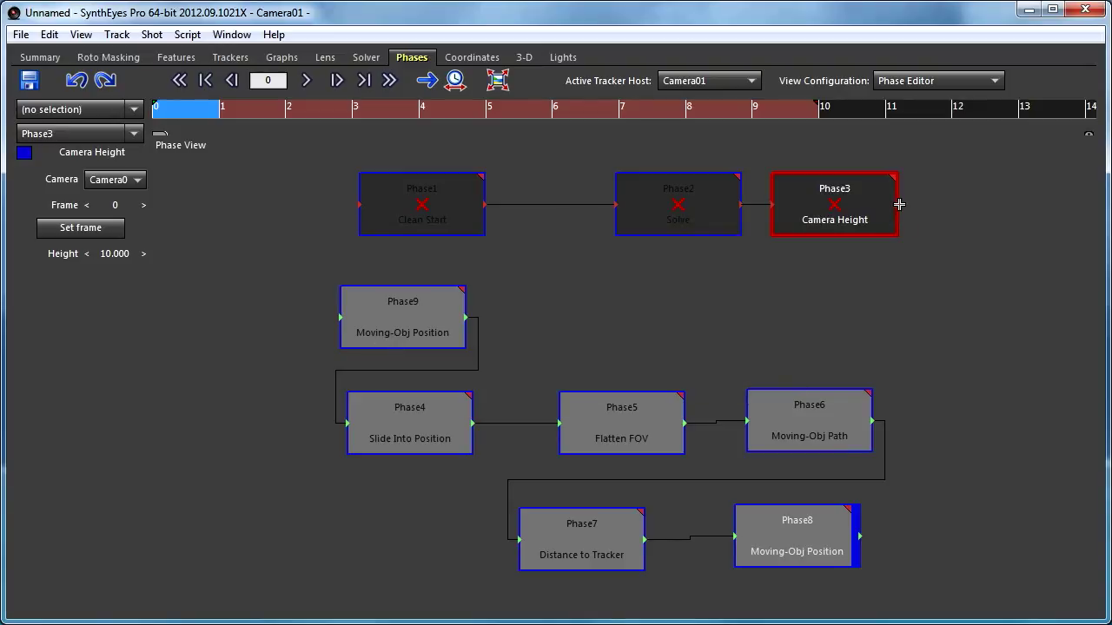
# Step: Drag Camera Height's output pin to Flatten FOV's input pin
pyautogui.moveTo(899, 206); pyautogui.dragTo(802, 279)
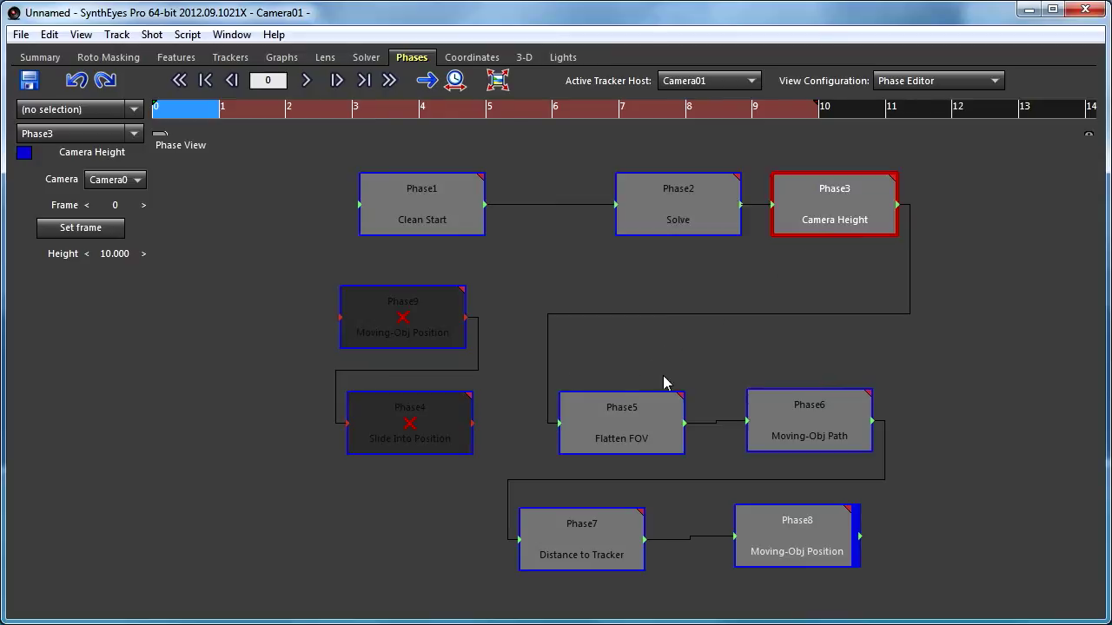
pyautogui.moveTo(567, 431)
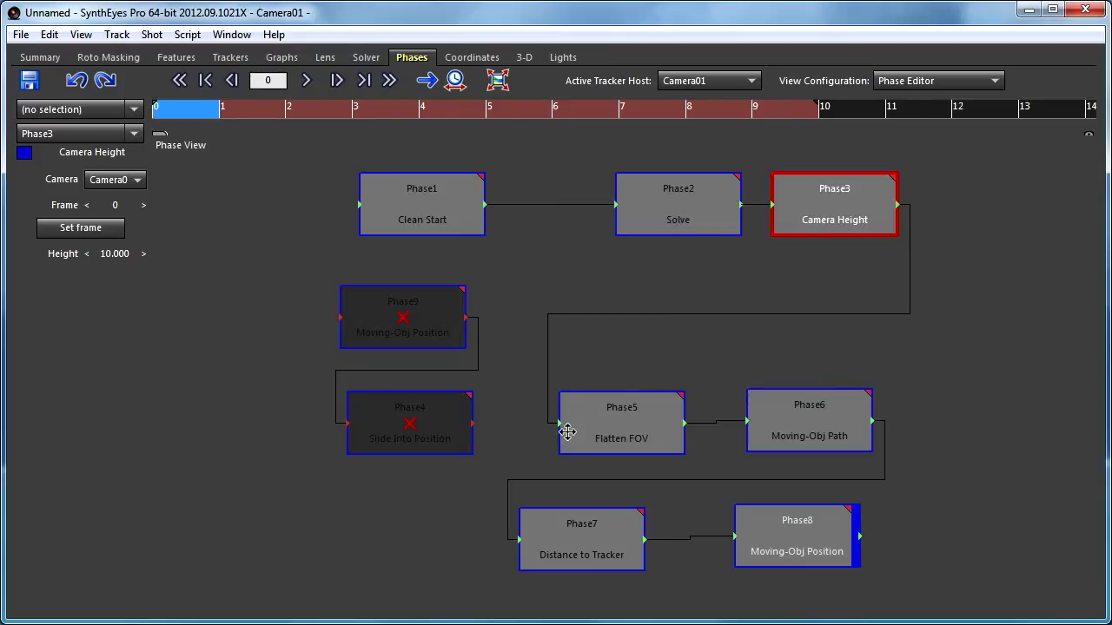
pyautogui.moveTo(830, 297)
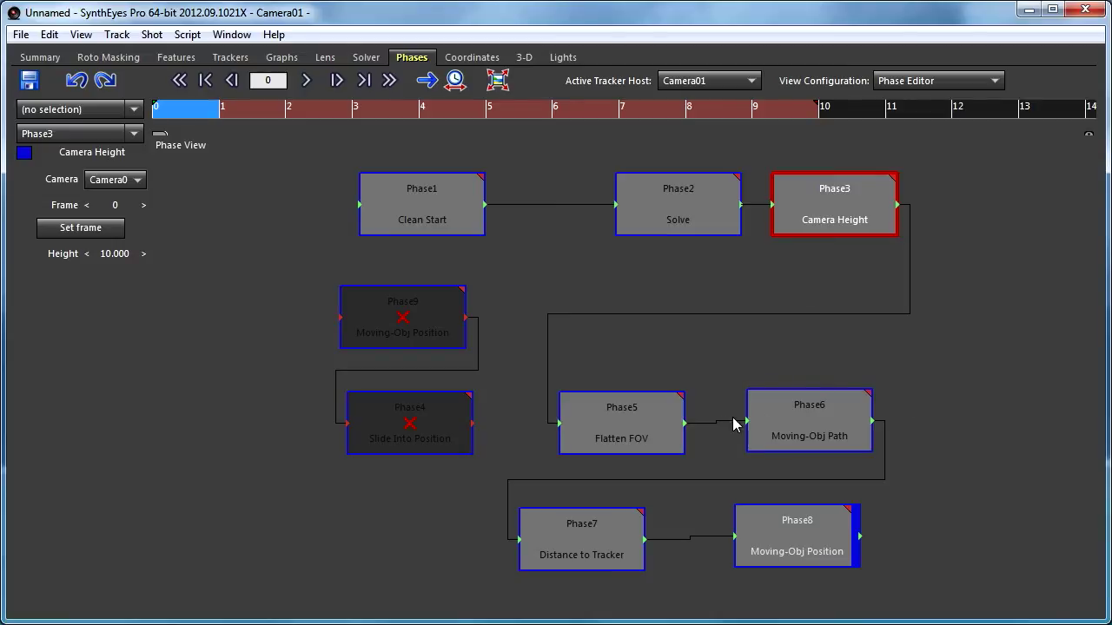
pyautogui.moveTo(682, 398)
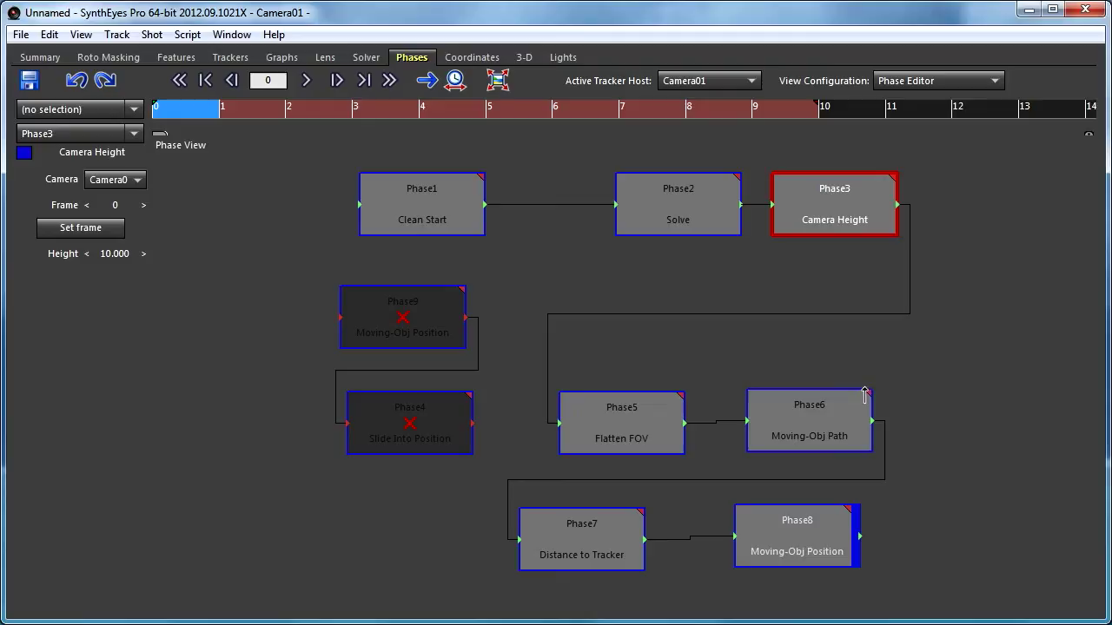
pyautogui.moveTo(834, 204)
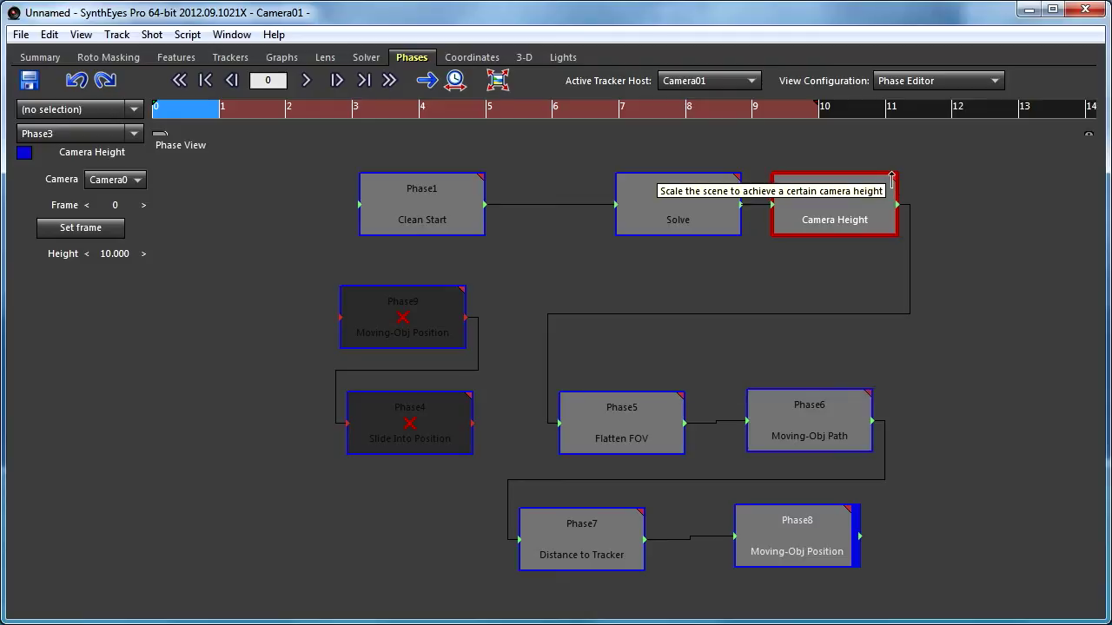
pyautogui.moveTo(674, 342)
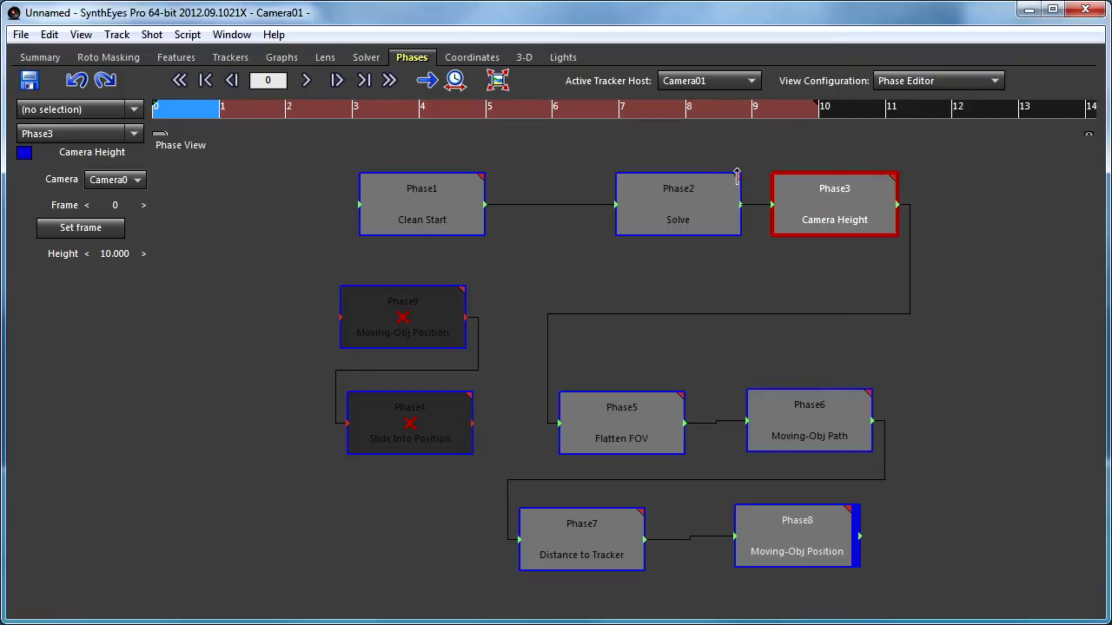
pyautogui.moveTo(739, 189)
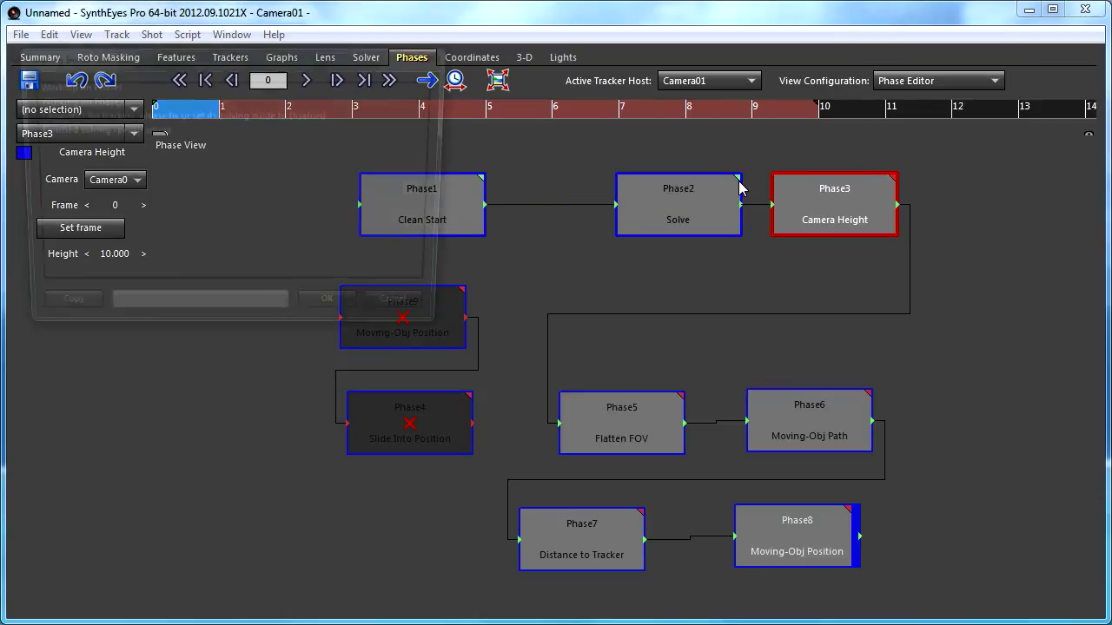
# Step: Run the rerouted chain and close the Cranking away log when finished
pyautogui.click(426, 80)
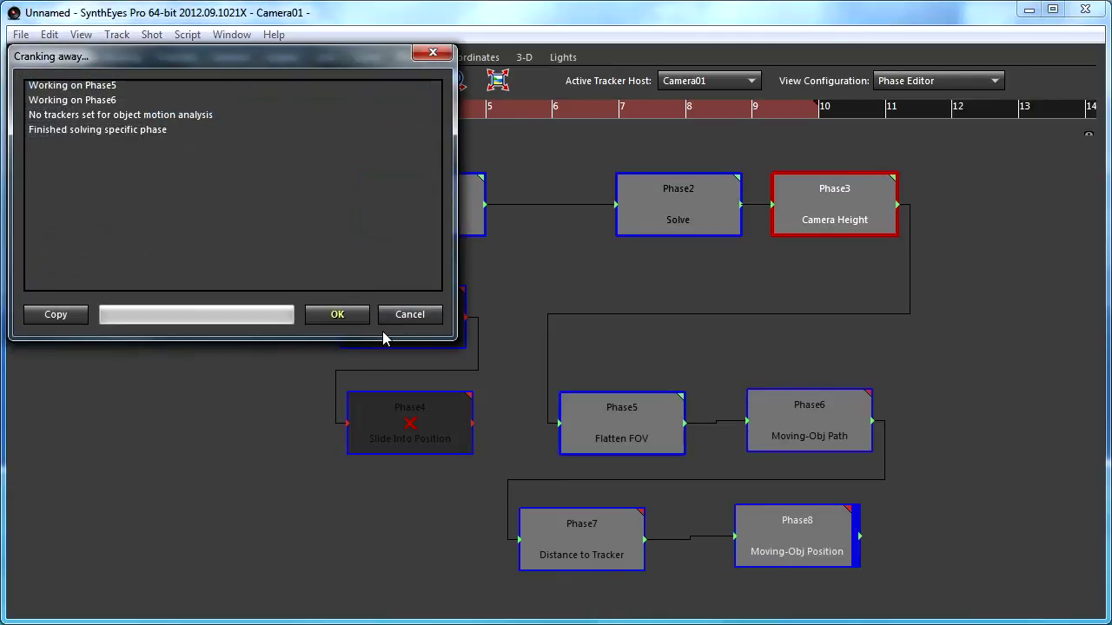
pyautogui.click(337, 314)
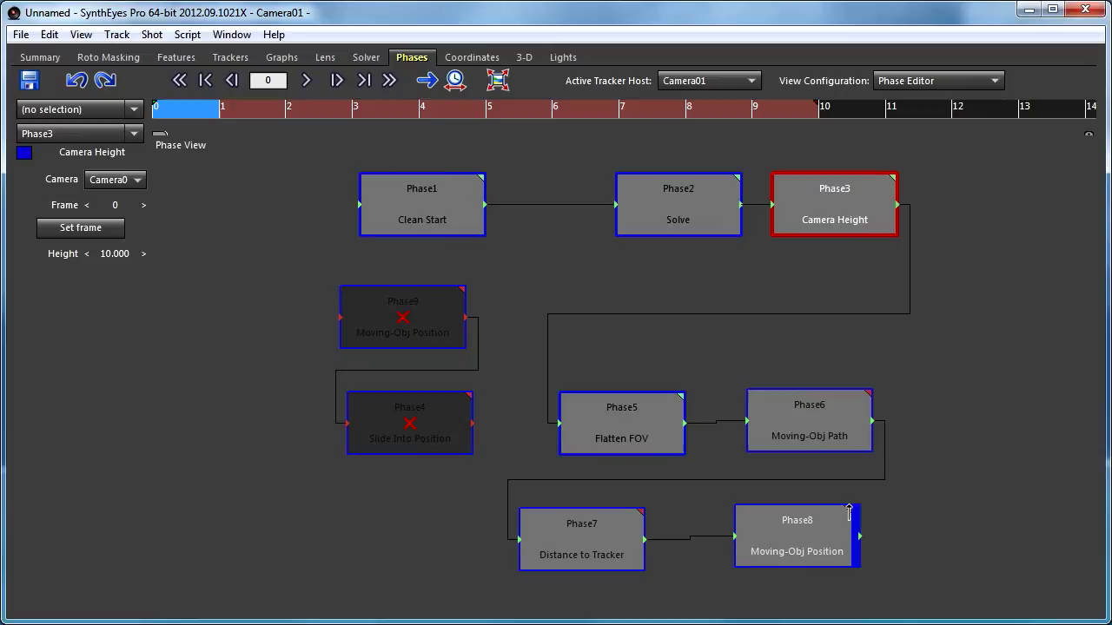
pyautogui.moveTo(323, 323)
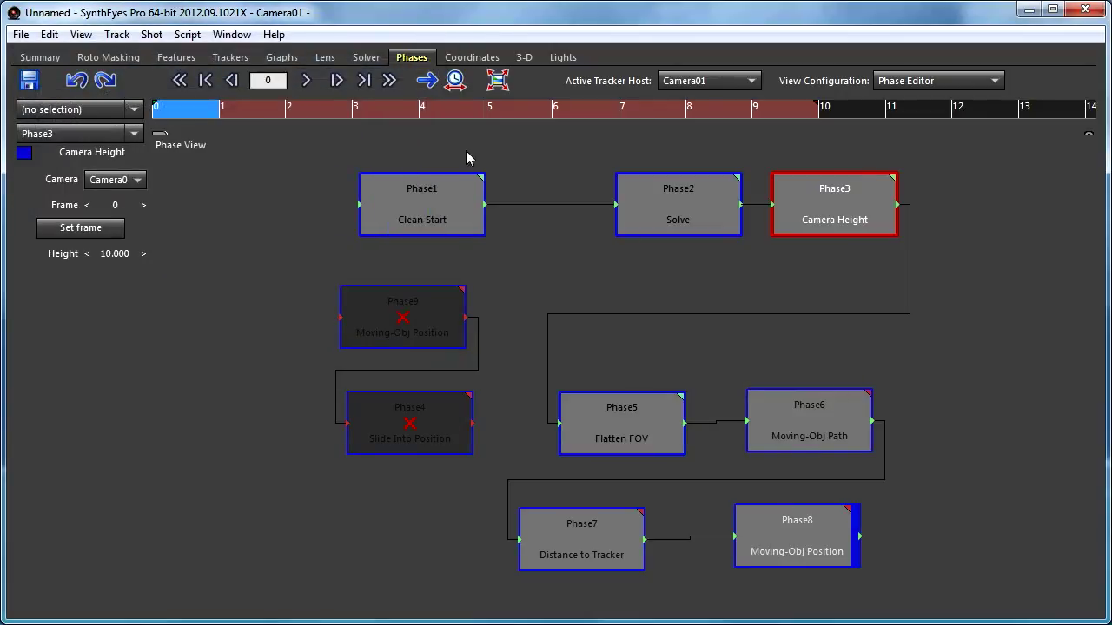
pyautogui.moveTo(669, 394)
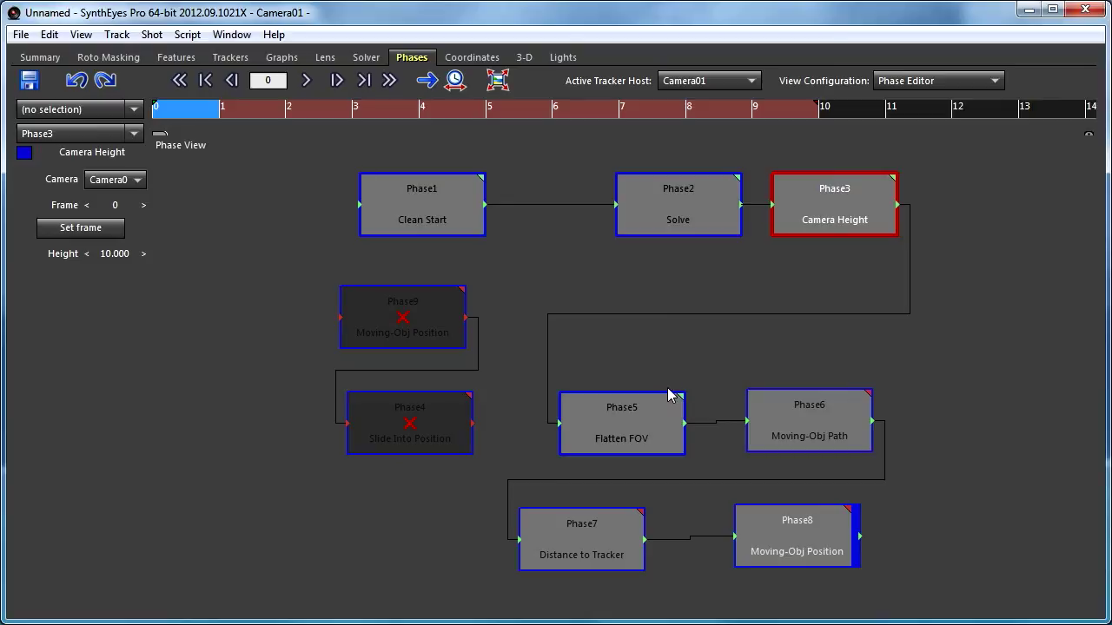
pyautogui.moveTo(744, 186)
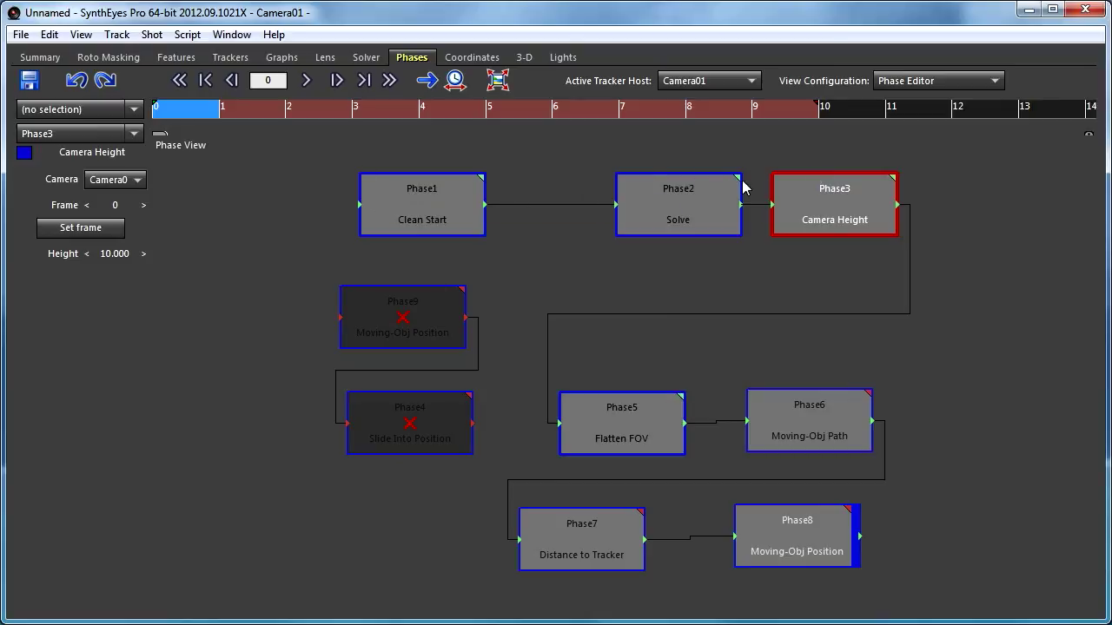
pyautogui.moveTo(676, 365)
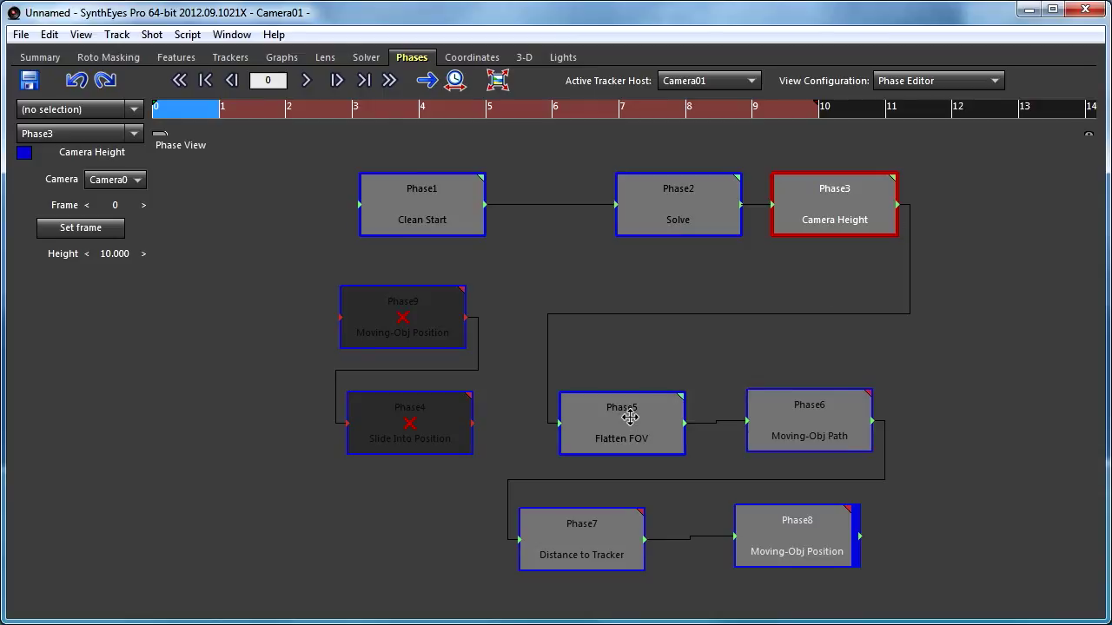
pyautogui.moveTo(693, 411)
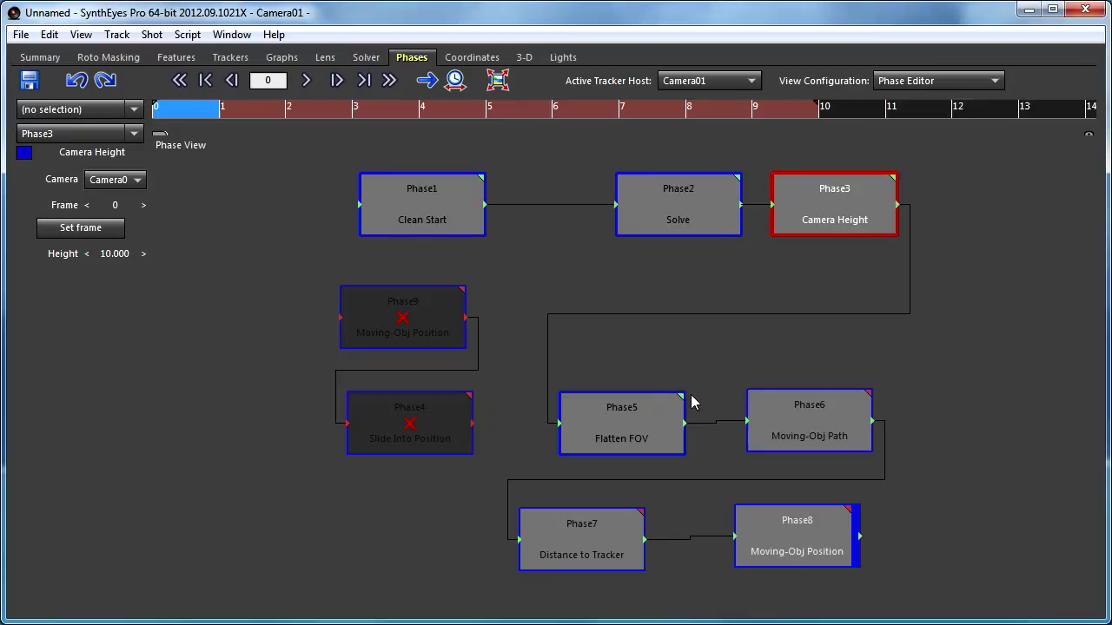
pyautogui.moveTo(758, 194)
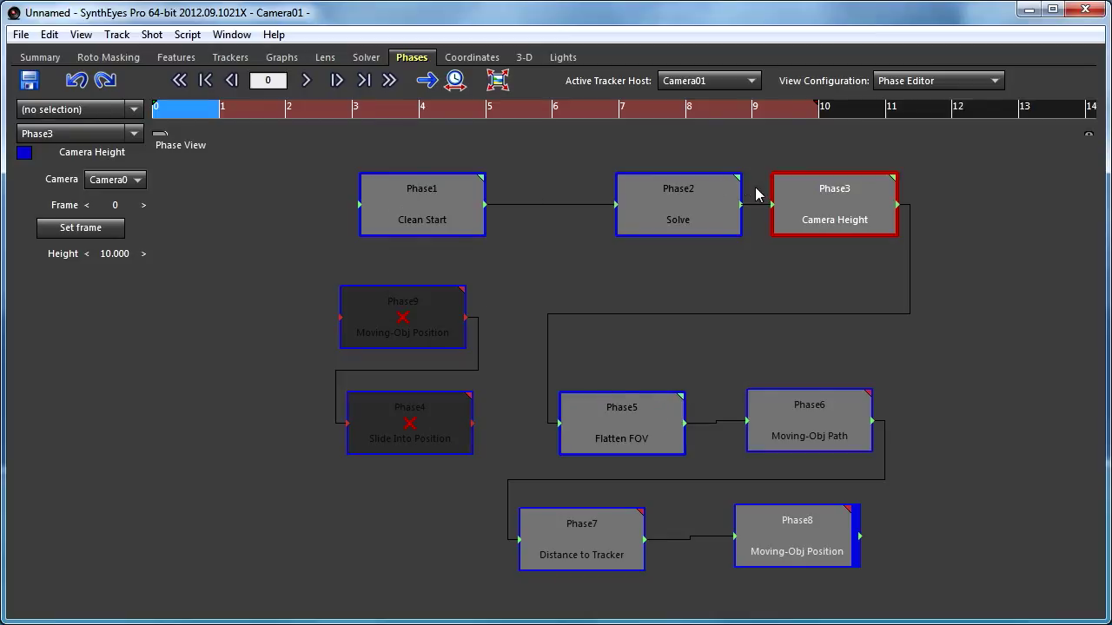
pyautogui.moveTo(728, 211)
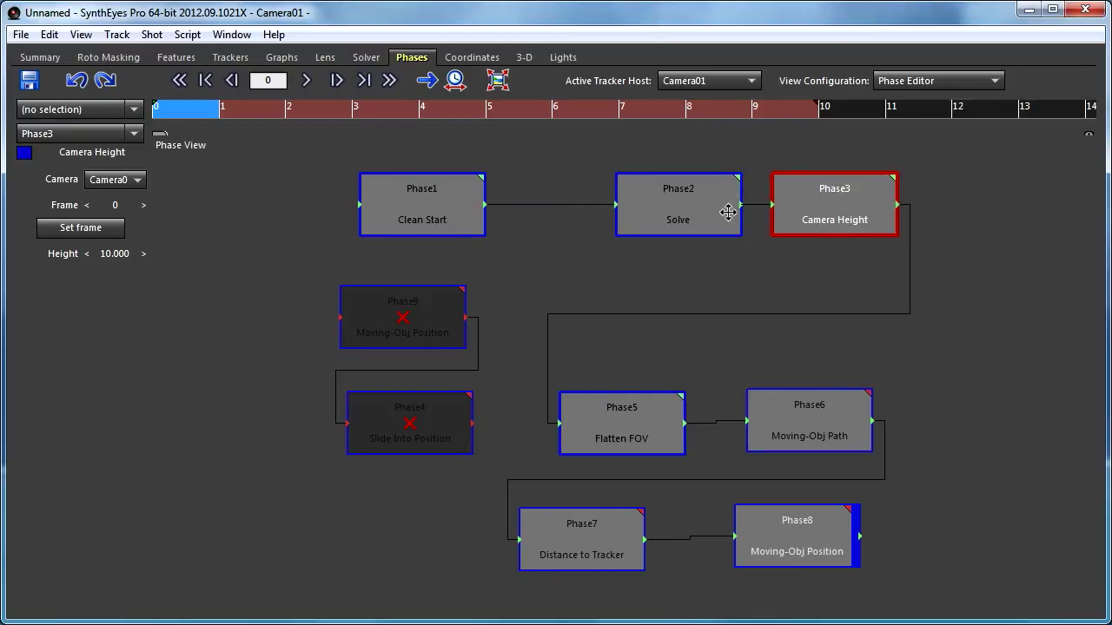
# Step: Select the Solve phase, run the chain, and close the Creating Initial Solution report
pyautogui.click(677, 204)
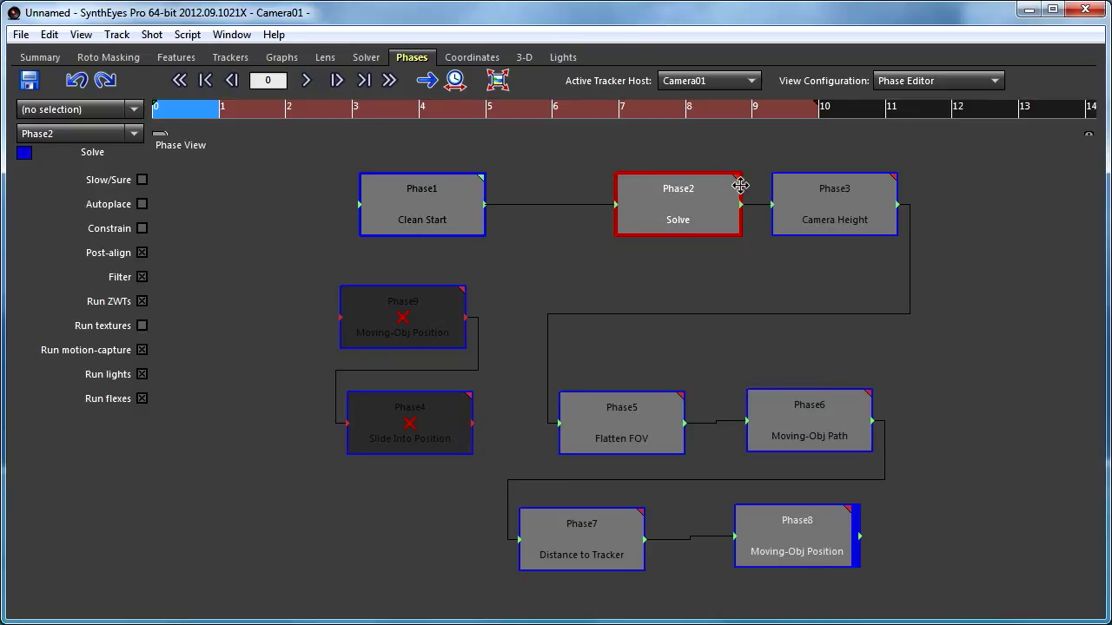
pyautogui.moveTo(739, 185)
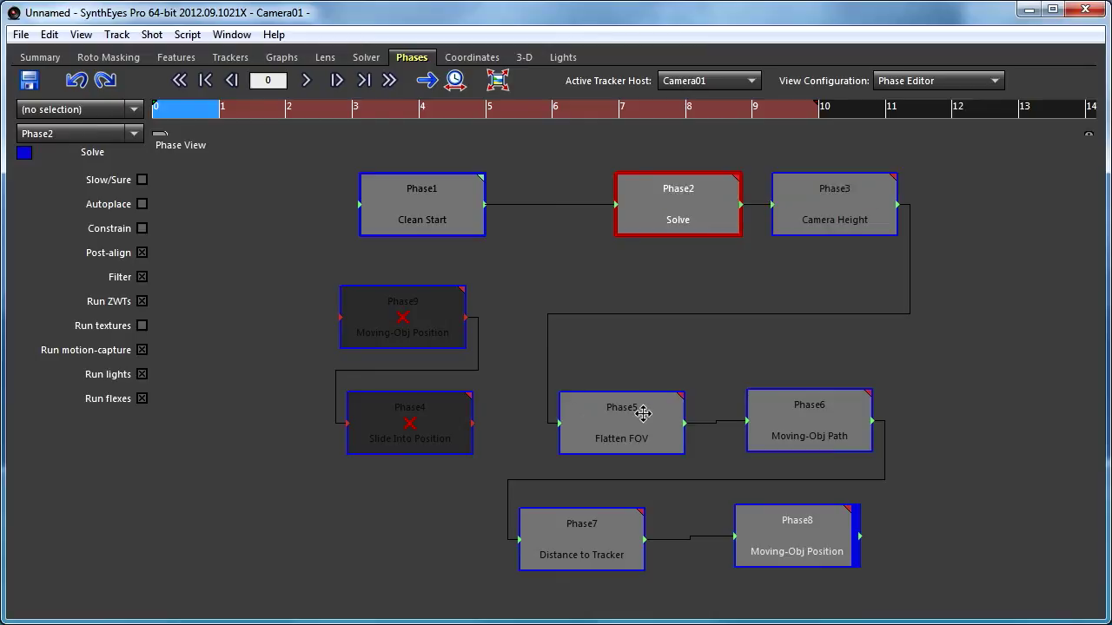
pyautogui.moveTo(717, 199)
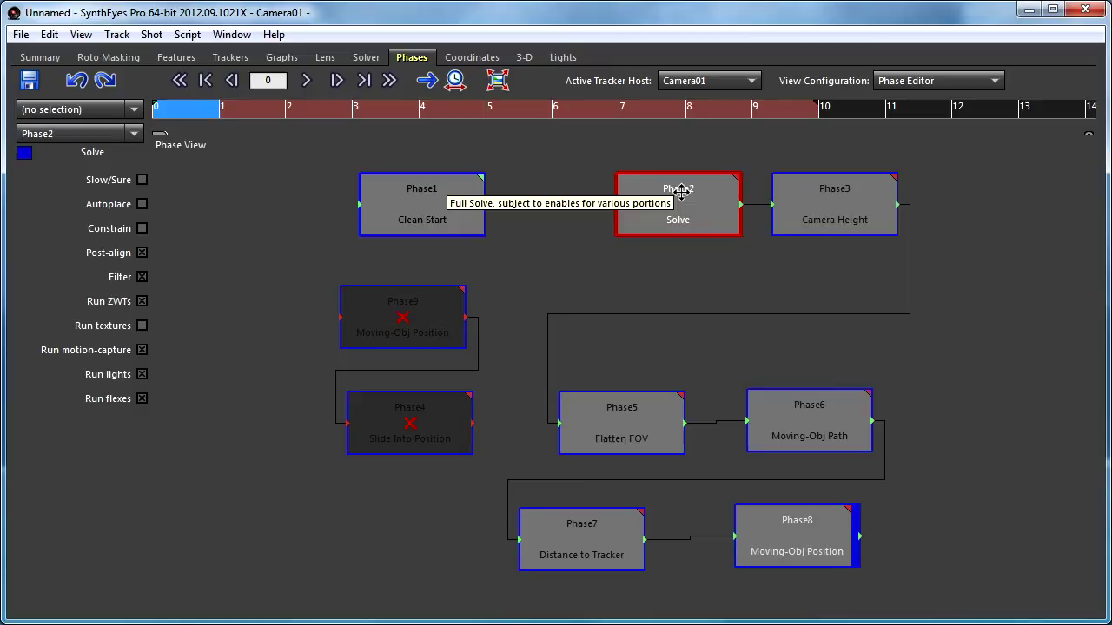
pyautogui.moveTo(725, 198)
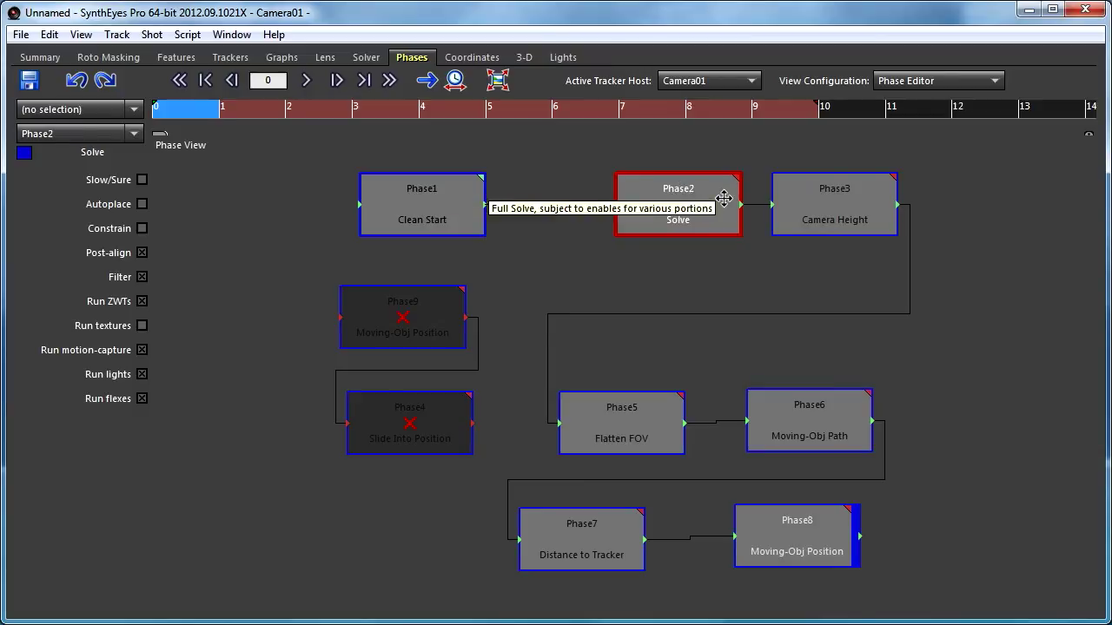
pyautogui.moveTo(646, 386)
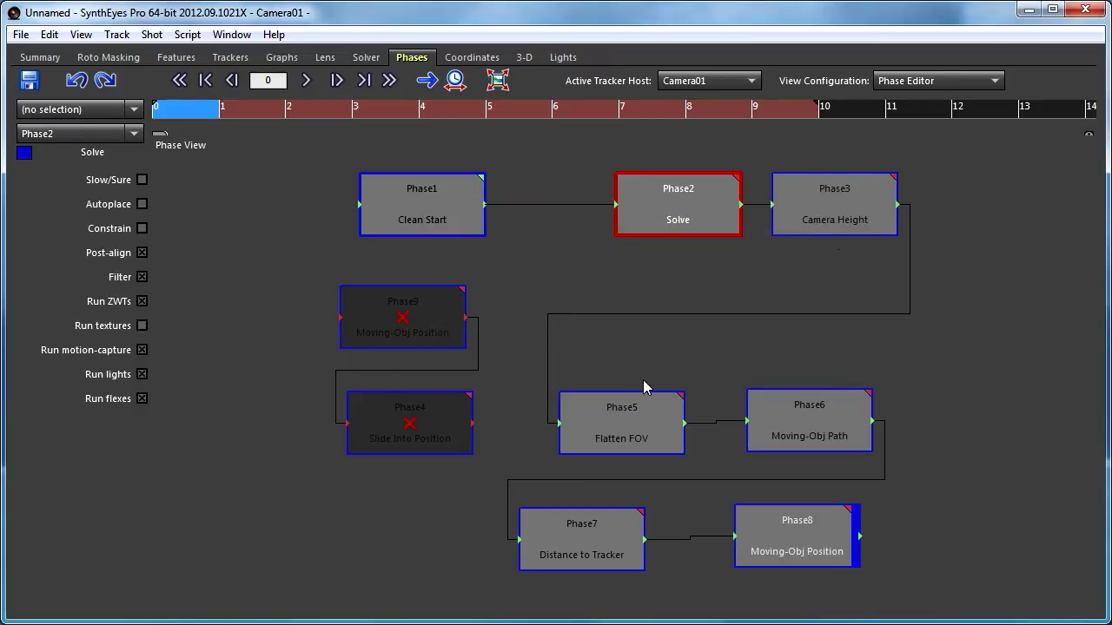
pyautogui.moveTo(656, 395)
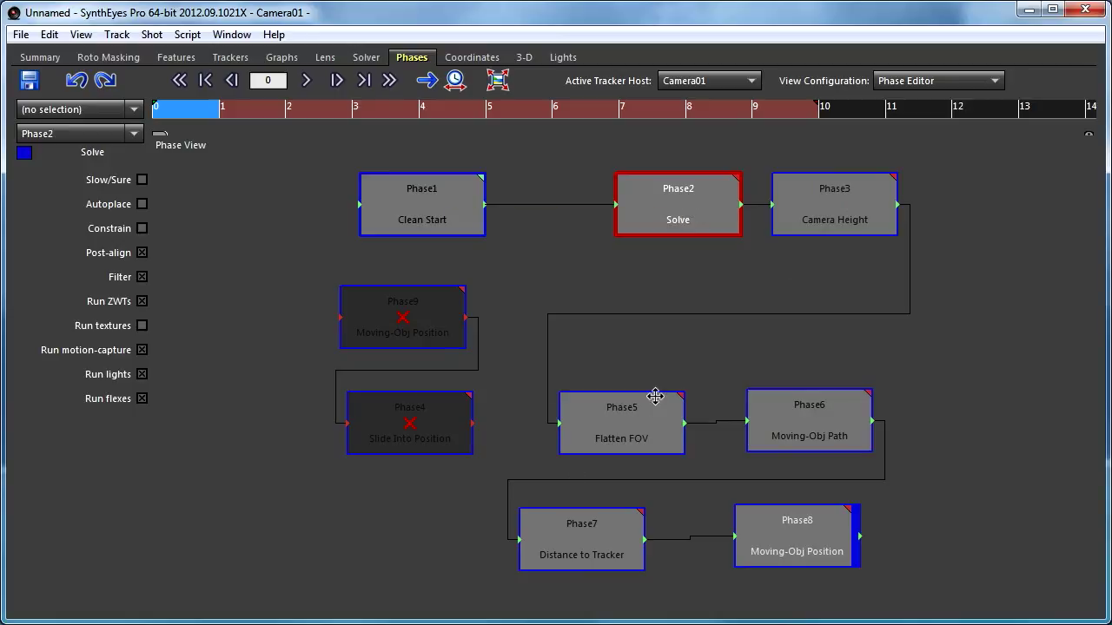
pyautogui.moveTo(652, 406)
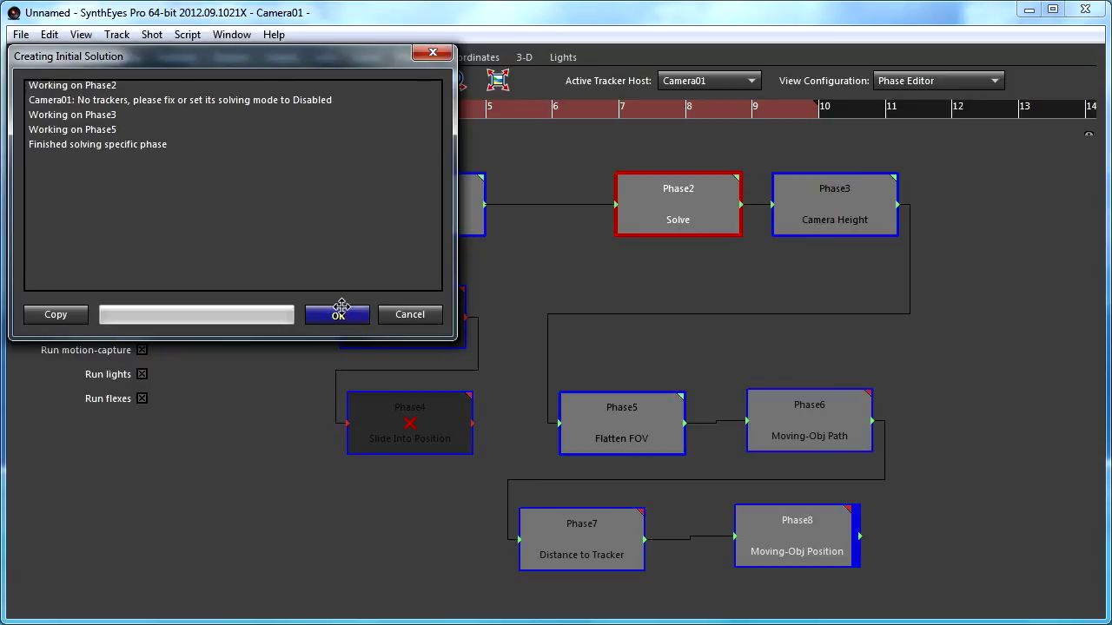
pyautogui.click(337, 314)
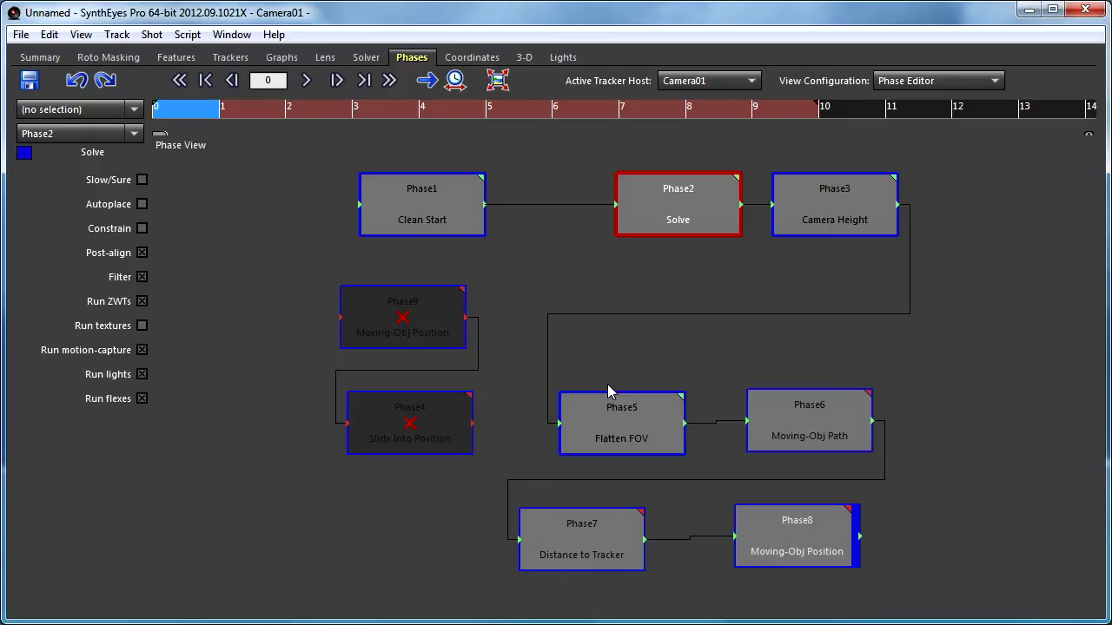
pyautogui.moveTo(640, 301)
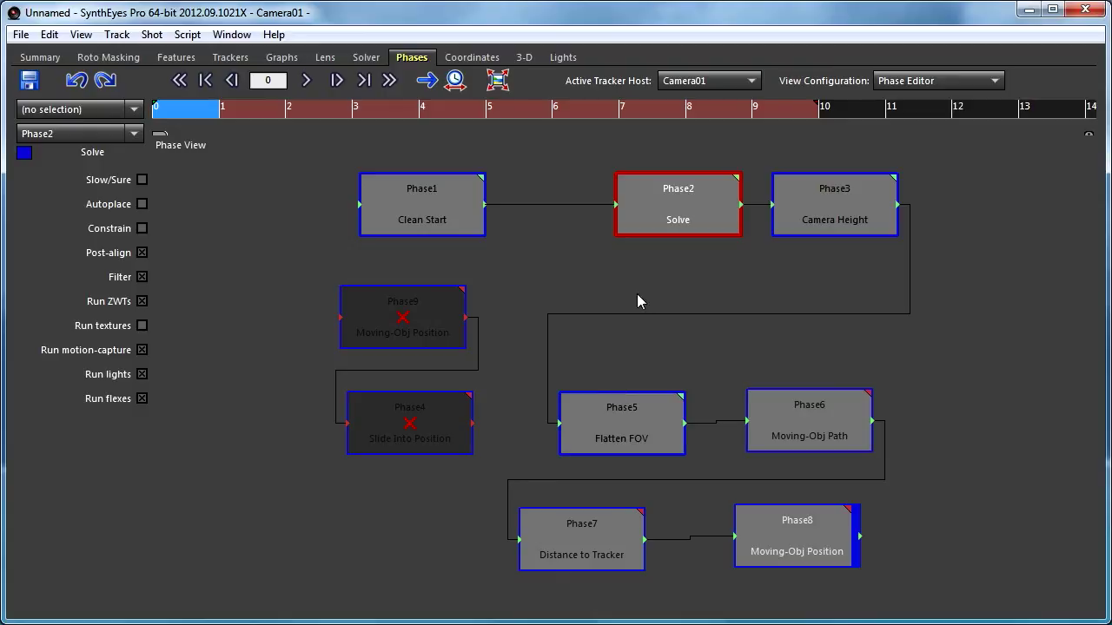
pyautogui.moveTo(702, 333)
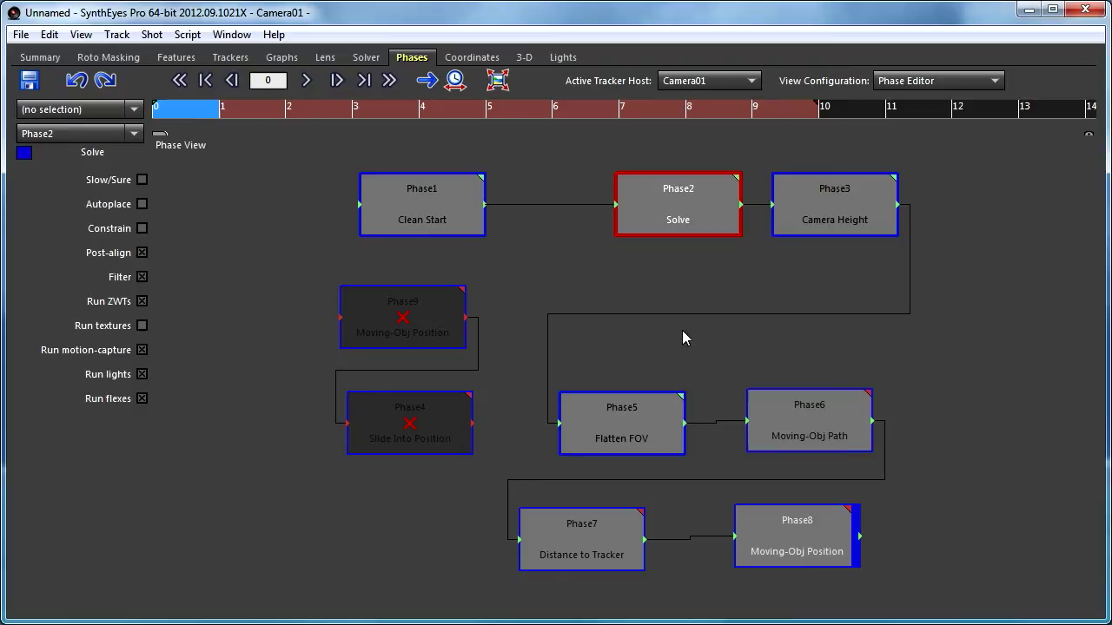
pyautogui.moveTo(667, 346)
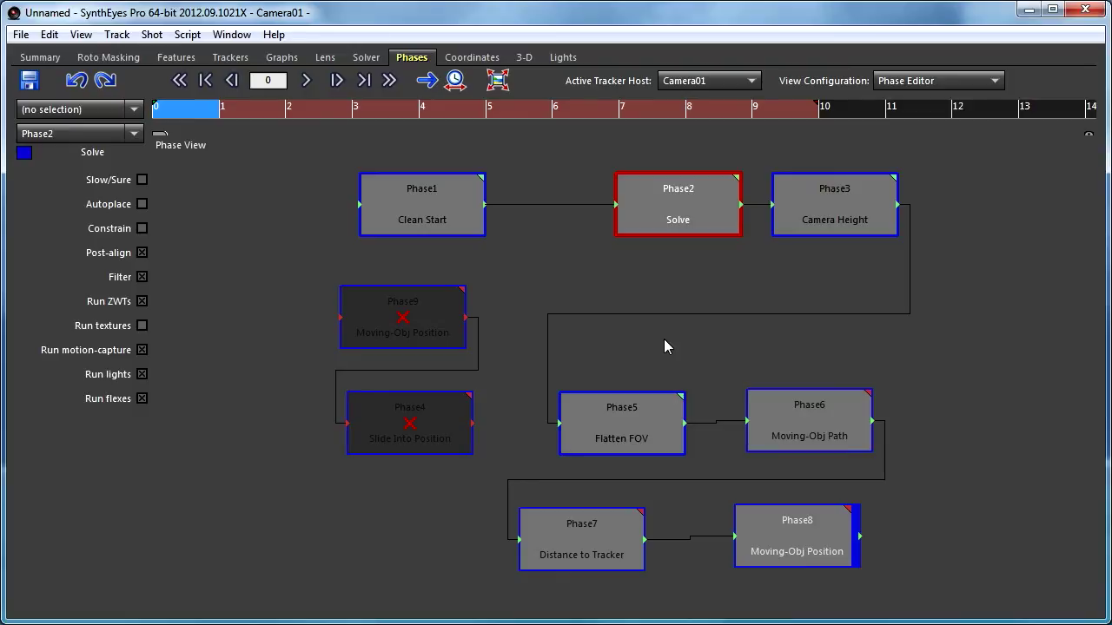
pyautogui.moveTo(631, 352)
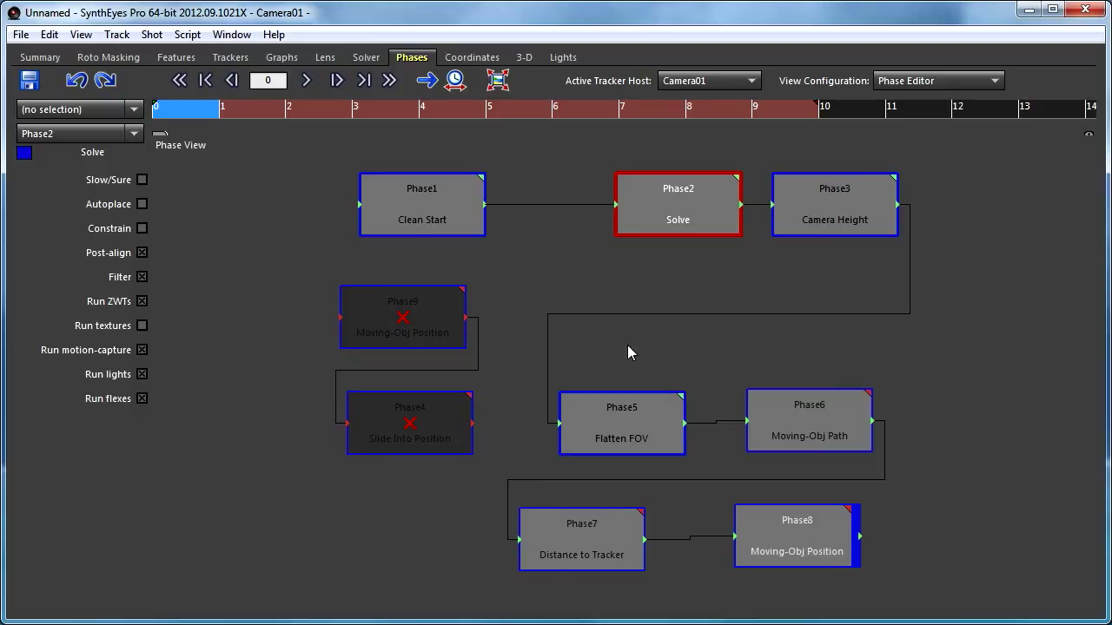
# Step: Select Clean Start, Solve, Camera Height, Flatten FOV and Moving-Obj Path, then open the context menu
pyautogui.click(492, 467)
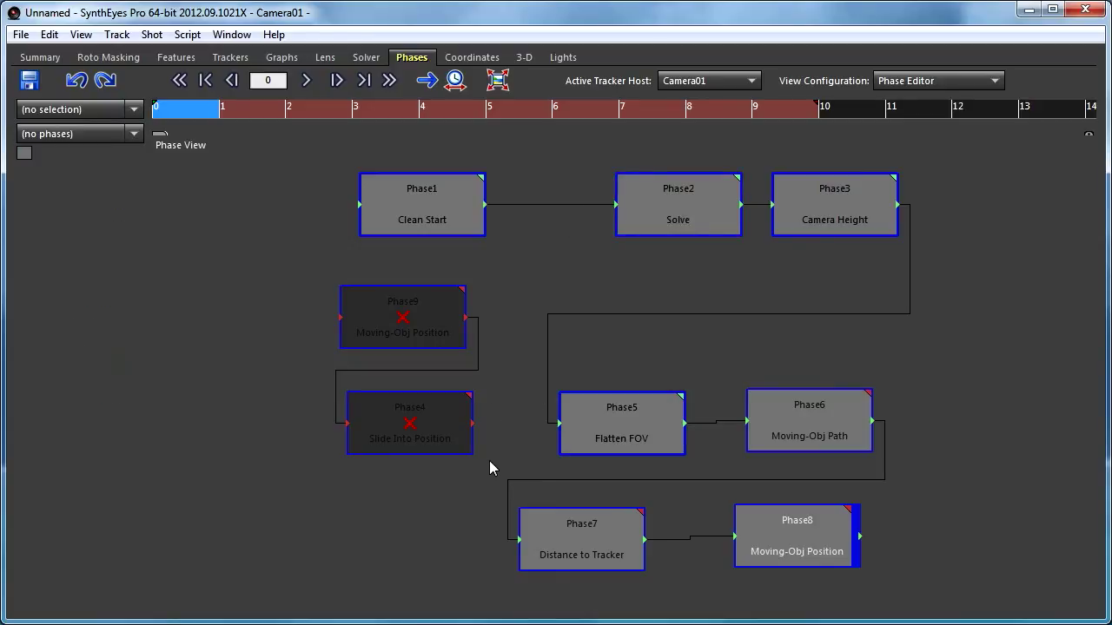
pyautogui.moveTo(274, 163)
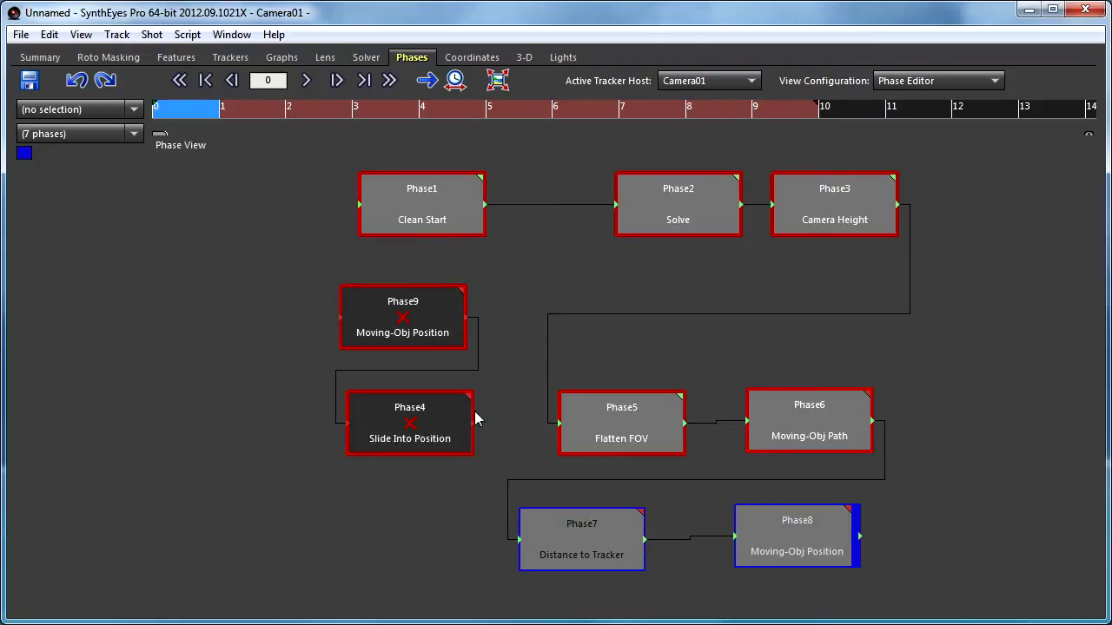
pyautogui.click(409, 423)
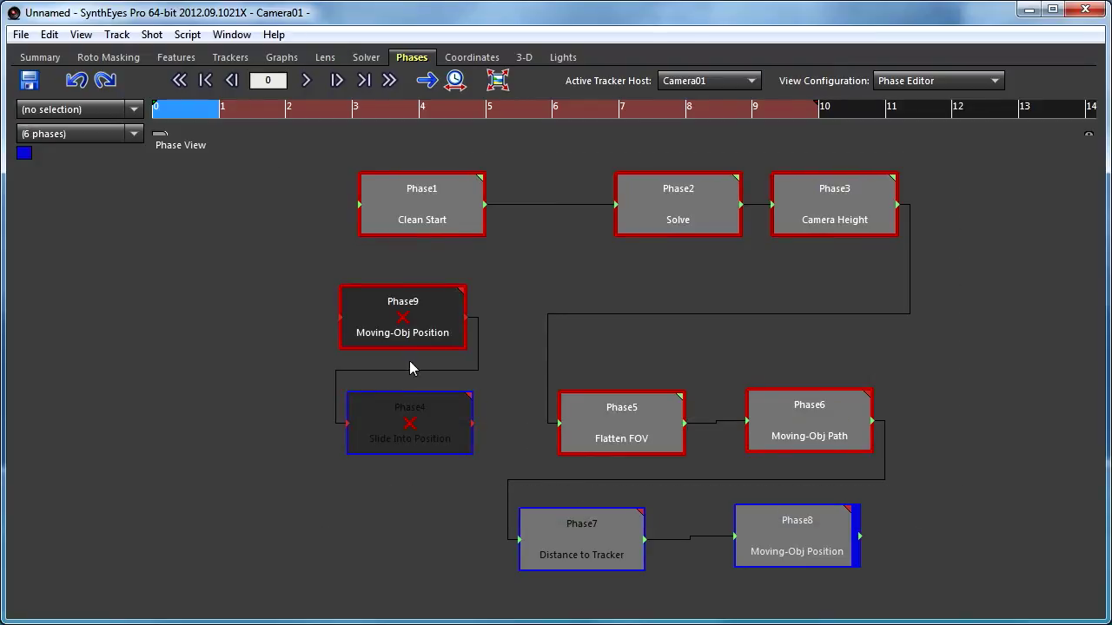
pyautogui.click(402, 317)
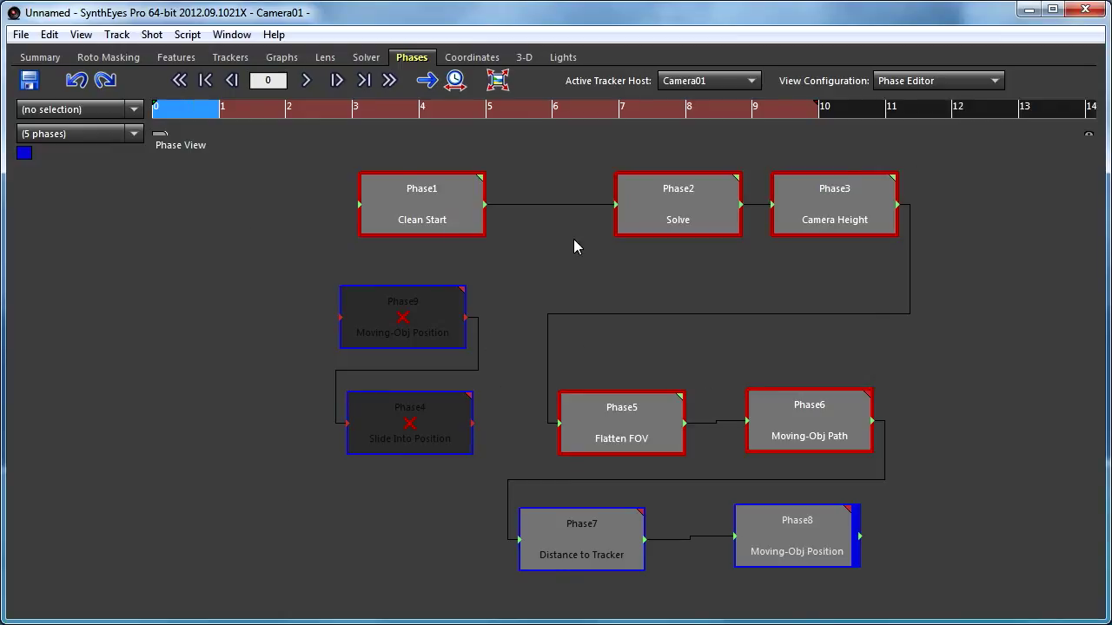
pyautogui.rightClick(573, 246)
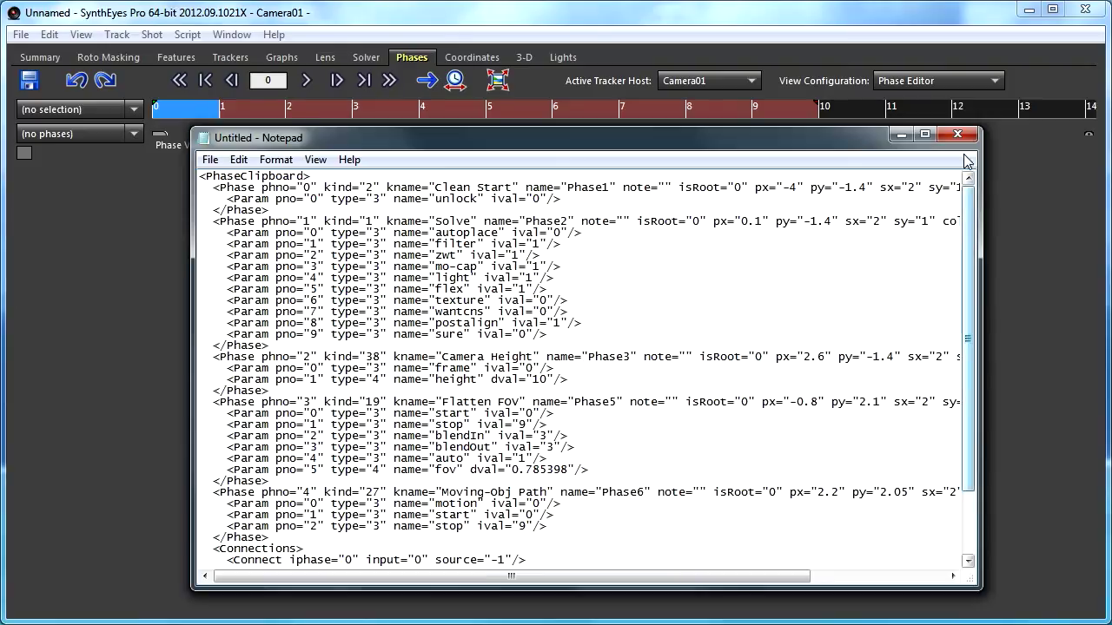
pyautogui.moveTo(958, 135)
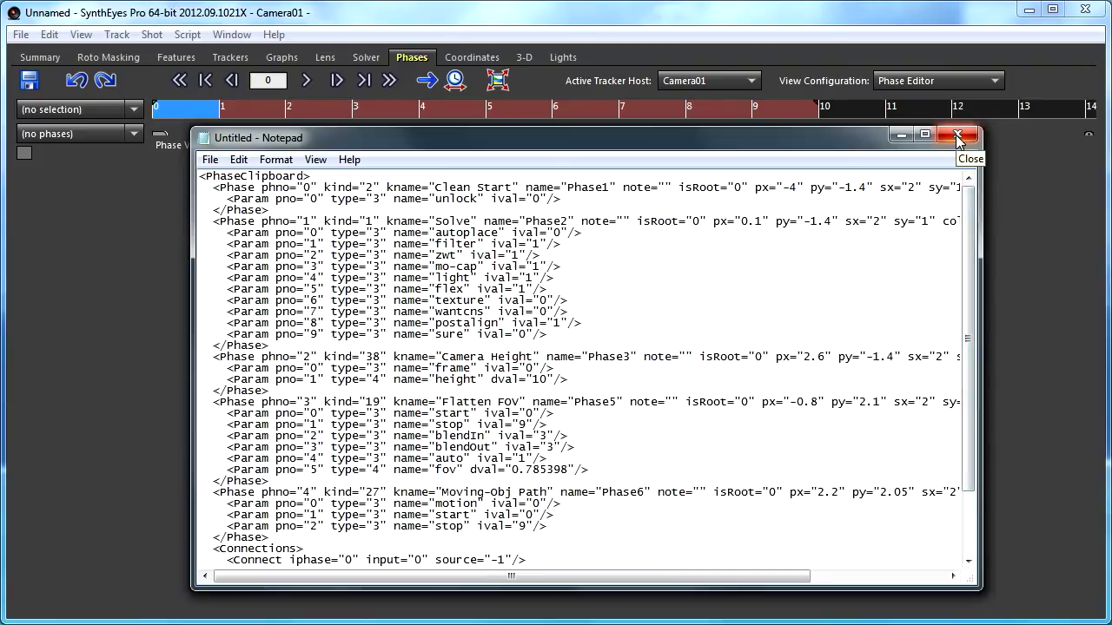
# Step: Close the Notepad window with the pasted phase XML, discarding it unsaved
pyautogui.click(958, 135)
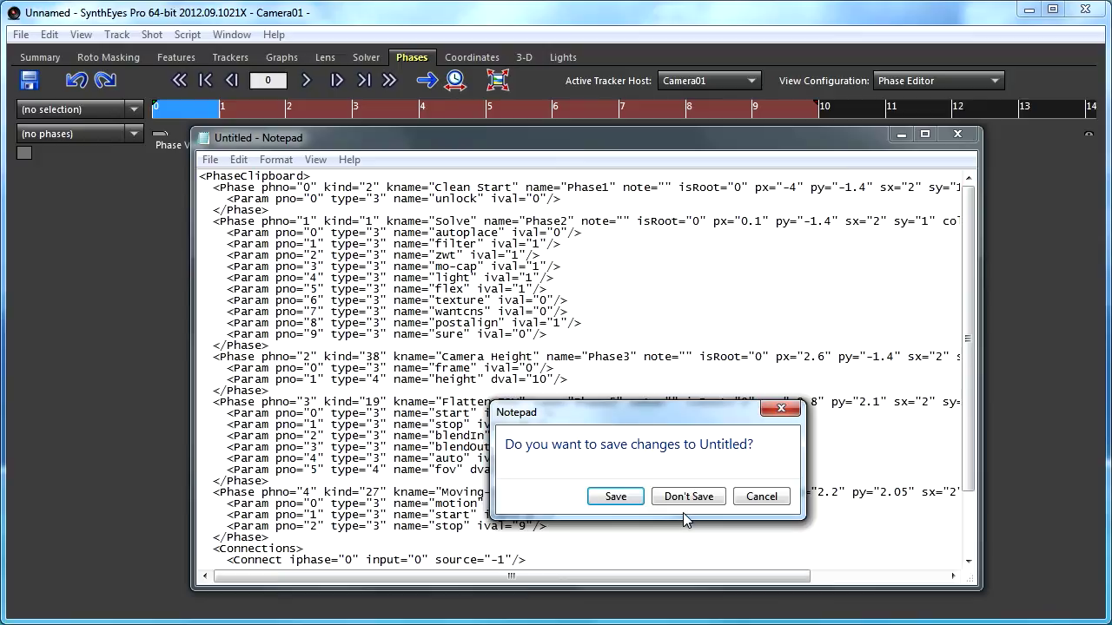
pyautogui.click(687, 496)
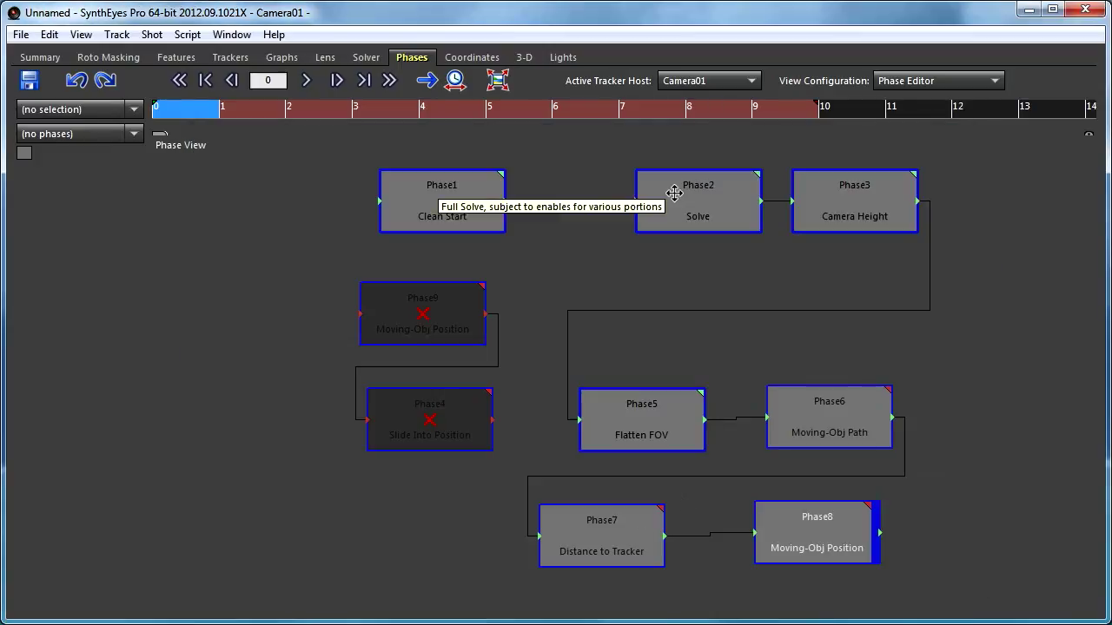
# Step: Save the phases to the PhaseLibrary as test.xml, replacing the existing file
pyautogui.rightClick(543, 180)
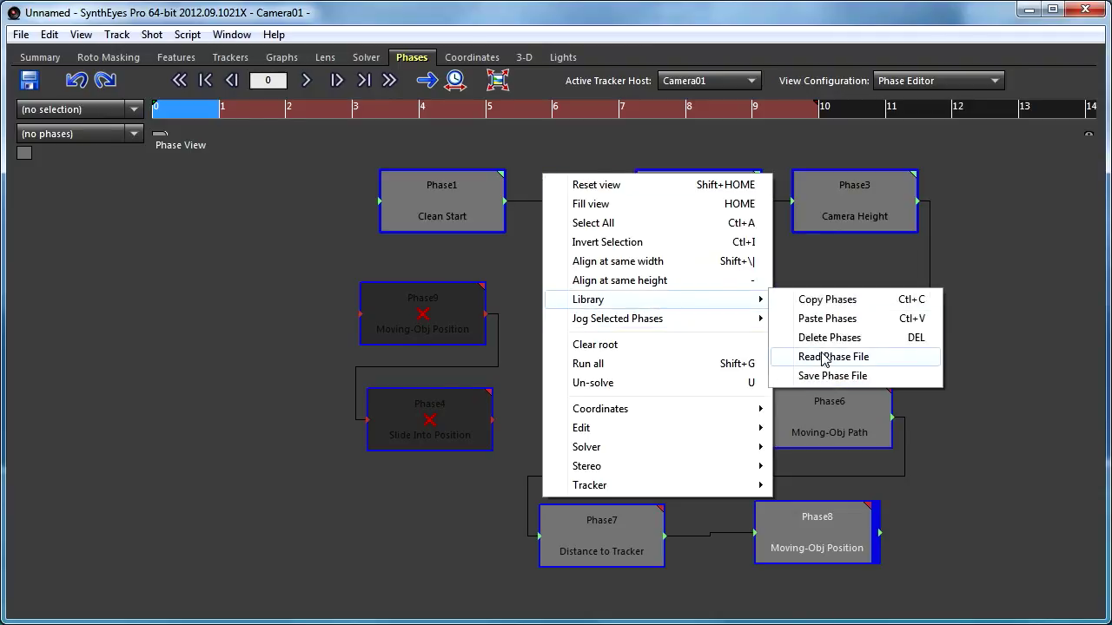
pyautogui.moveTo(832, 375)
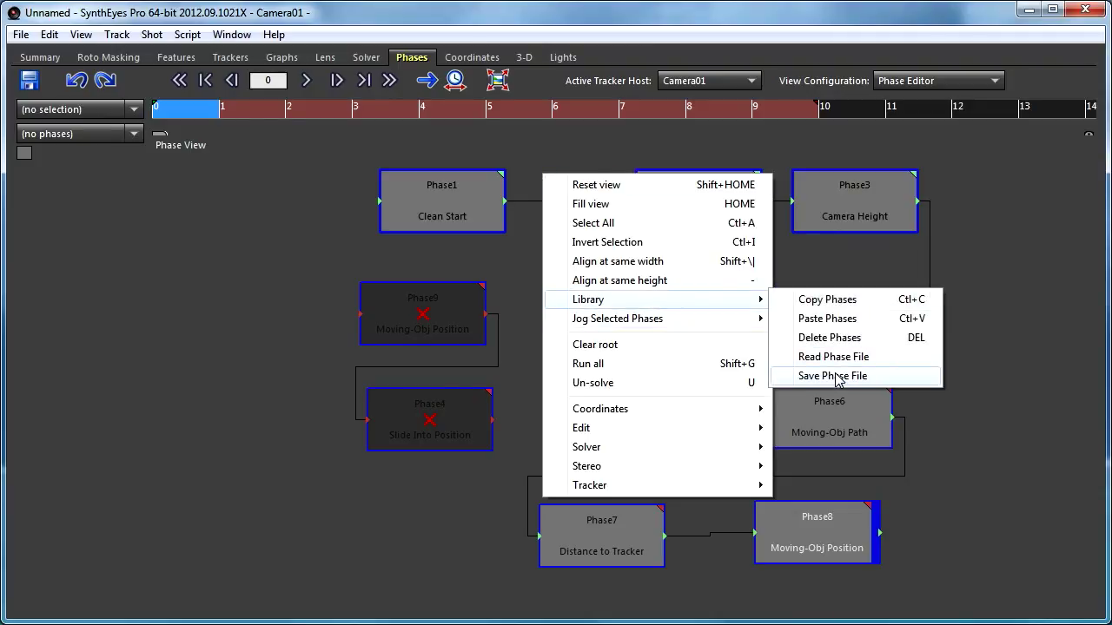
pyautogui.click(832, 376)
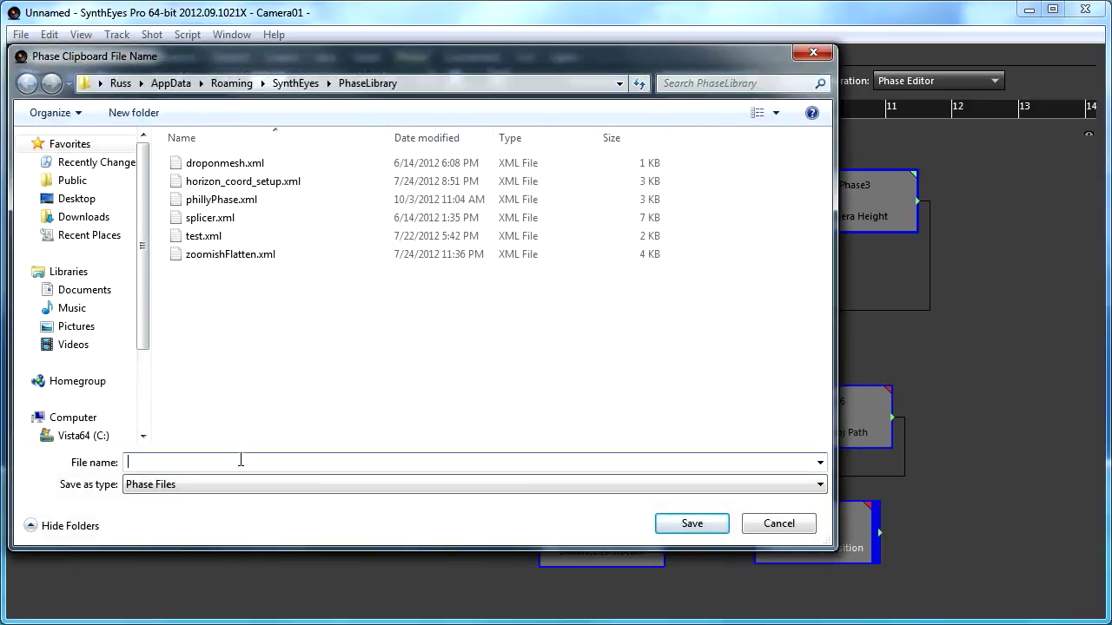
pyautogui.write('t')
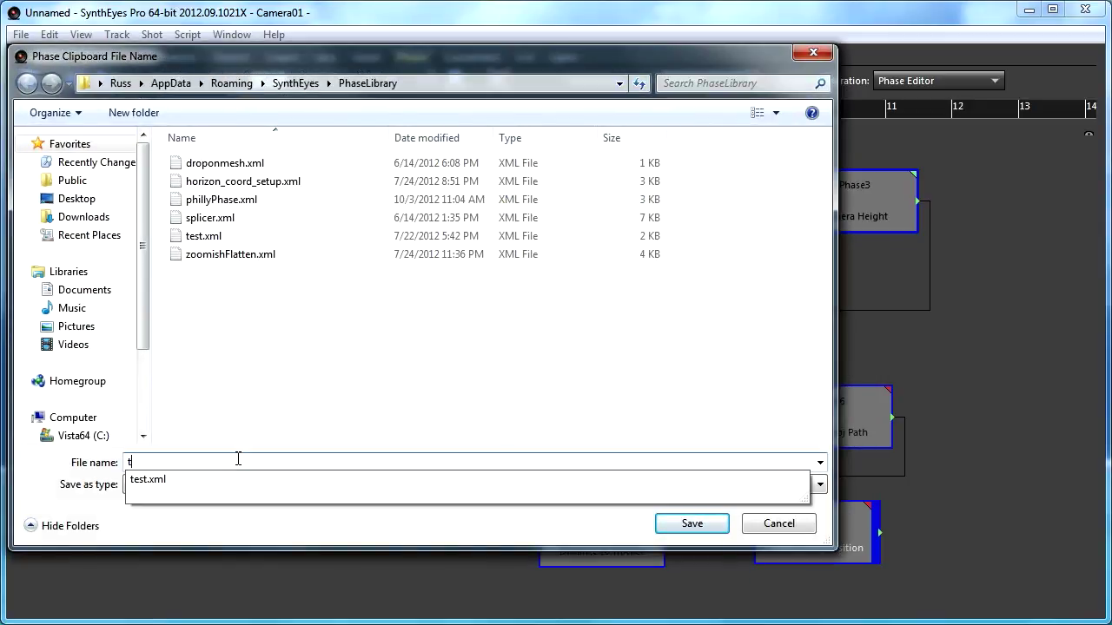
pyautogui.write('est')
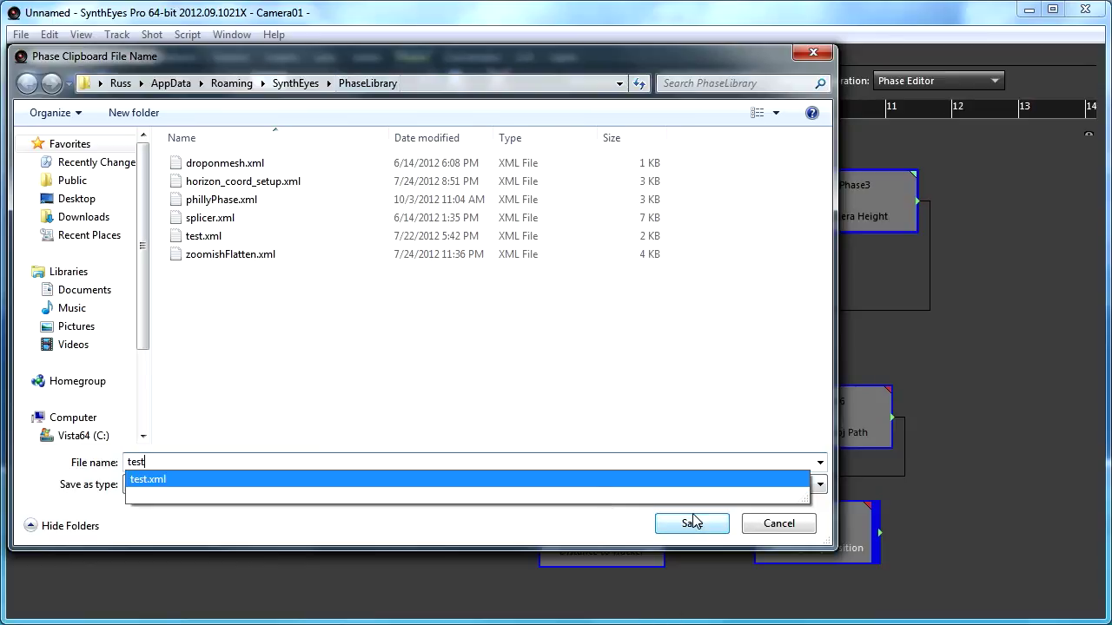
pyautogui.click(691, 523)
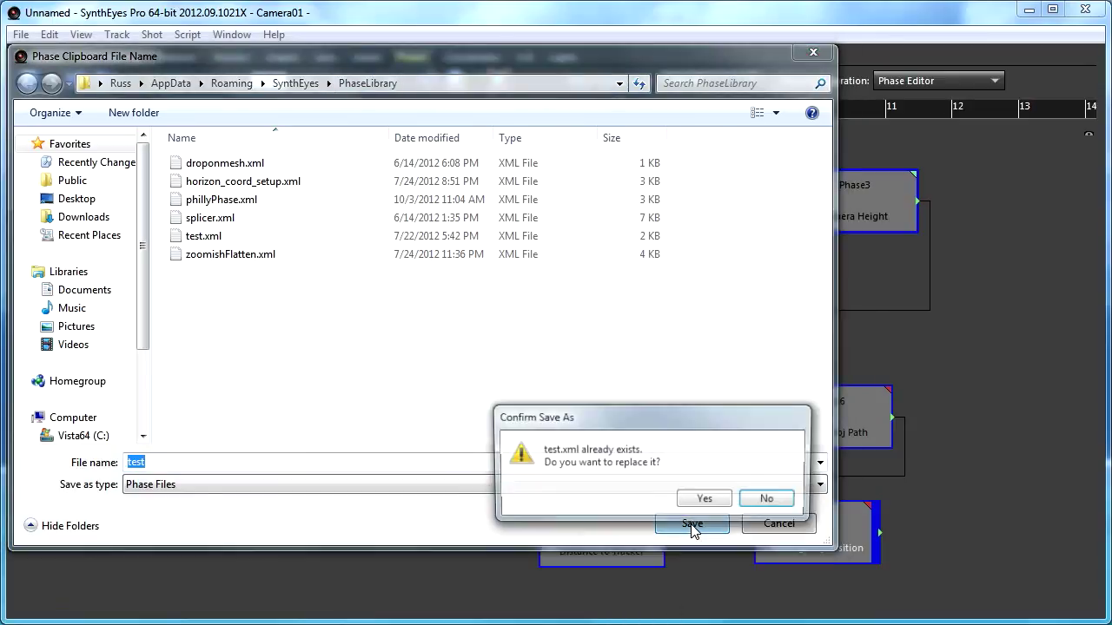
pyautogui.click(704, 497)
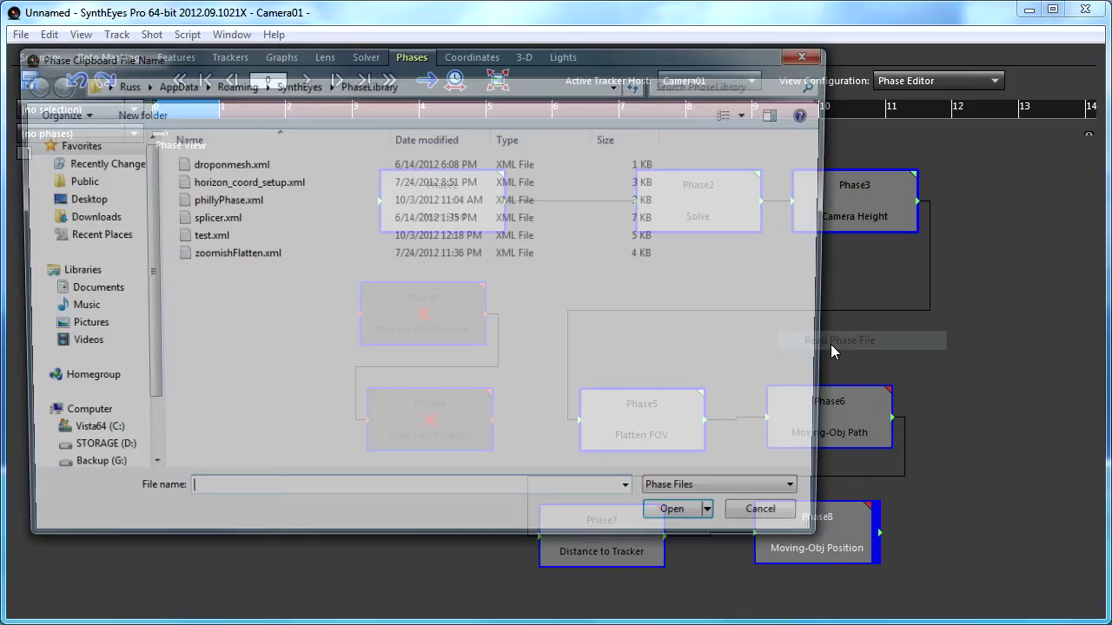
pyautogui.click(759, 508)
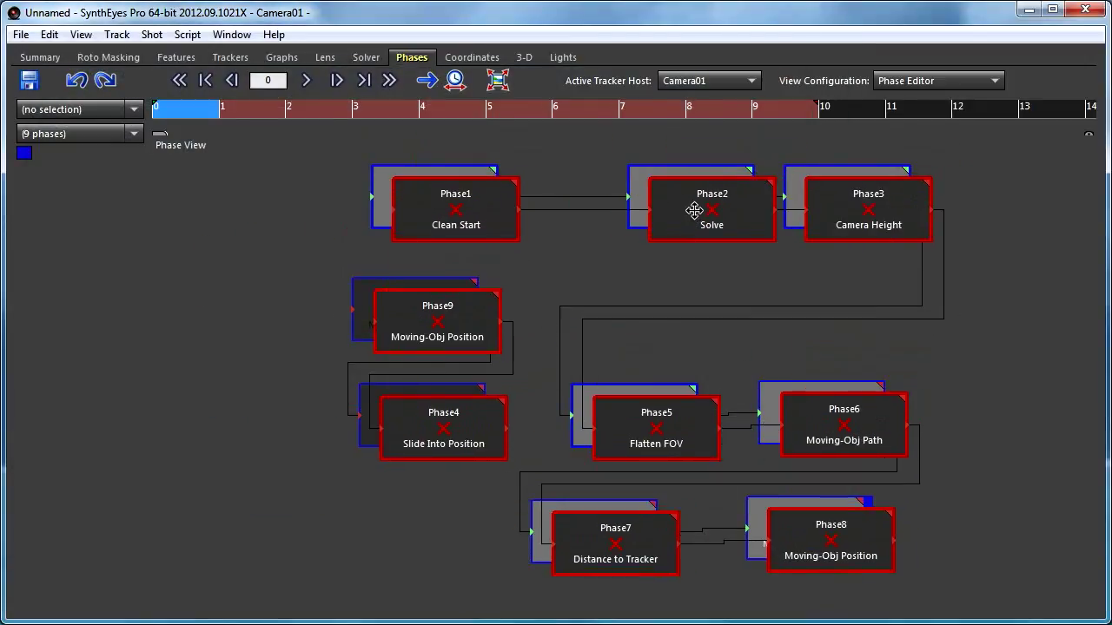
pyautogui.moveTo(500, 267)
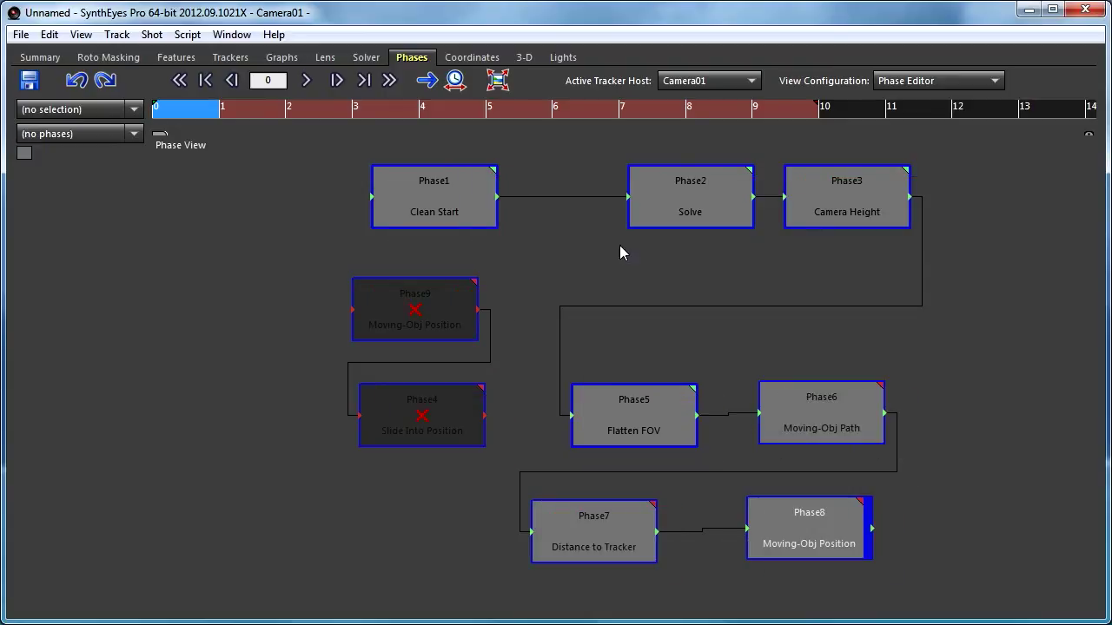
pyautogui.click(689, 196)
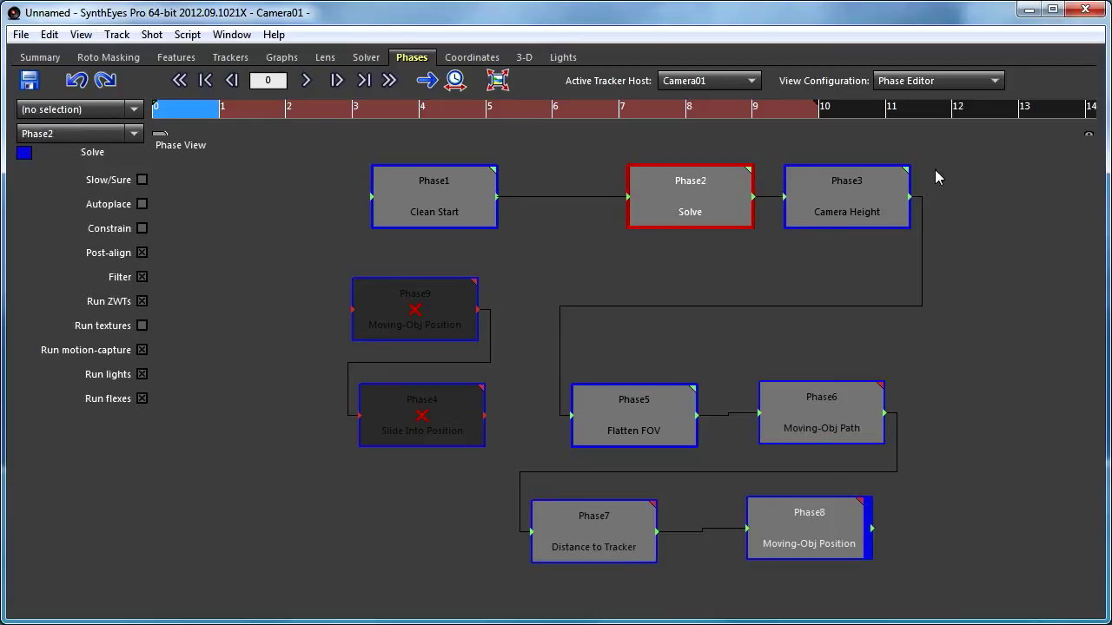
pyautogui.click(846, 195)
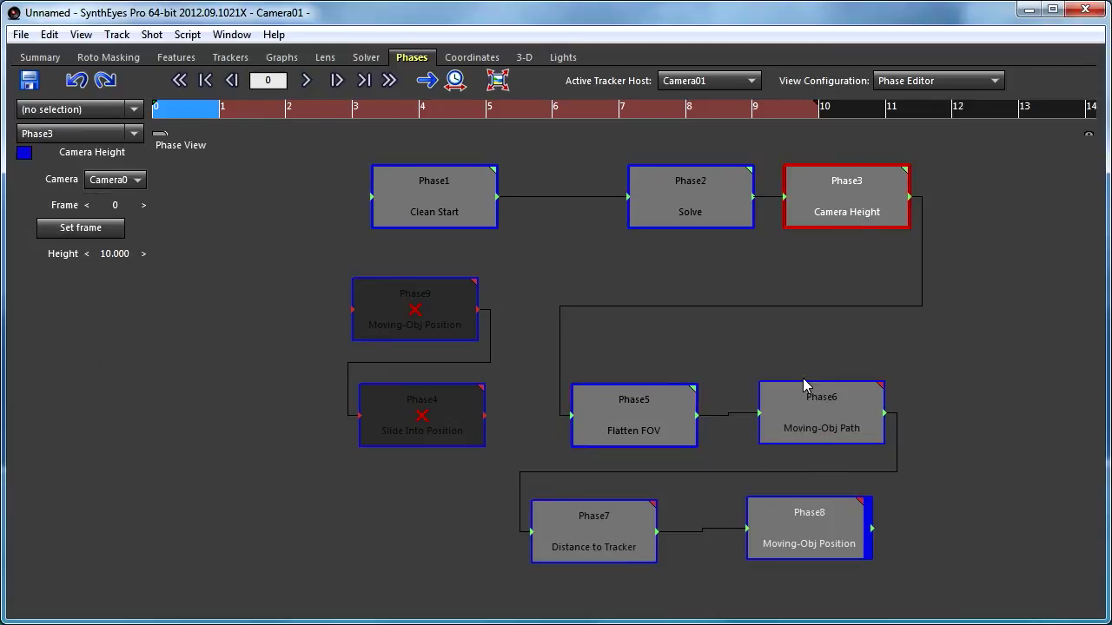
pyautogui.click(593, 516)
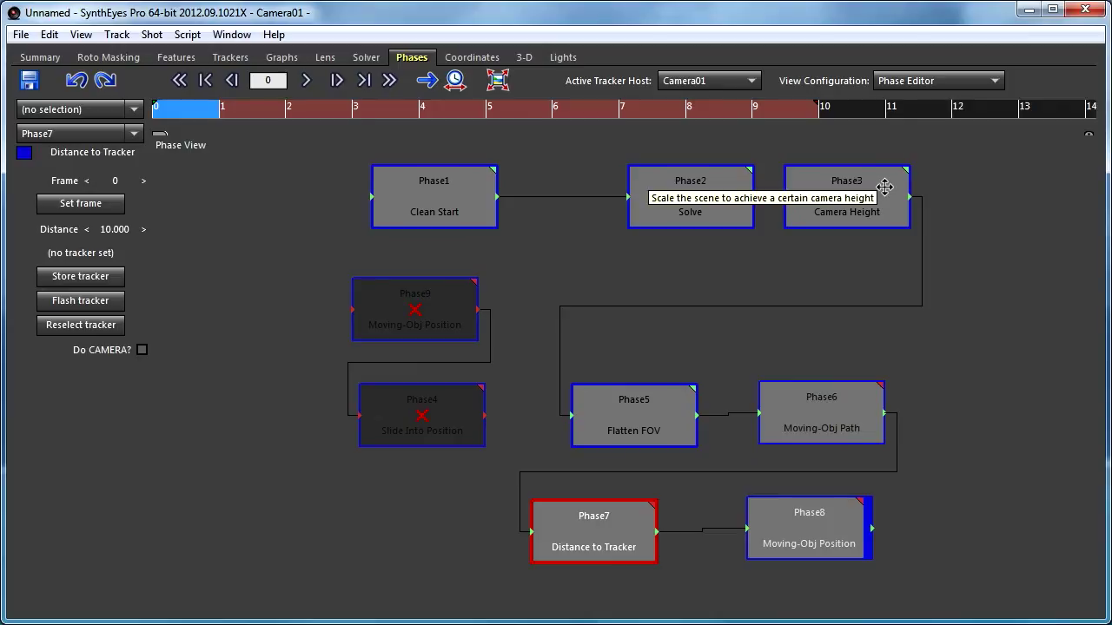